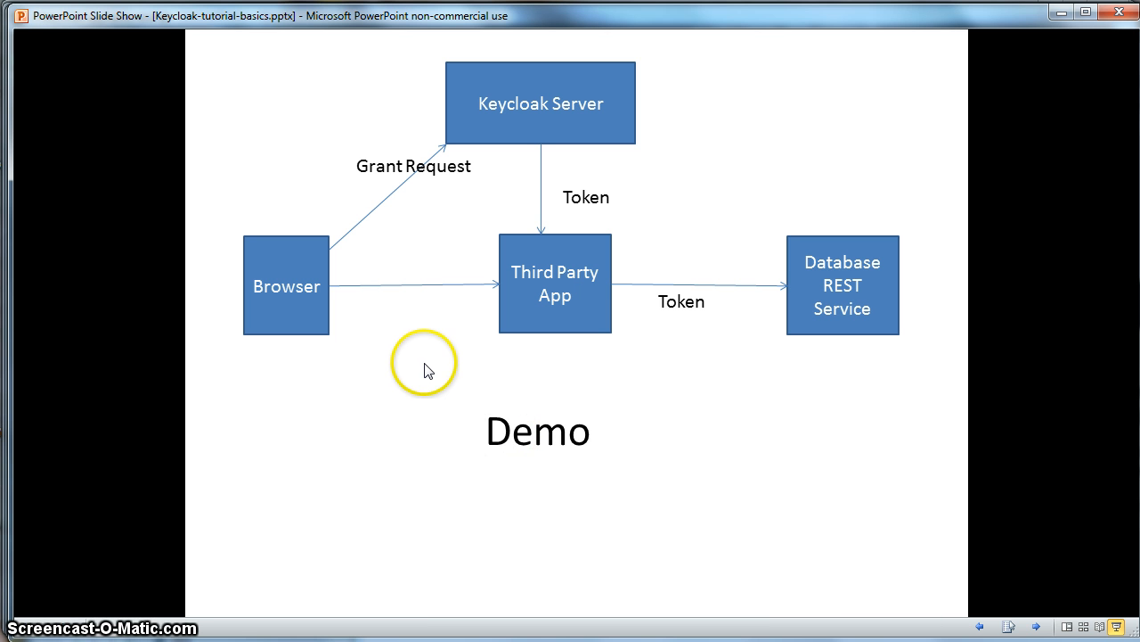
{"action": "mouse_move", "coordinate": [588, 368]}
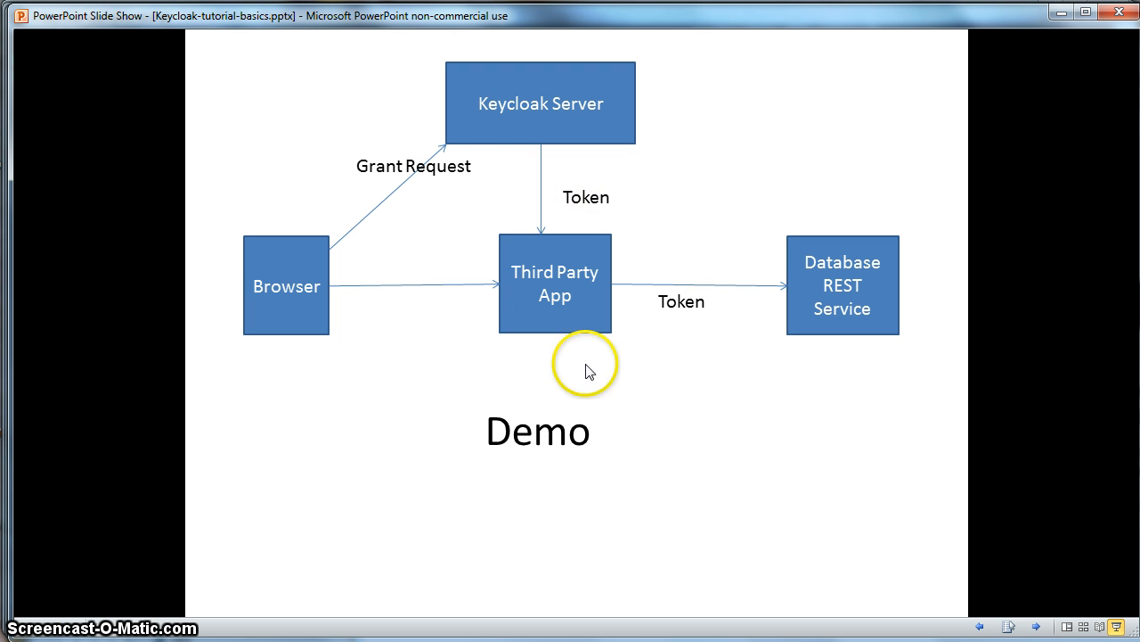
{"action": "mouse_move", "coordinate": [611, 450]}
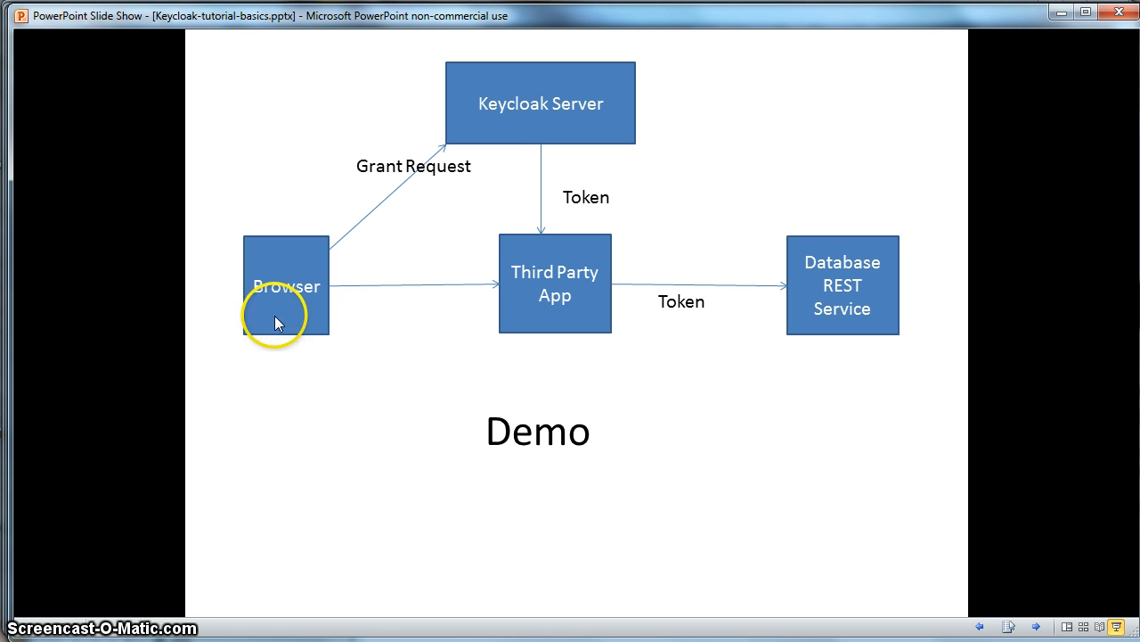
{"action": "mouse_move", "coordinate": [561, 293]}
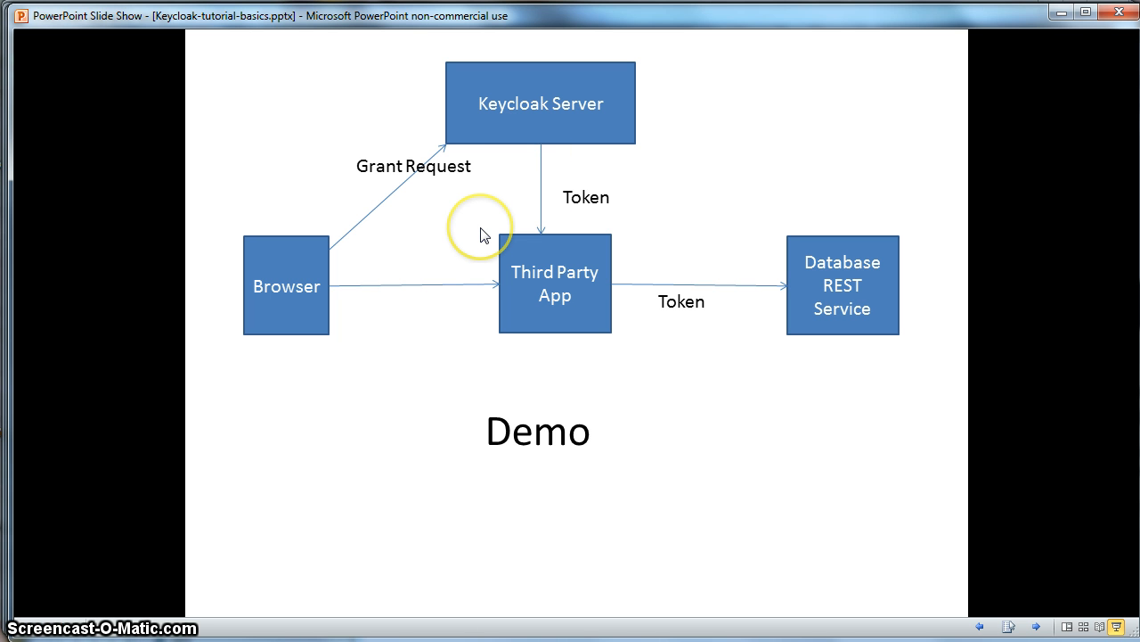
{"action": "mouse_move", "coordinate": [548, 252]}
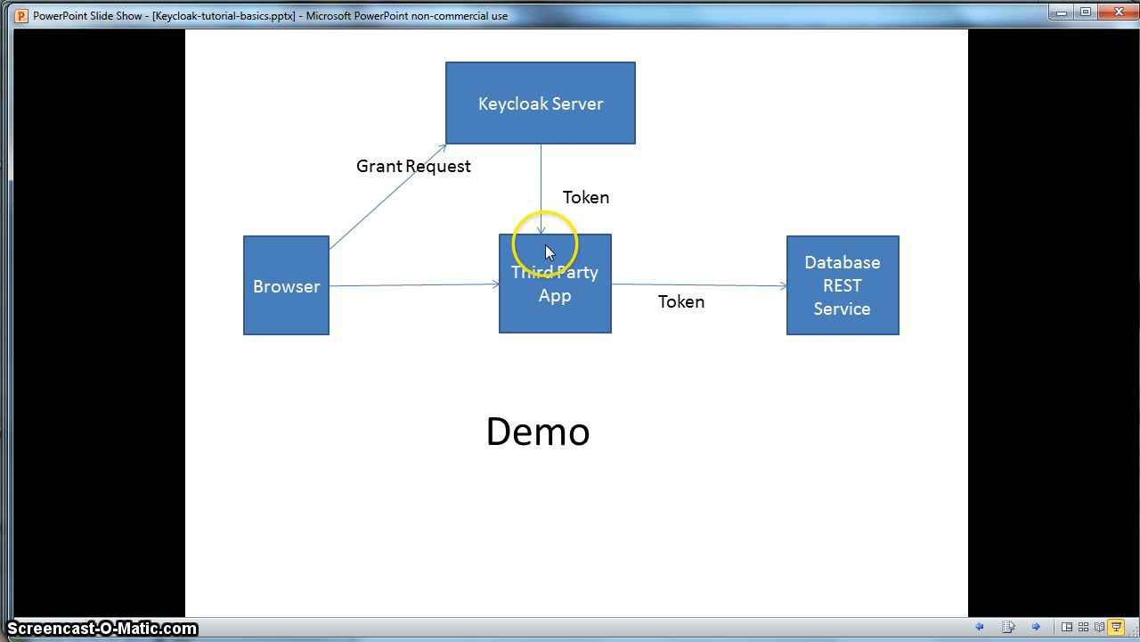
{"action": "mouse_move", "coordinate": [551, 267]}
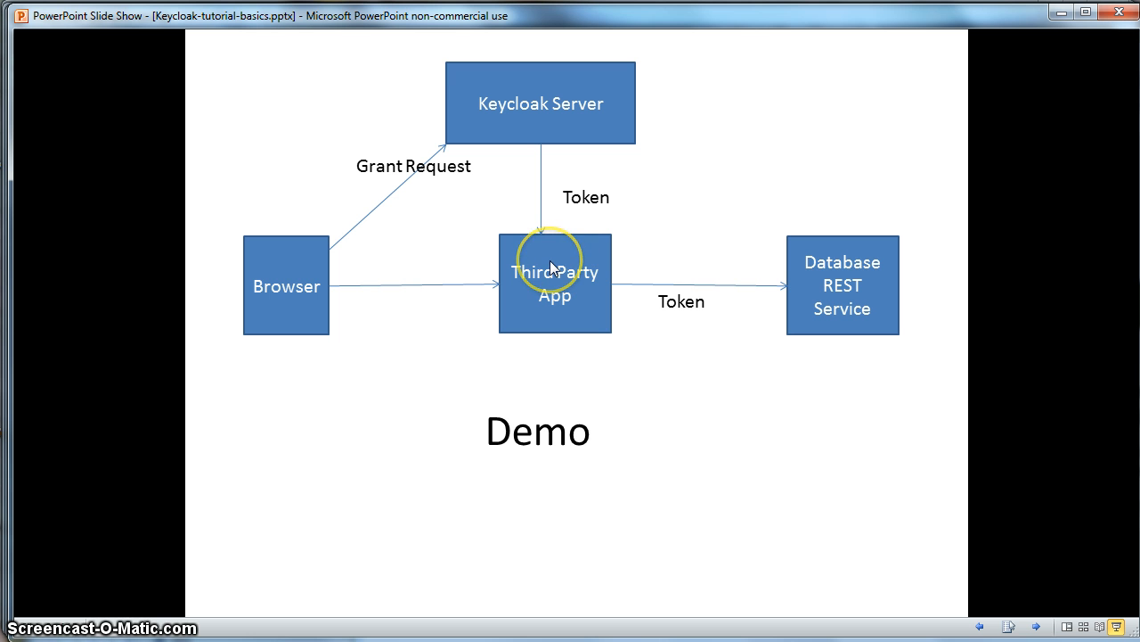
{"action": "mouse_move", "coordinate": [760, 223]}
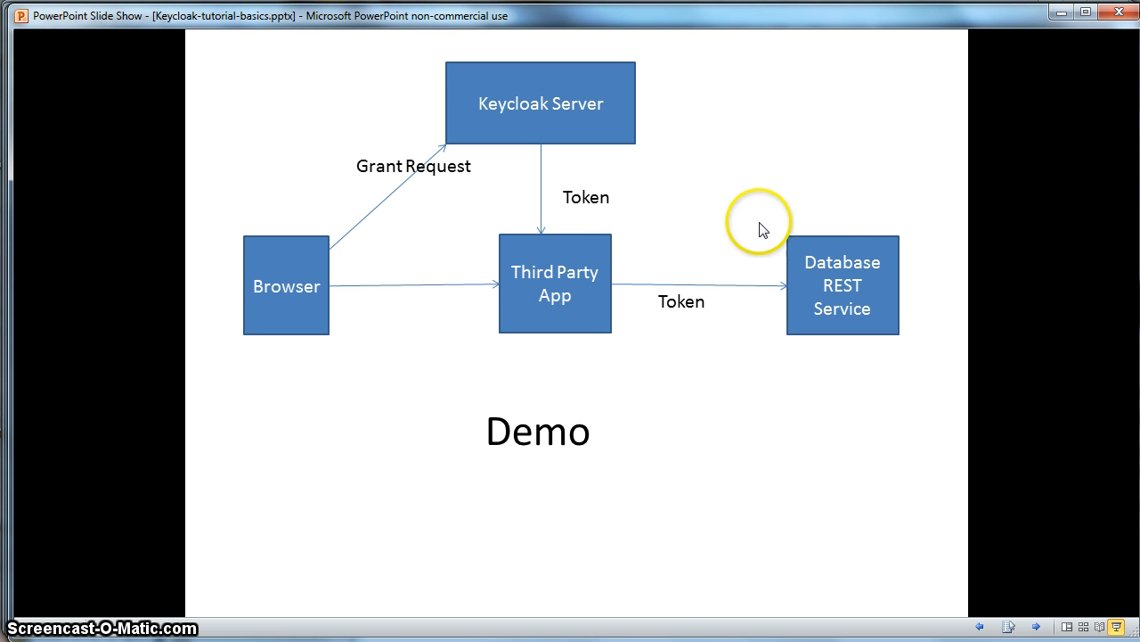
{"action": "mouse_move", "coordinate": [788, 215]}
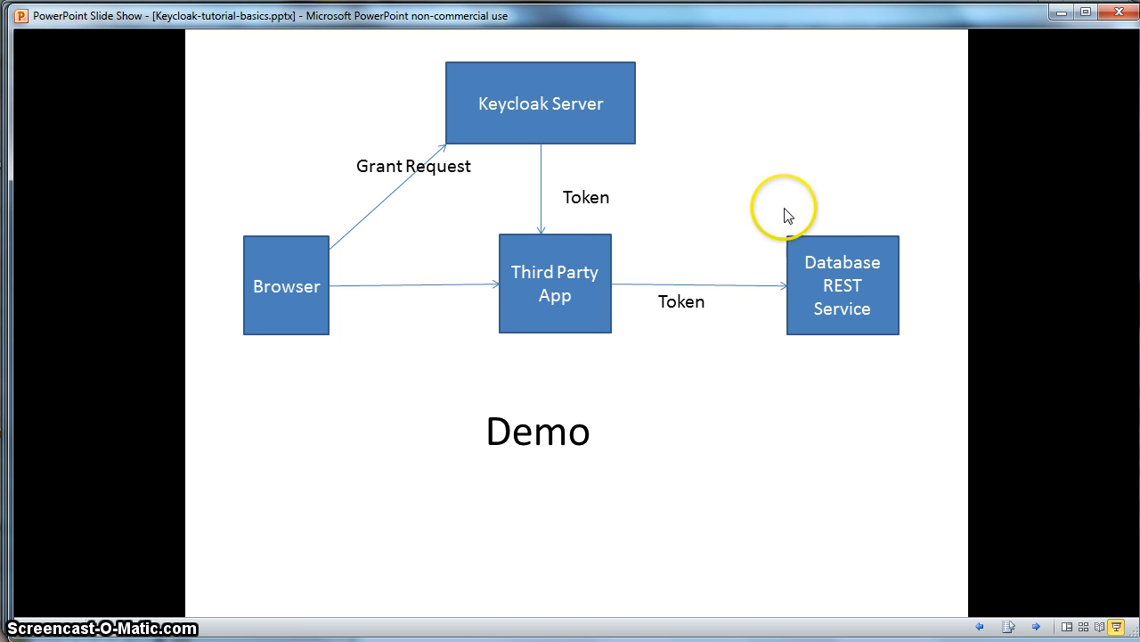
{"action": "mouse_move", "coordinate": [889, 334]}
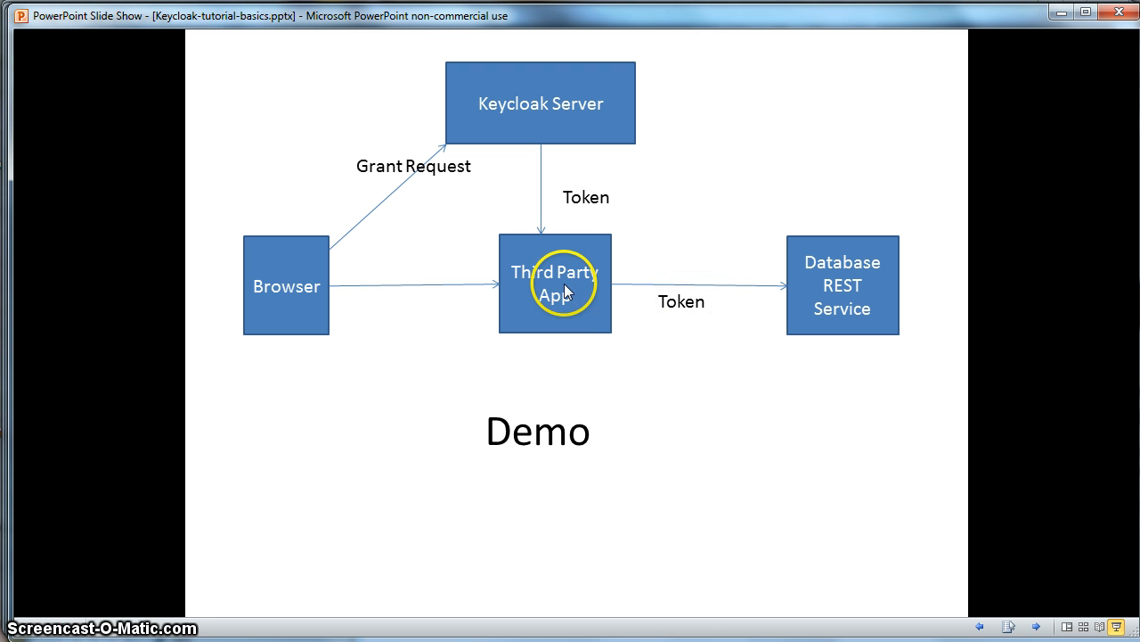
{"action": "mouse_move", "coordinate": [755, 284]}
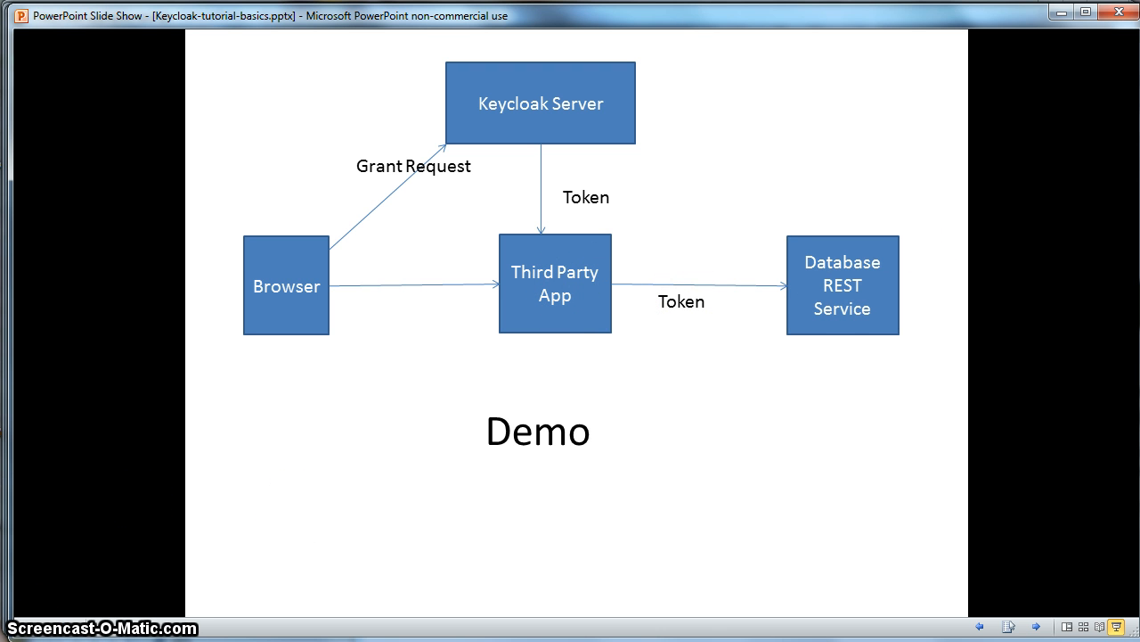
{"action": "mouse_move", "coordinate": [131, 469]}
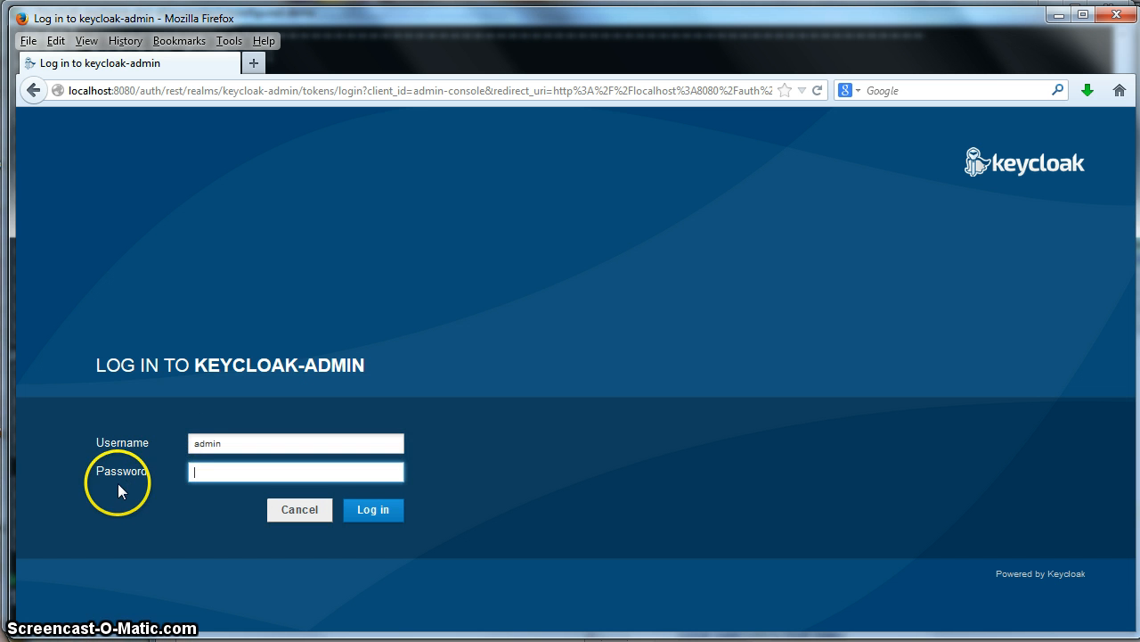
Log in and add an enabled OAuth client named 'third-party' to the demo realm
{"action": "left_click", "coordinate": [374, 508]}
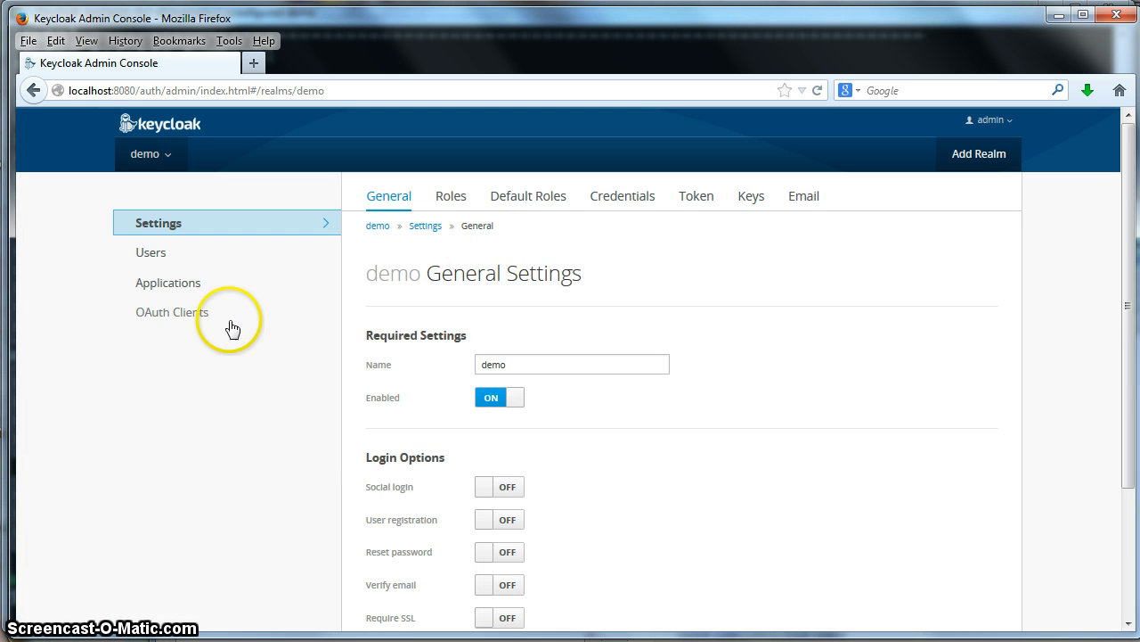
{"action": "left_click", "coordinate": [172, 312]}
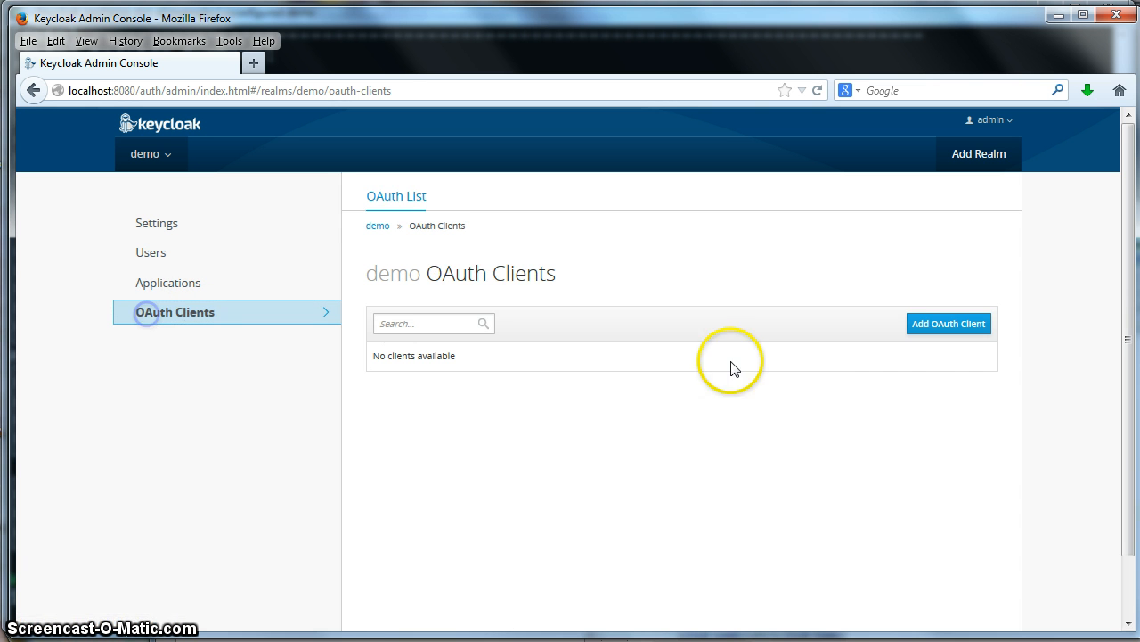
{"action": "left_click", "coordinate": [948, 323]}
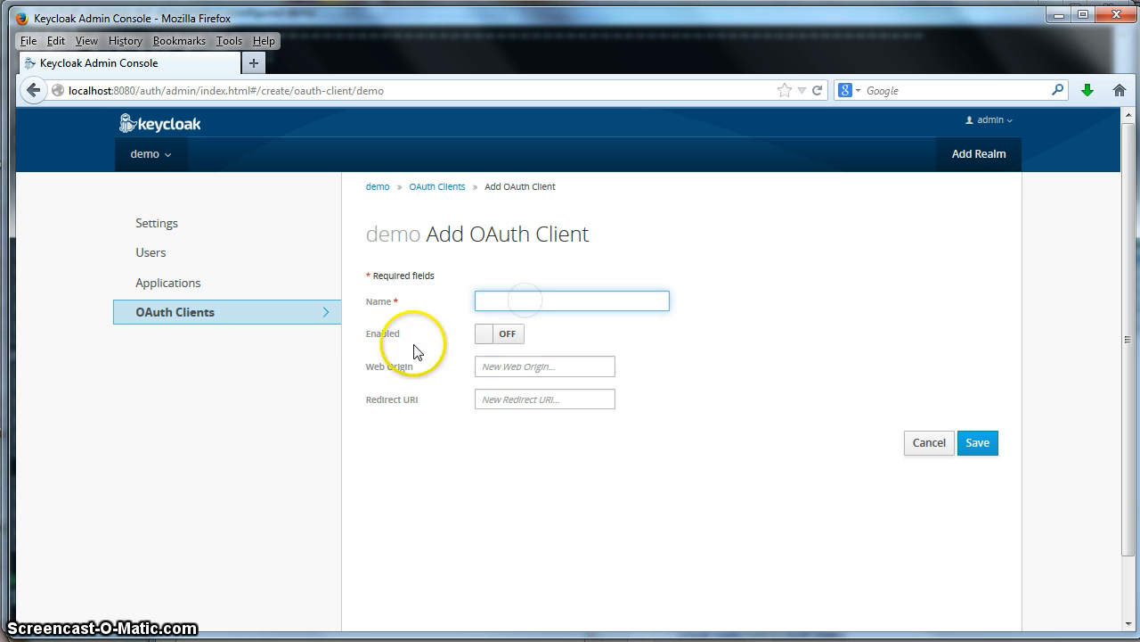
{"action": "type", "text": "th"}
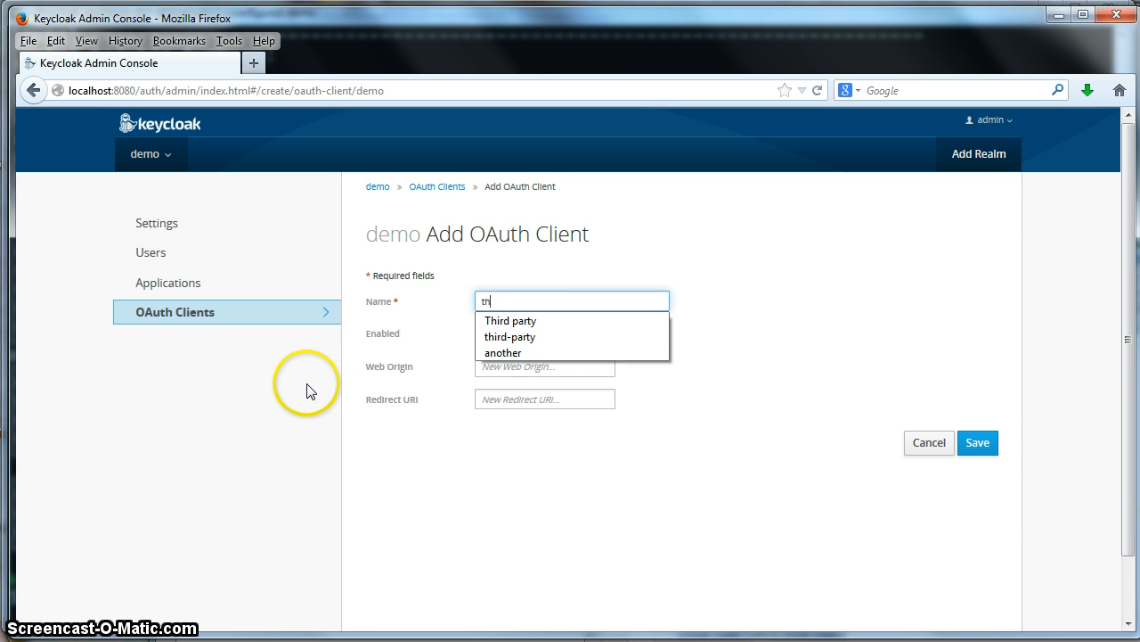
{"action": "left_click", "coordinate": [510, 337]}
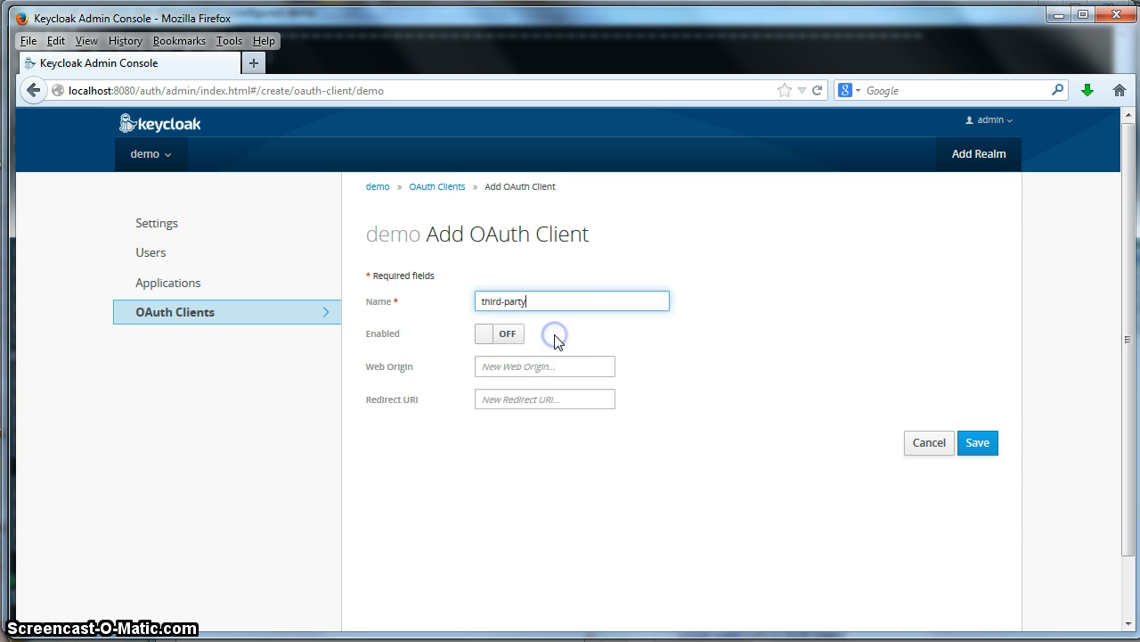
{"action": "left_click", "coordinate": [499, 333]}
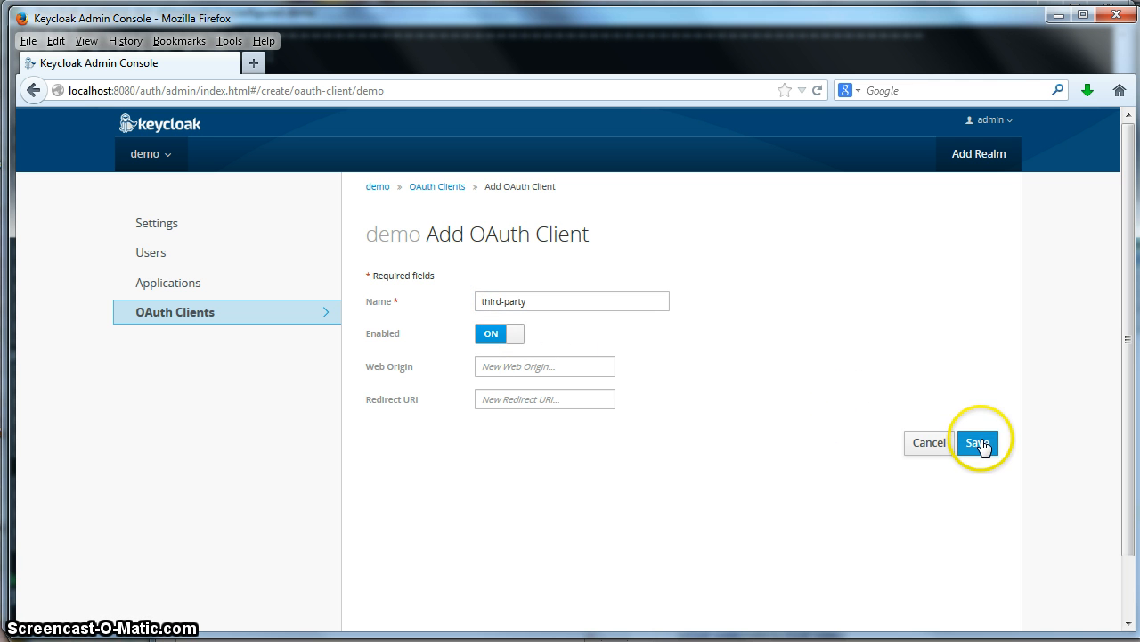
{"action": "left_click", "coordinate": [978, 442]}
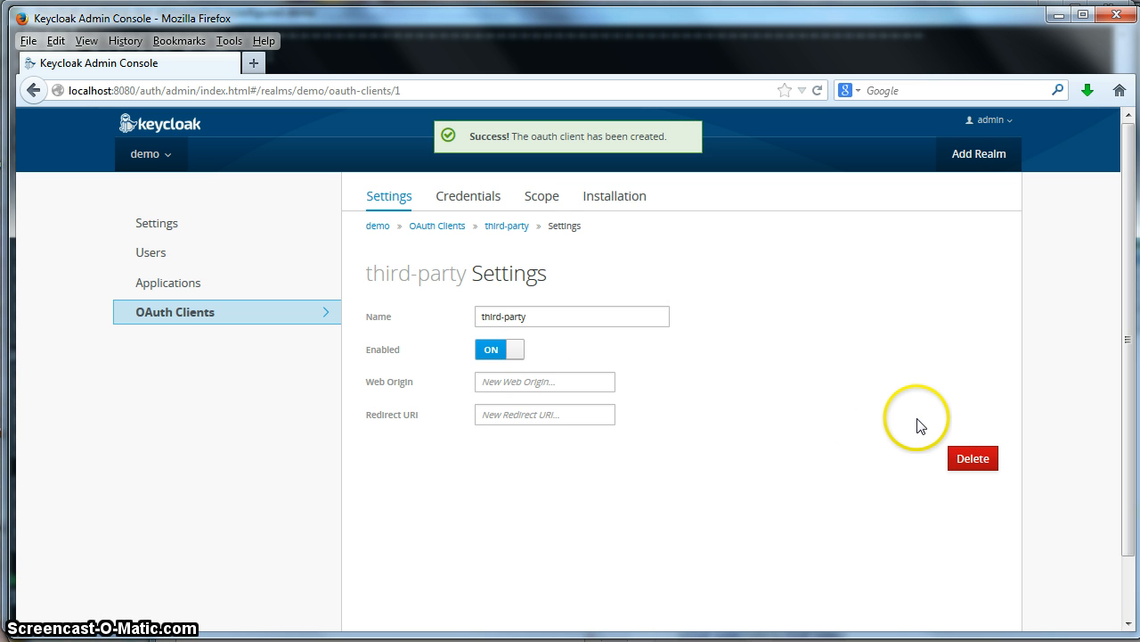
{"action": "mouse_move", "coordinate": [823, 356]}
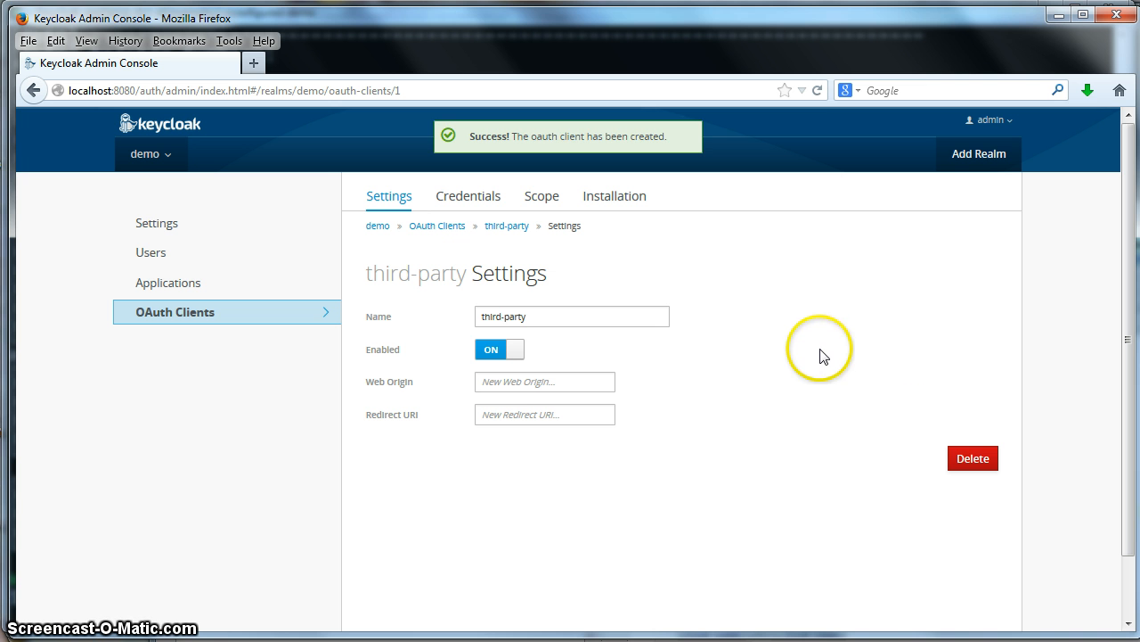
{"action": "mouse_move", "coordinate": [697, 296]}
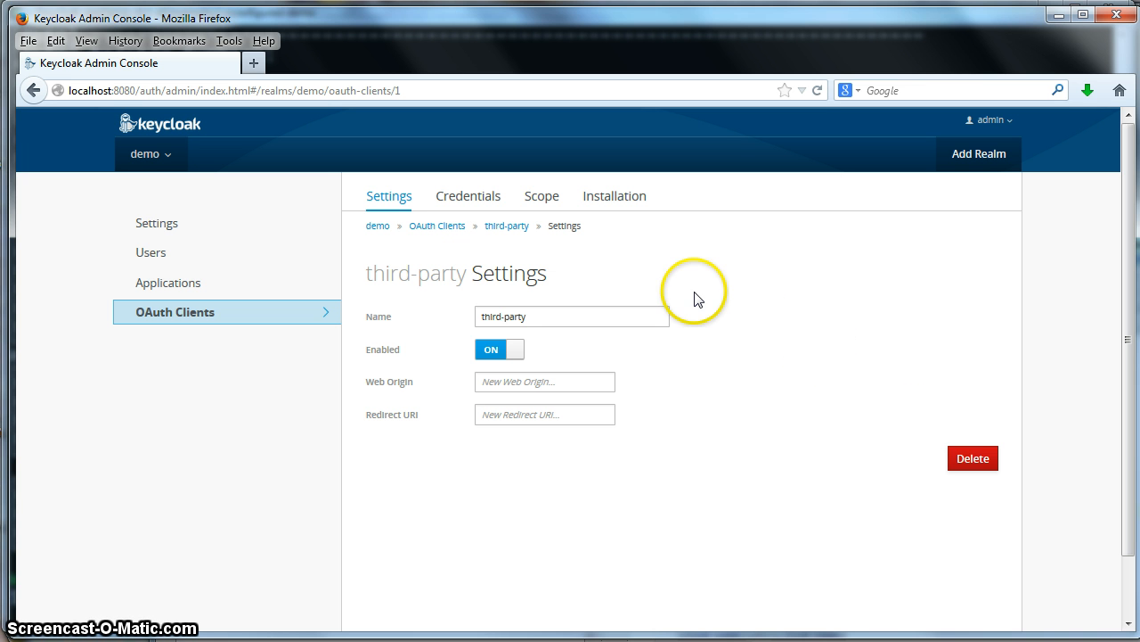
{"action": "mouse_move", "coordinate": [503, 241]}
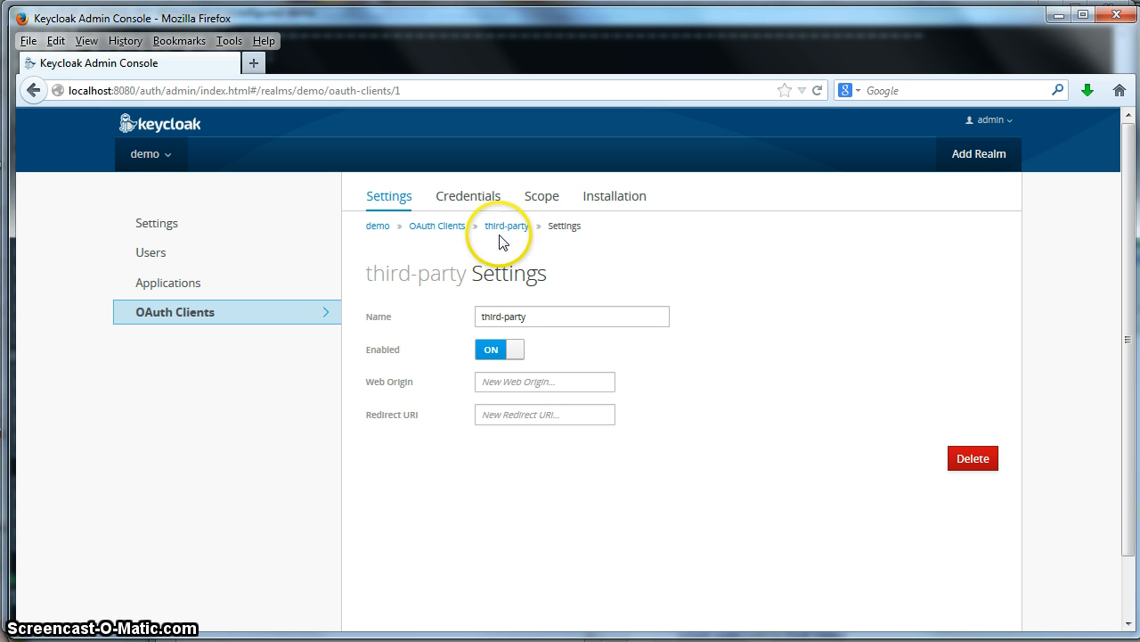
Show the third-party client's Credentials tab with its generated client secret
{"action": "left_click", "coordinate": [468, 195]}
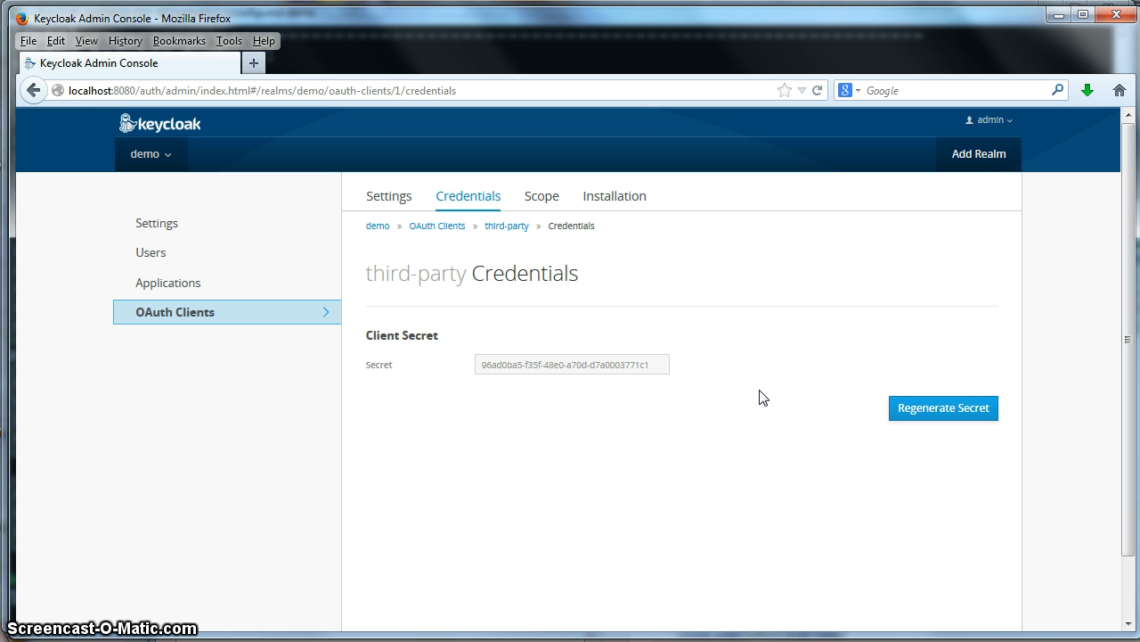
{"action": "mouse_move", "coordinate": [684, 363]}
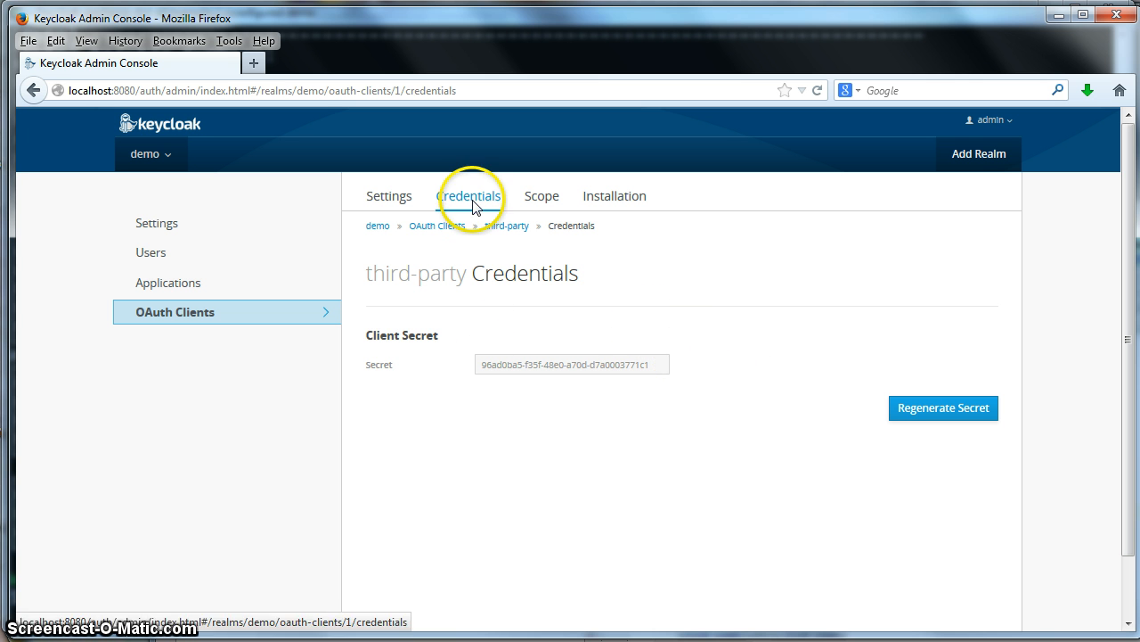
{"action": "mouse_move", "coordinate": [958, 435]}
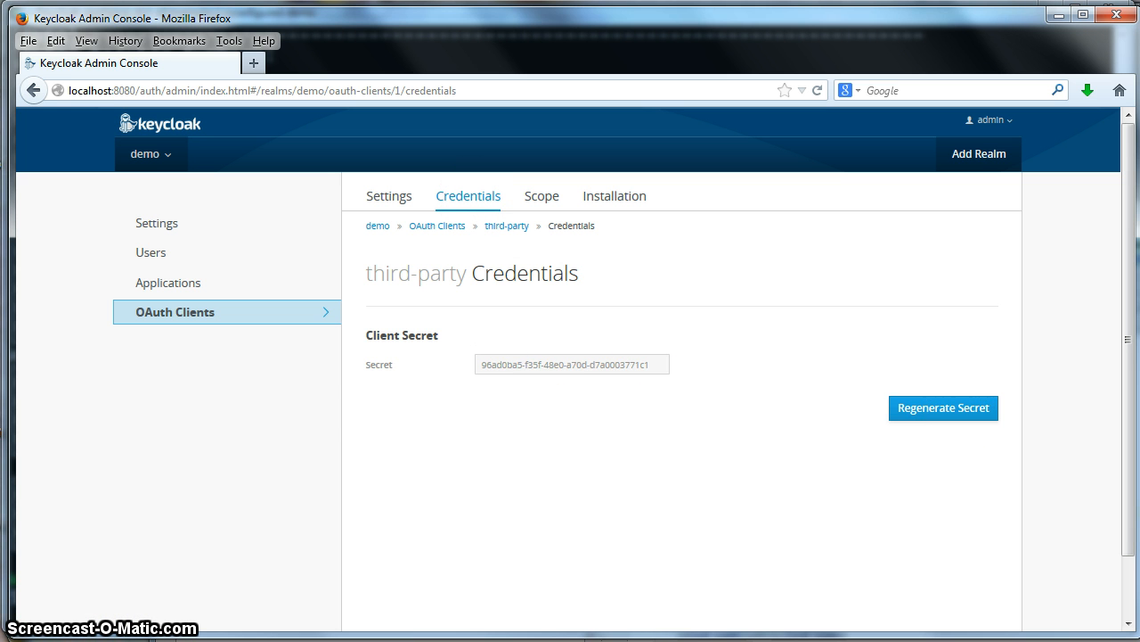
{"action": "mouse_move", "coordinate": [355, 283]}
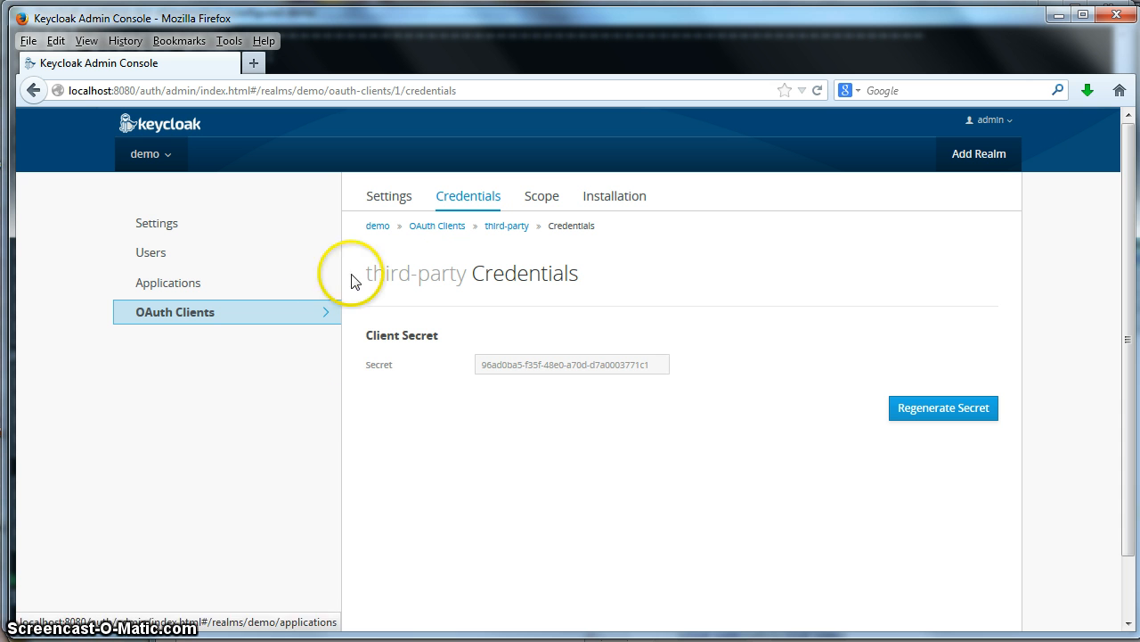
On the Scope tab, move the 'user' role from Available Roles into the assigned roles
{"action": "left_click", "coordinate": [541, 195]}
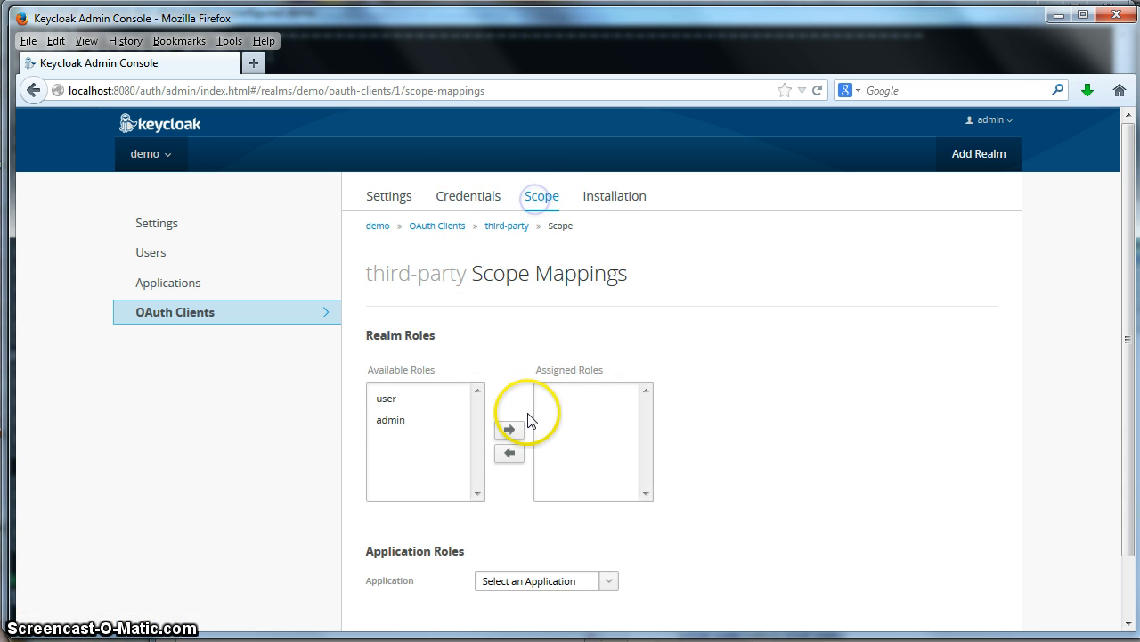
{"action": "mouse_move", "coordinate": [443, 268]}
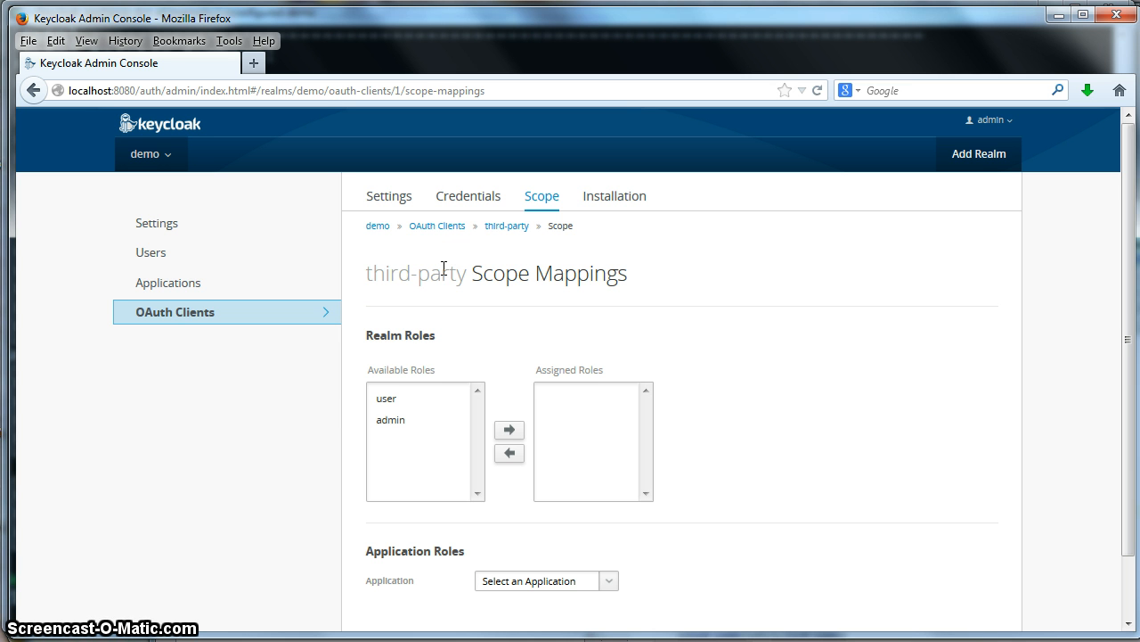
{"action": "left_click", "coordinate": [386, 398]}
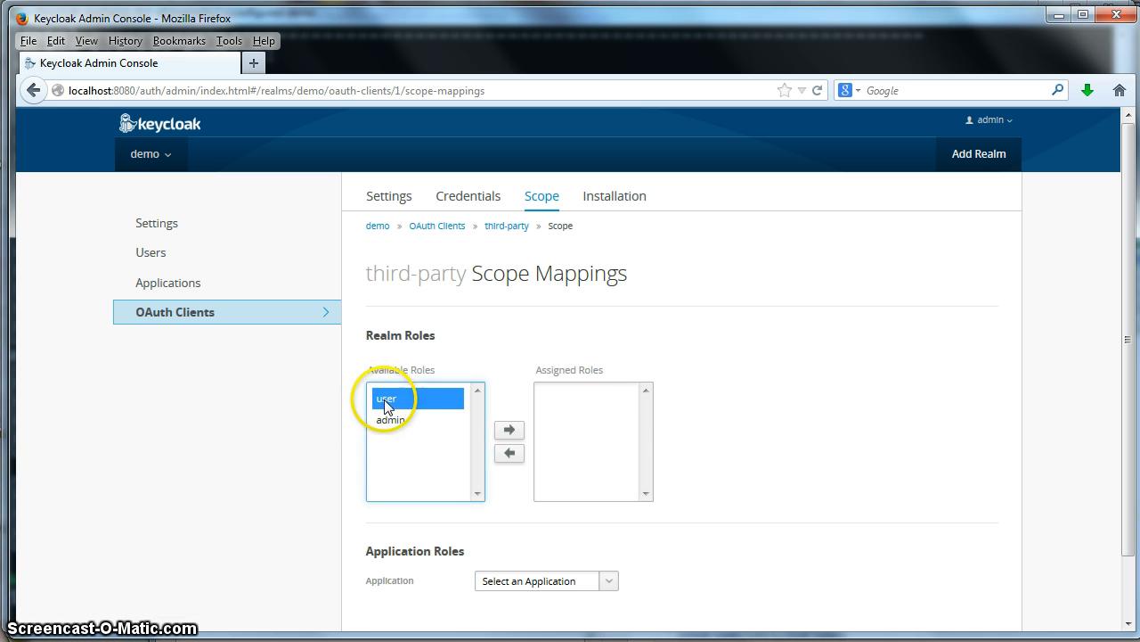
{"action": "mouse_move", "coordinate": [510, 430]}
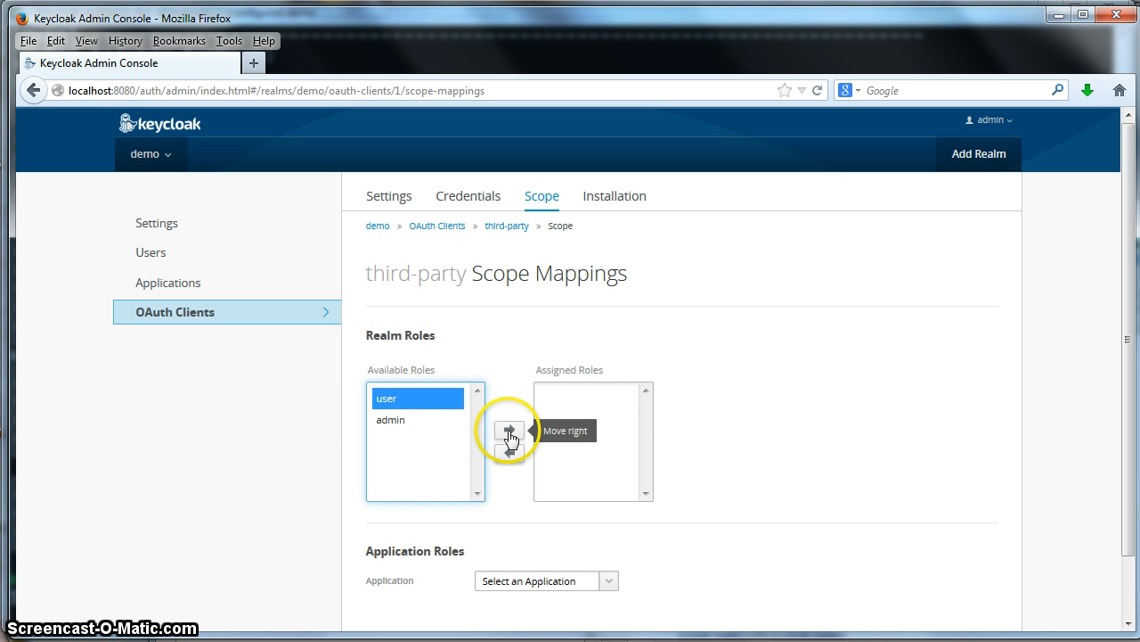
{"action": "left_click", "coordinate": [509, 430]}
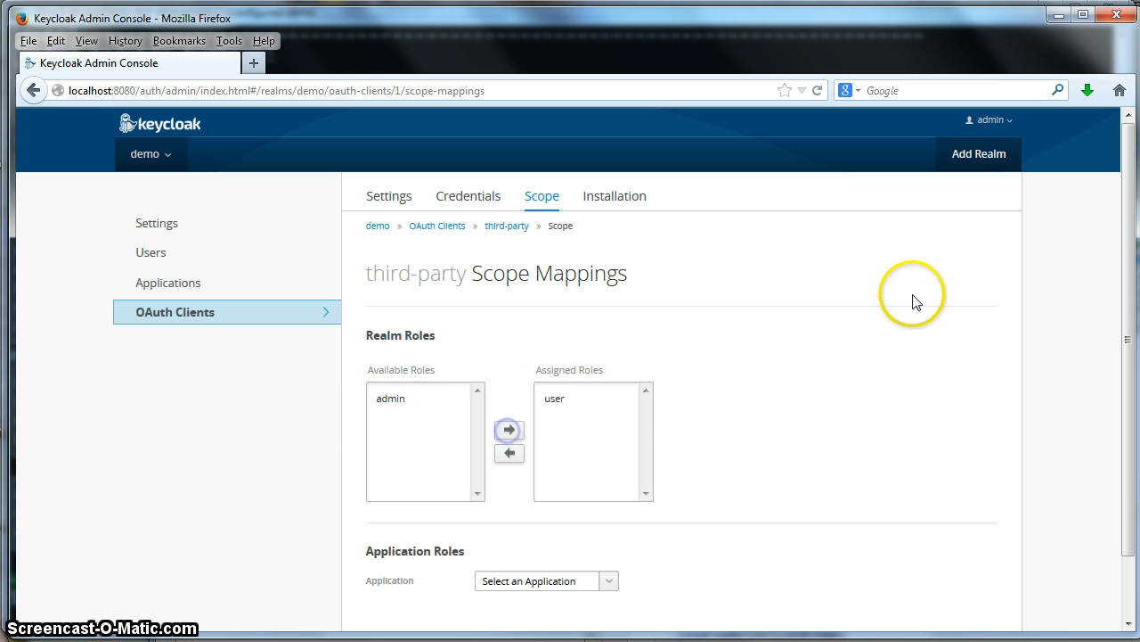
{"action": "mouse_move", "coordinate": [676, 368]}
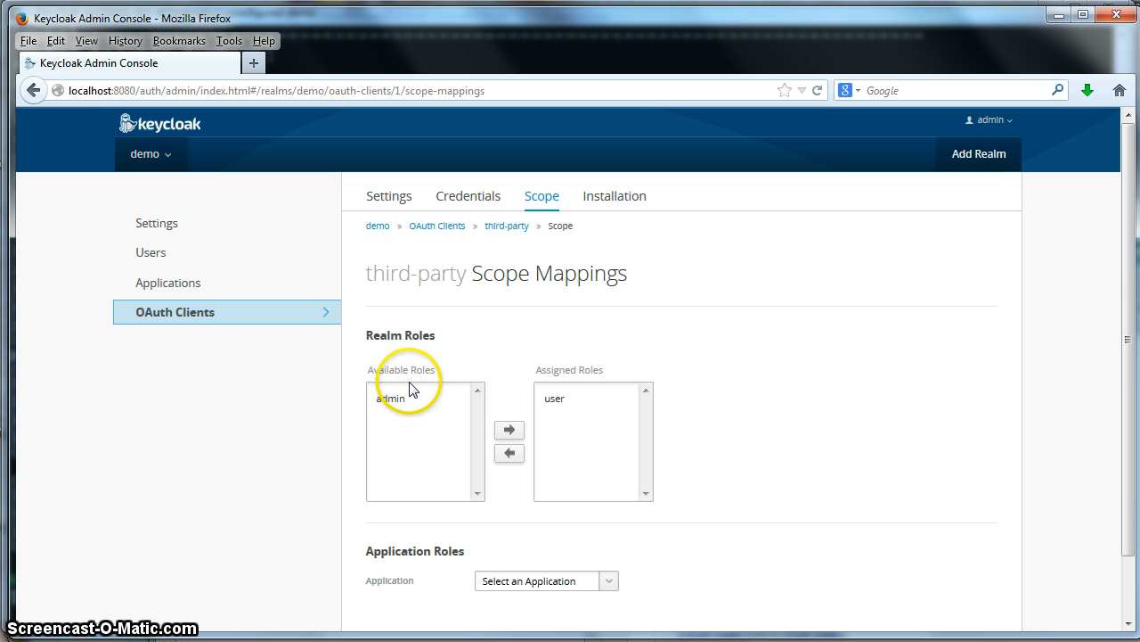
{"action": "mouse_move", "coordinate": [312, 381]}
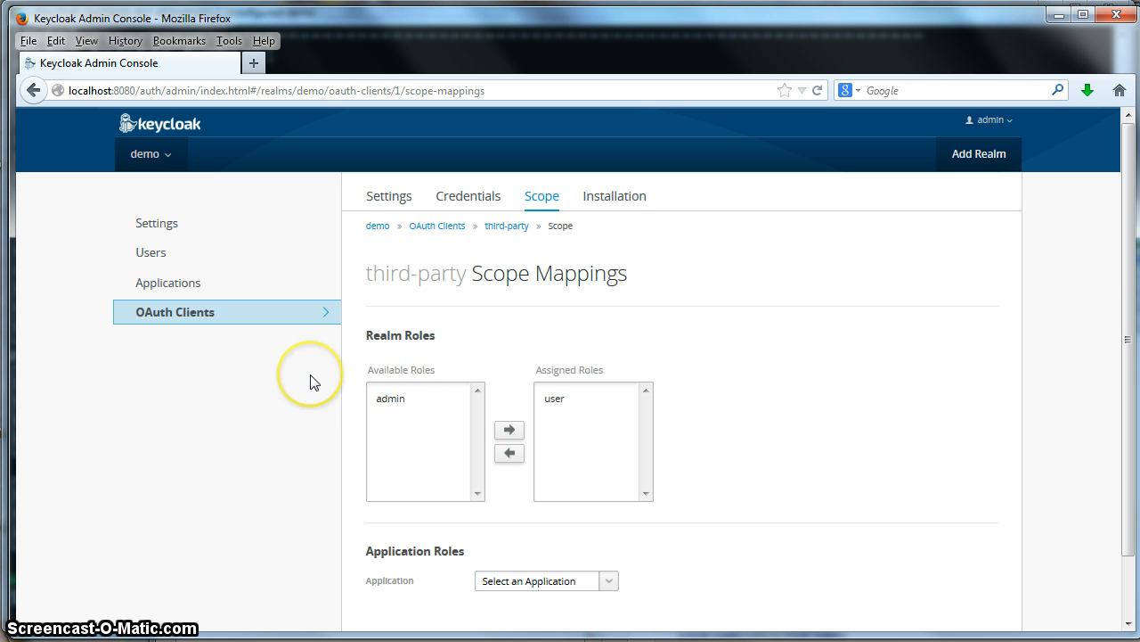
{"action": "mouse_move", "coordinate": [312, 382]}
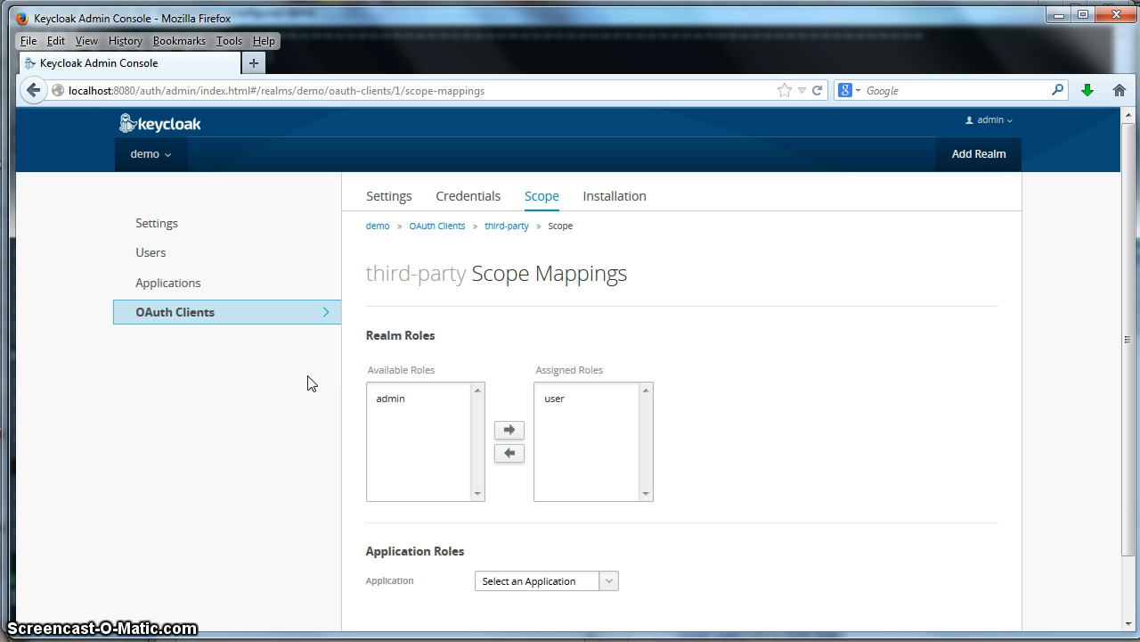
{"action": "mouse_move", "coordinate": [509, 323]}
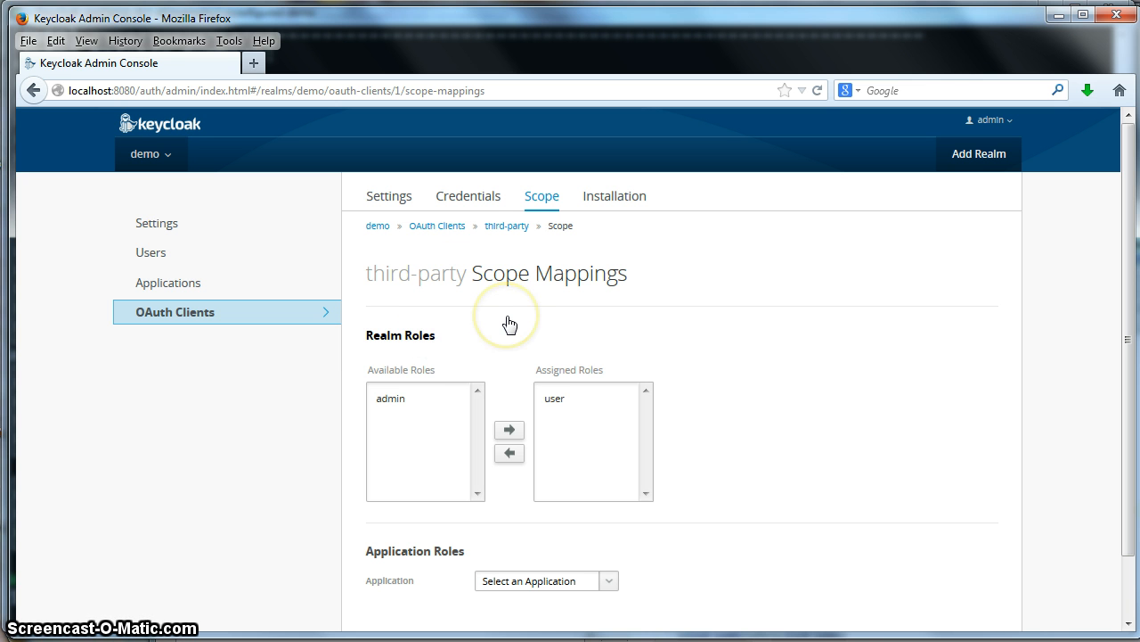
{"action": "mouse_move", "coordinate": [510, 322]}
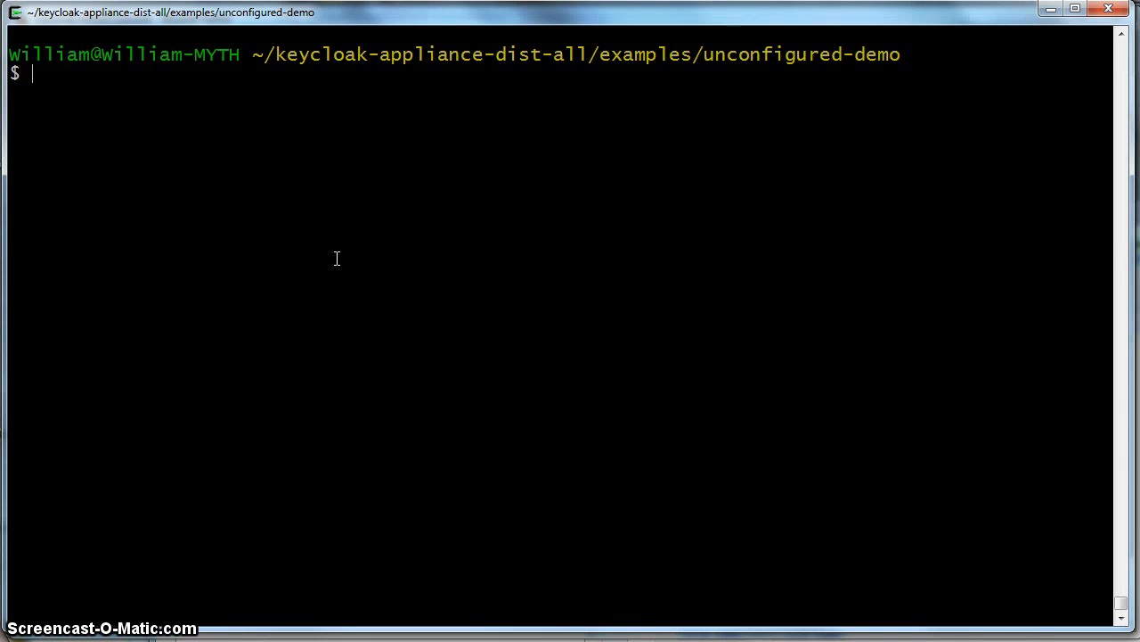
{"action": "mouse_move", "coordinate": [770, 60]}
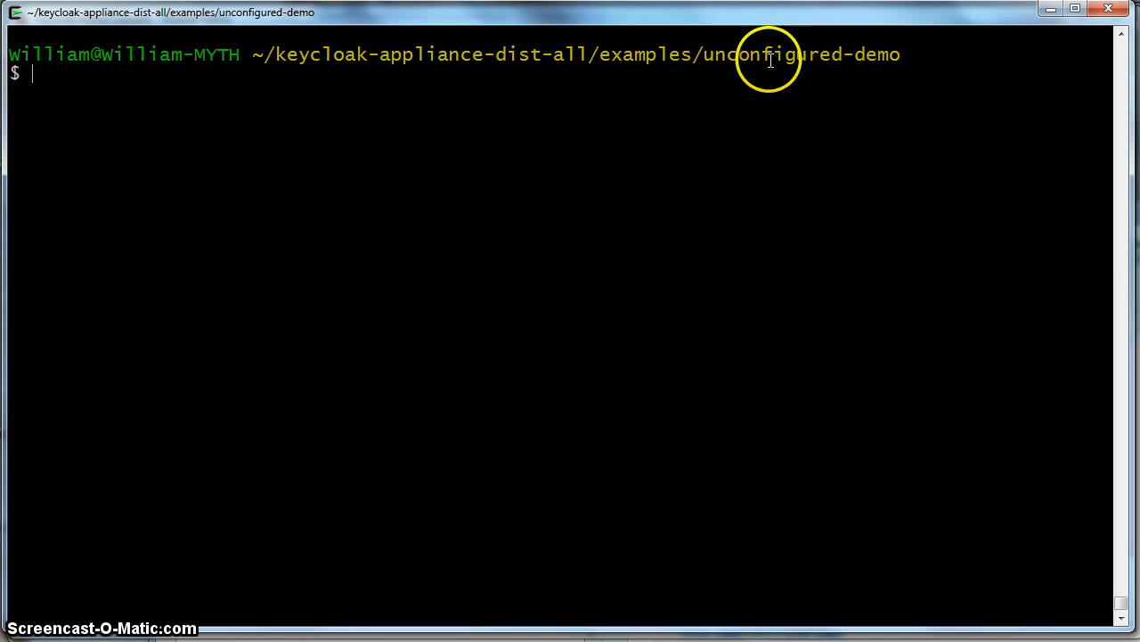
{"action": "mouse_move", "coordinate": [385, 226]}
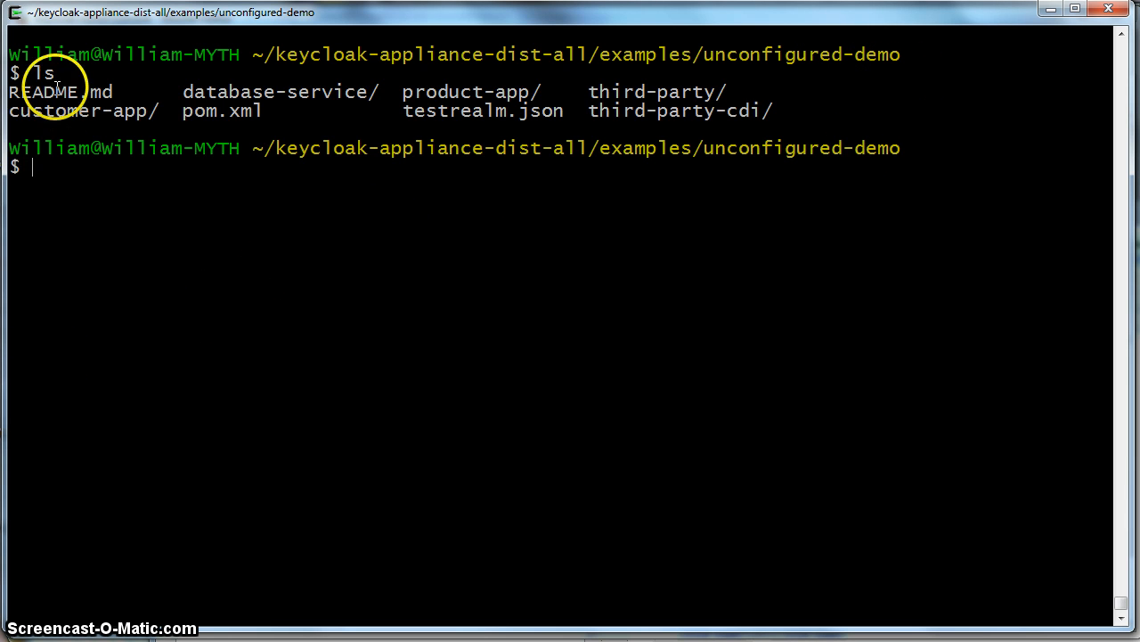
{"action": "mouse_move", "coordinate": [501, 124]}
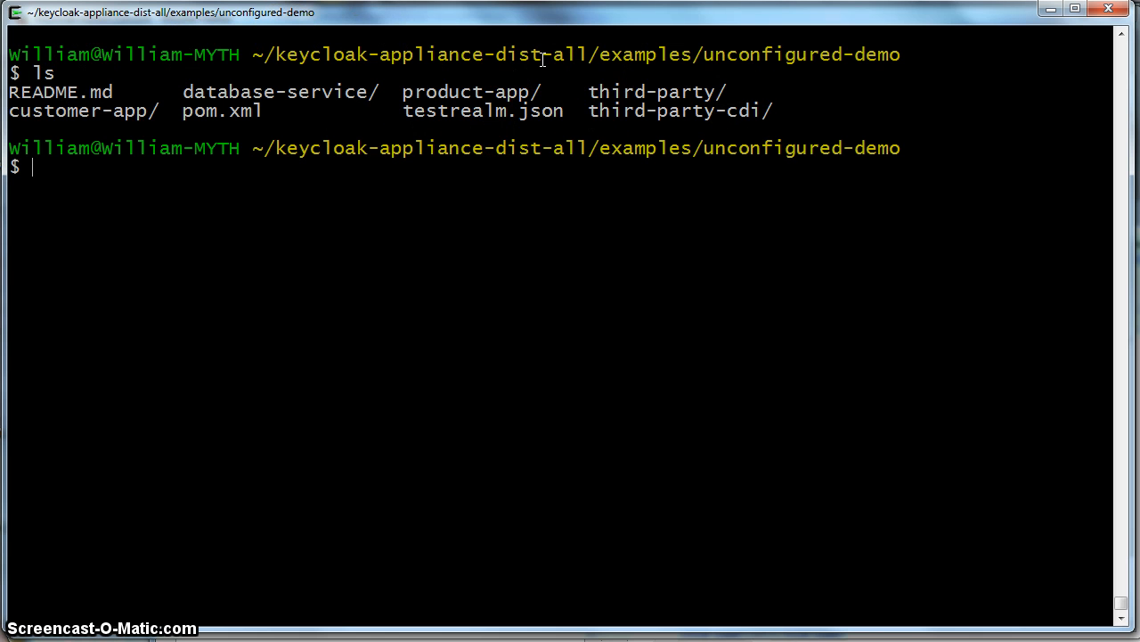
{"action": "mouse_move", "coordinate": [330, 315]}
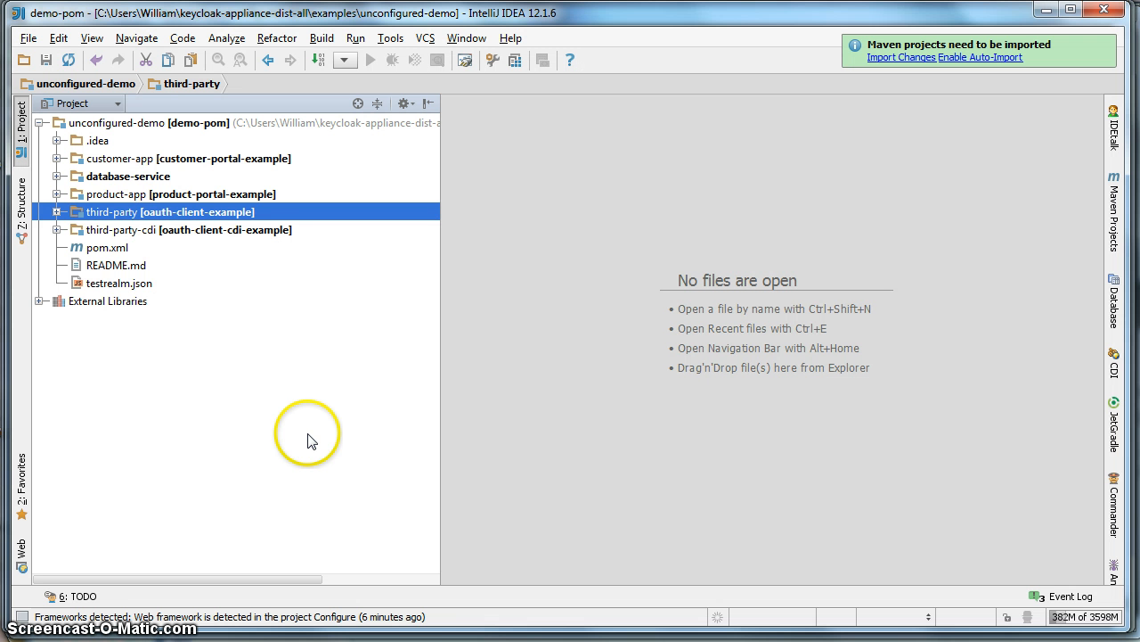
{"action": "mouse_move", "coordinate": [276, 230]}
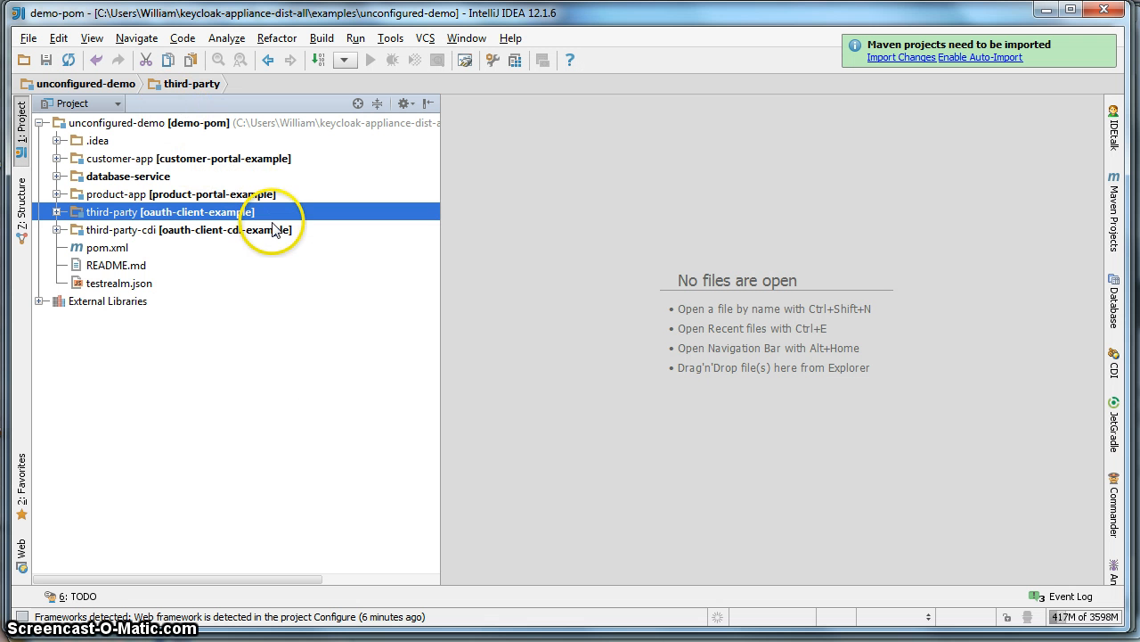
{"action": "mouse_move", "coordinate": [89, 218]}
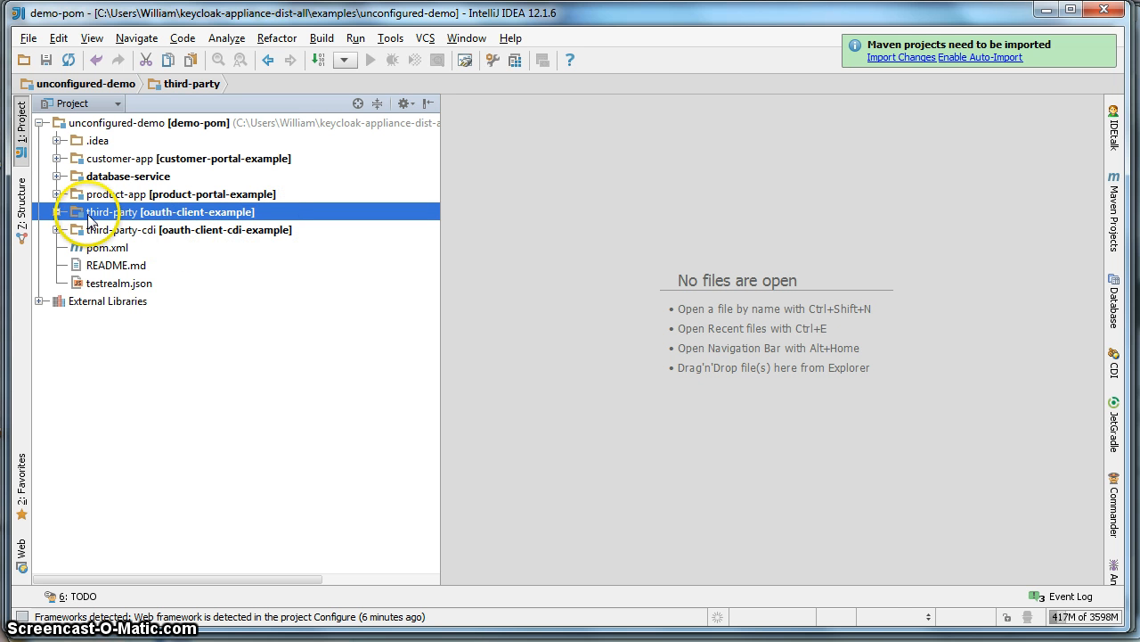
Expand the third-party module, its webapp folder and WEB-INF in the Project window
{"action": "left_click", "coordinate": [59, 212]}
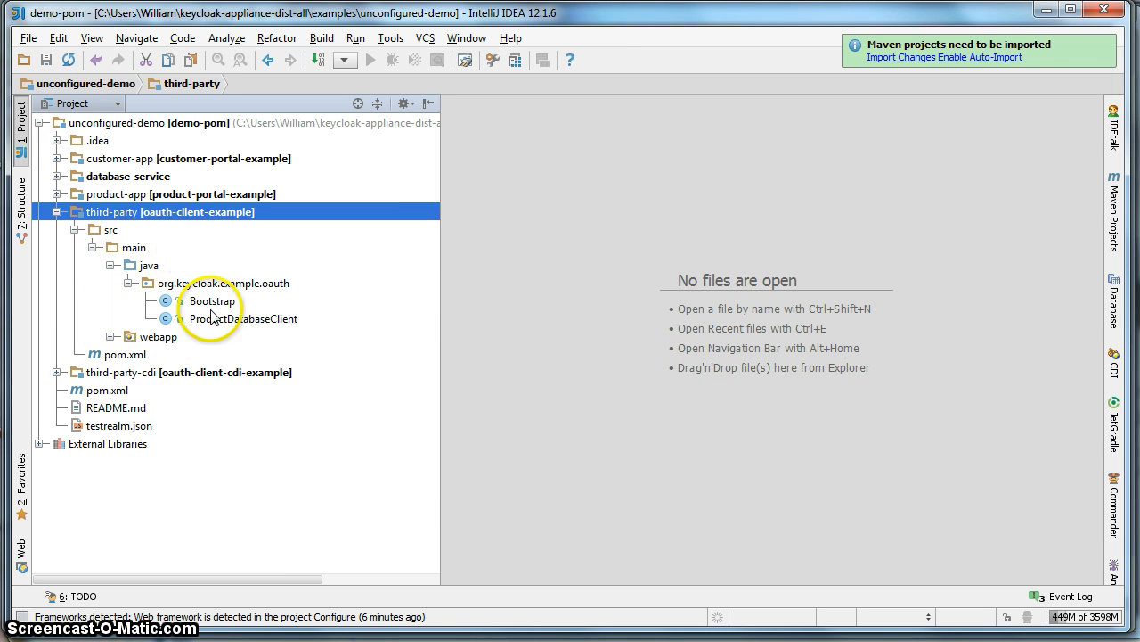
{"action": "left_click", "coordinate": [111, 336]}
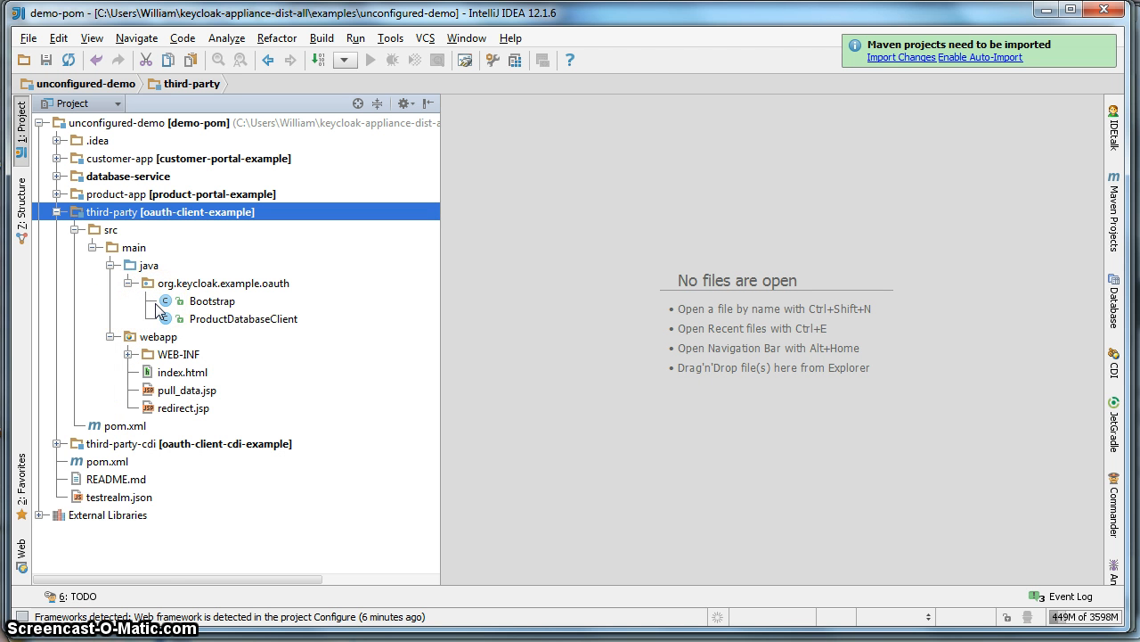
{"action": "mouse_move", "coordinate": [138, 363]}
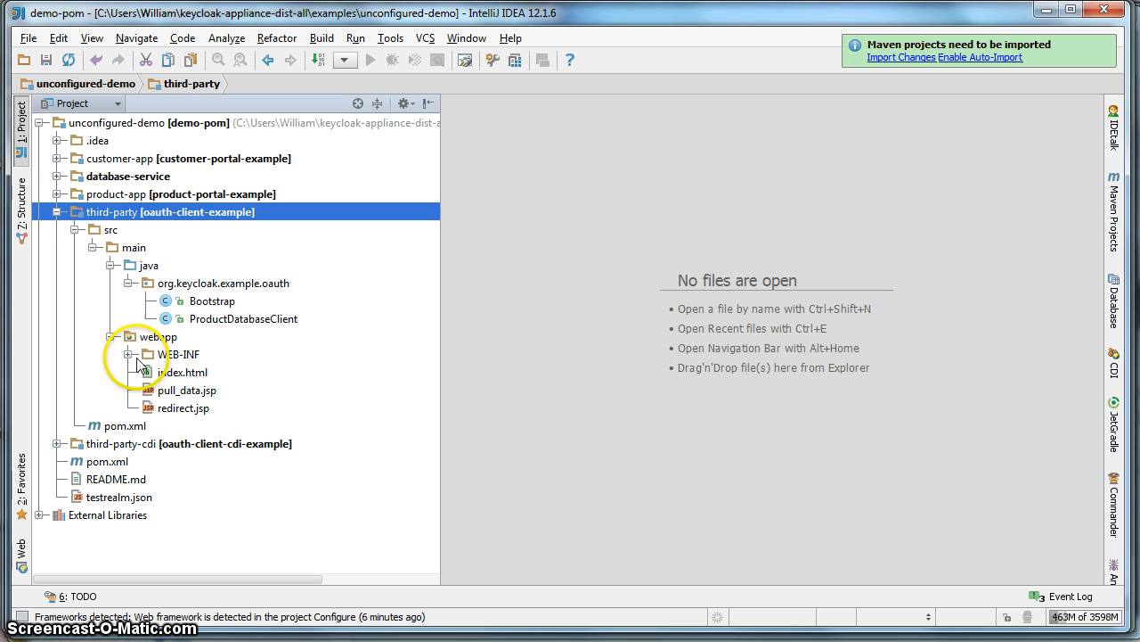
{"action": "left_click", "coordinate": [136, 353]}
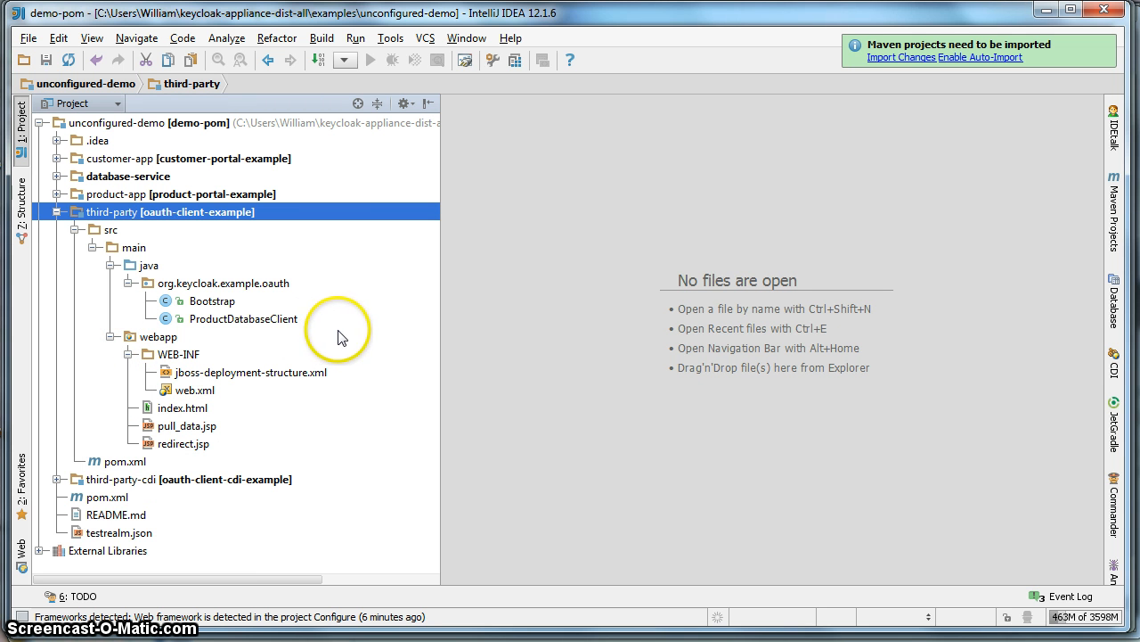
{"action": "mouse_move", "coordinate": [258, 394]}
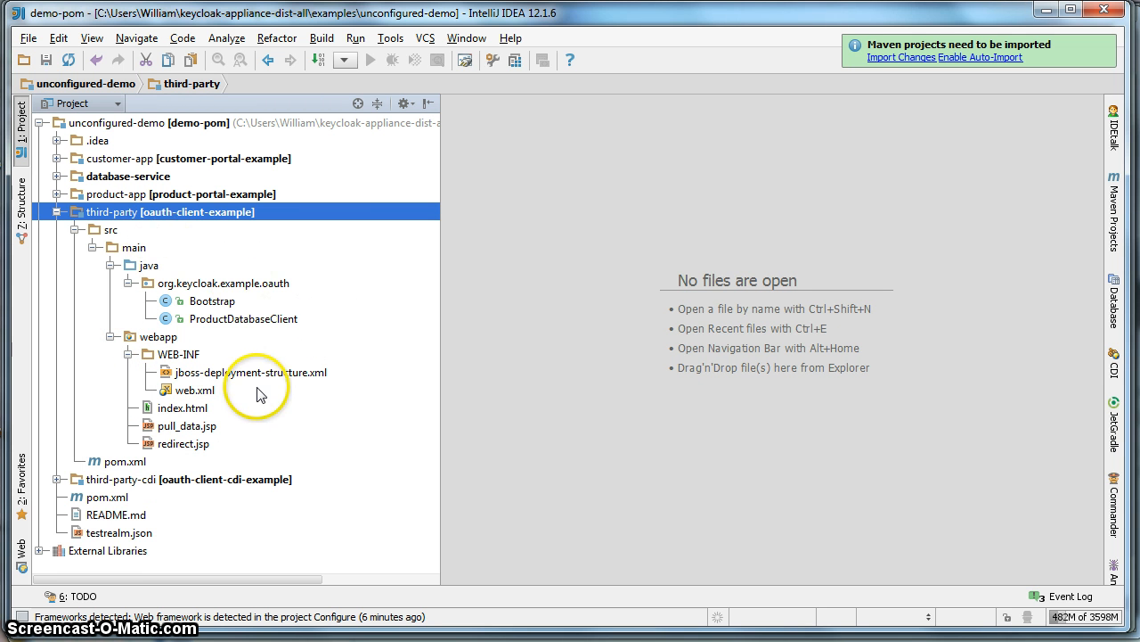
Add a new file named keycloak.json to the WEB-INF folder
{"action": "right_click", "coordinate": [178, 354]}
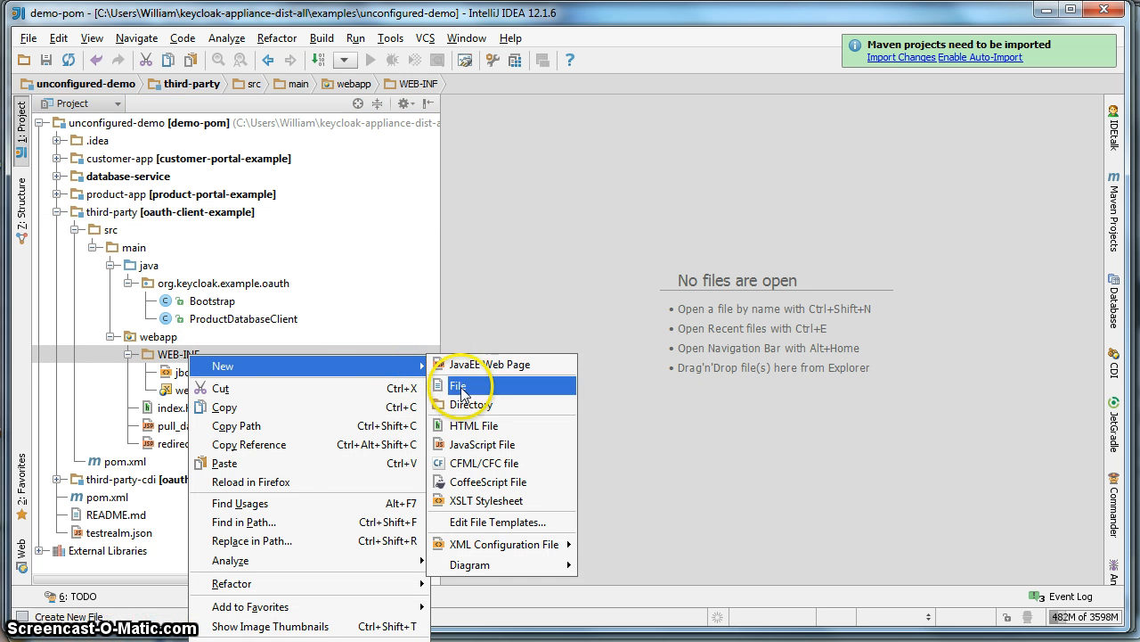
{"action": "left_click", "coordinate": [459, 385]}
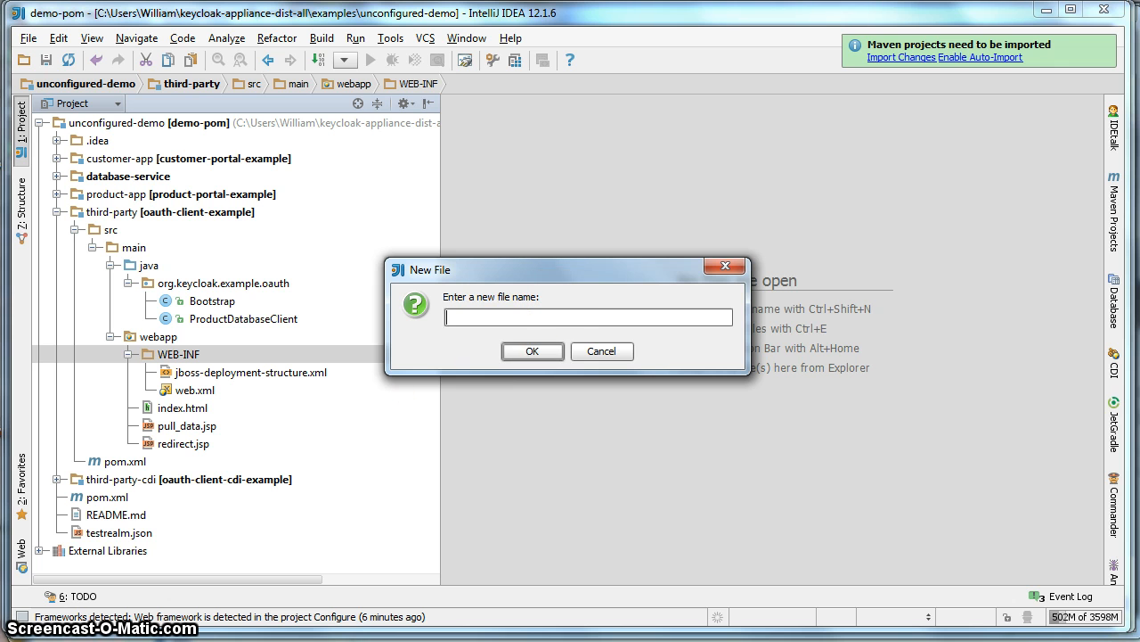
{"action": "type", "text": "keycl"}
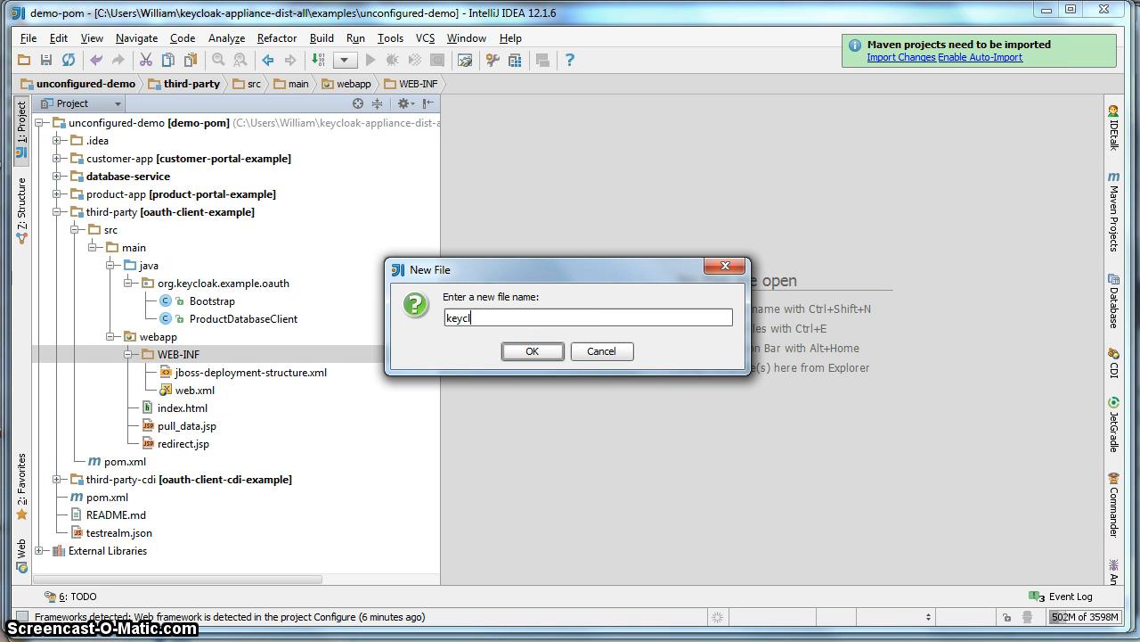
{"action": "left_click", "coordinate": [532, 351]}
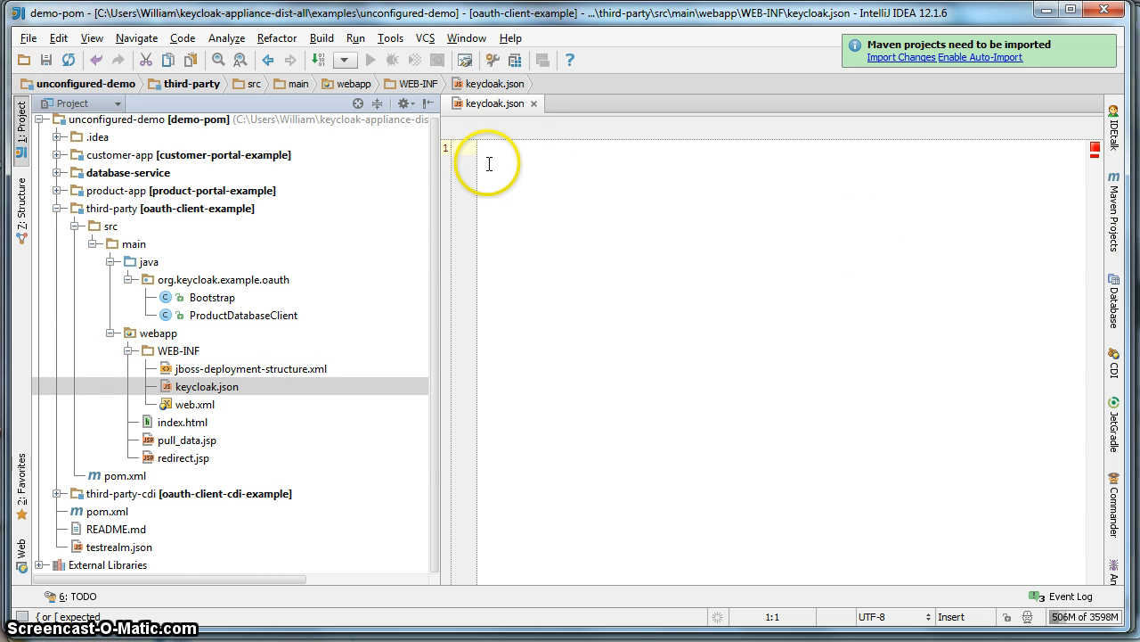
{"action": "mouse_move", "coordinate": [520, 276]}
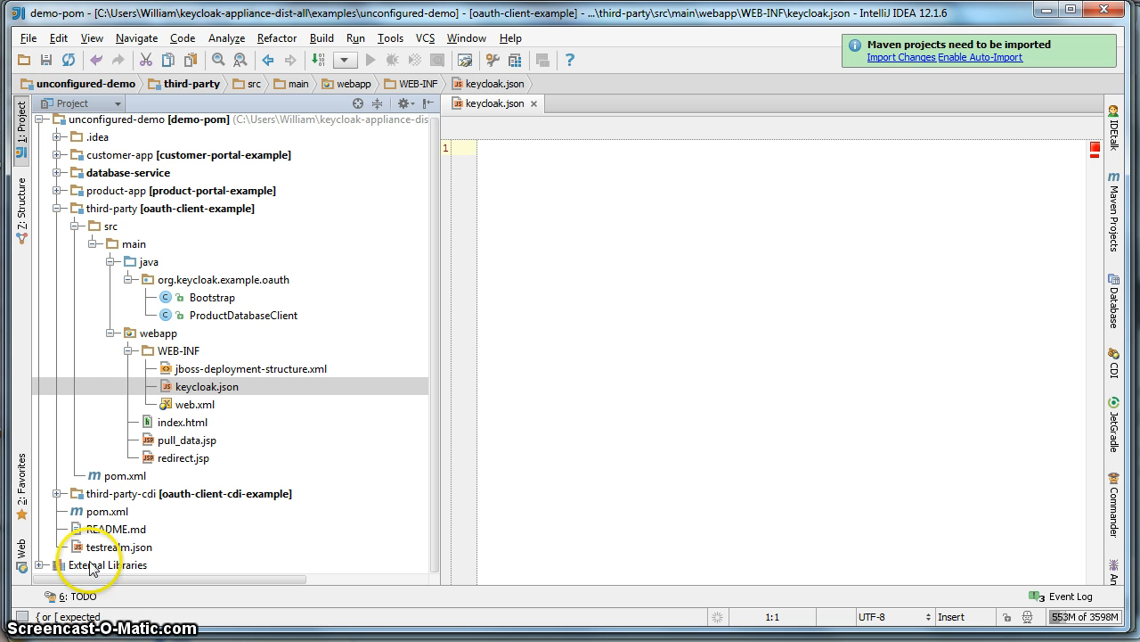
{"action": "mouse_move", "coordinate": [93, 570]}
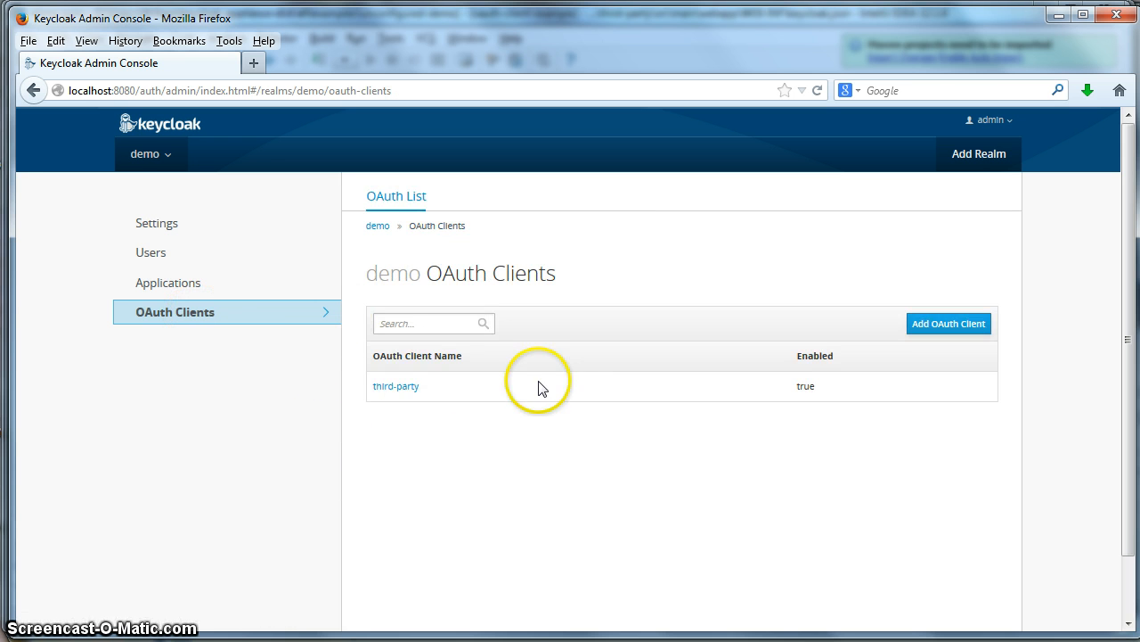
Open the third-party OAuth client and display its Installation JSON
{"action": "left_click", "coordinate": [396, 386]}
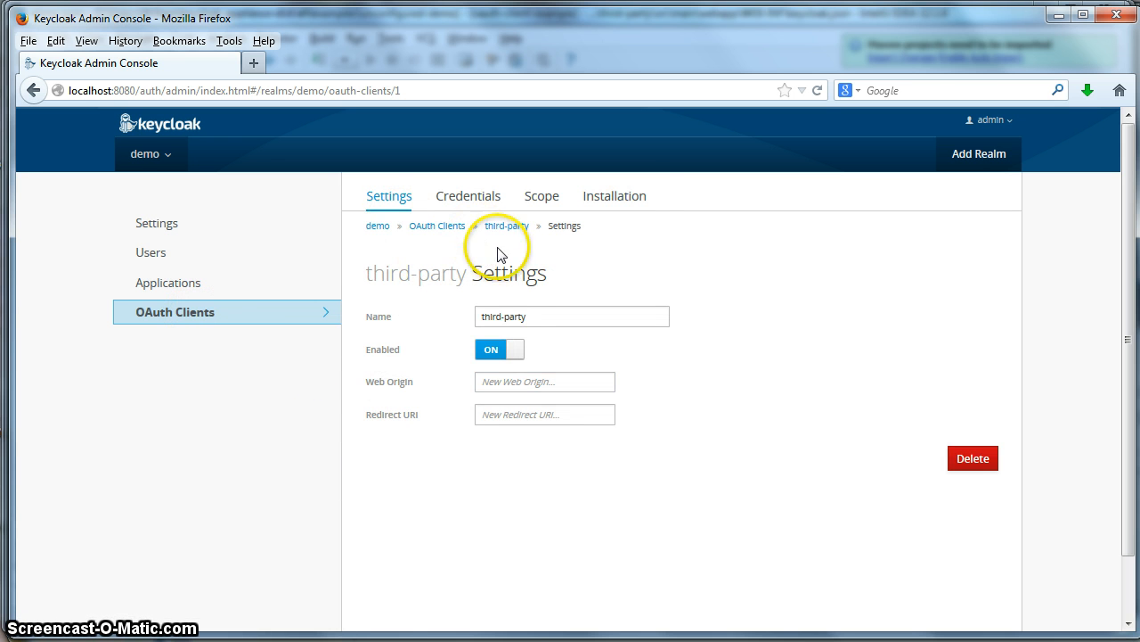
{"action": "left_click", "coordinate": [614, 195]}
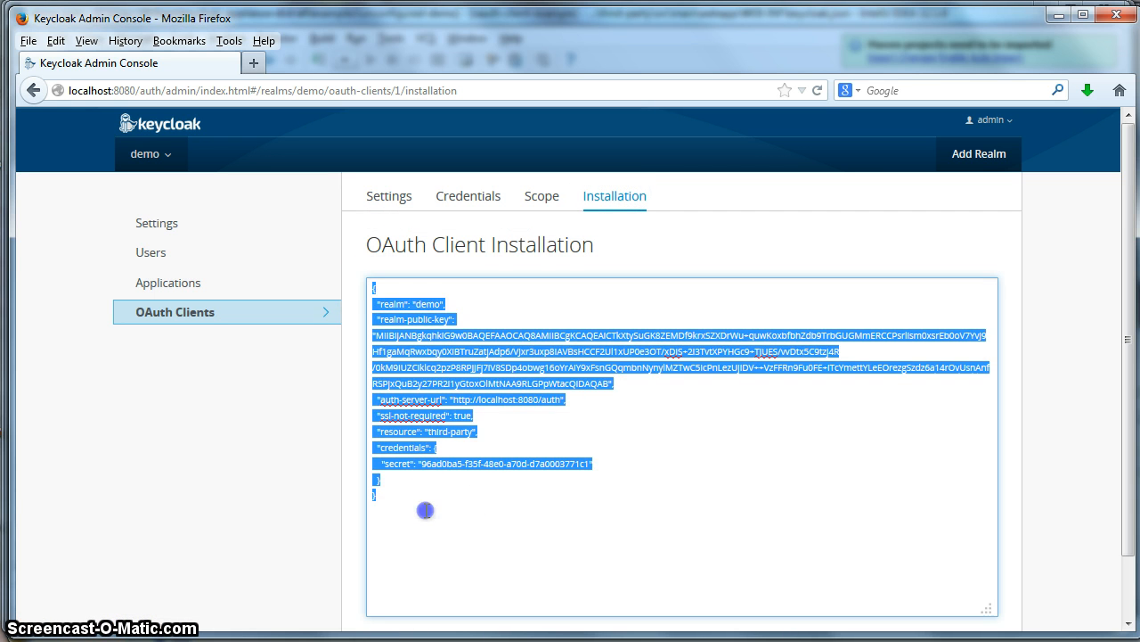
{"action": "mouse_move", "coordinate": [495, 281]}
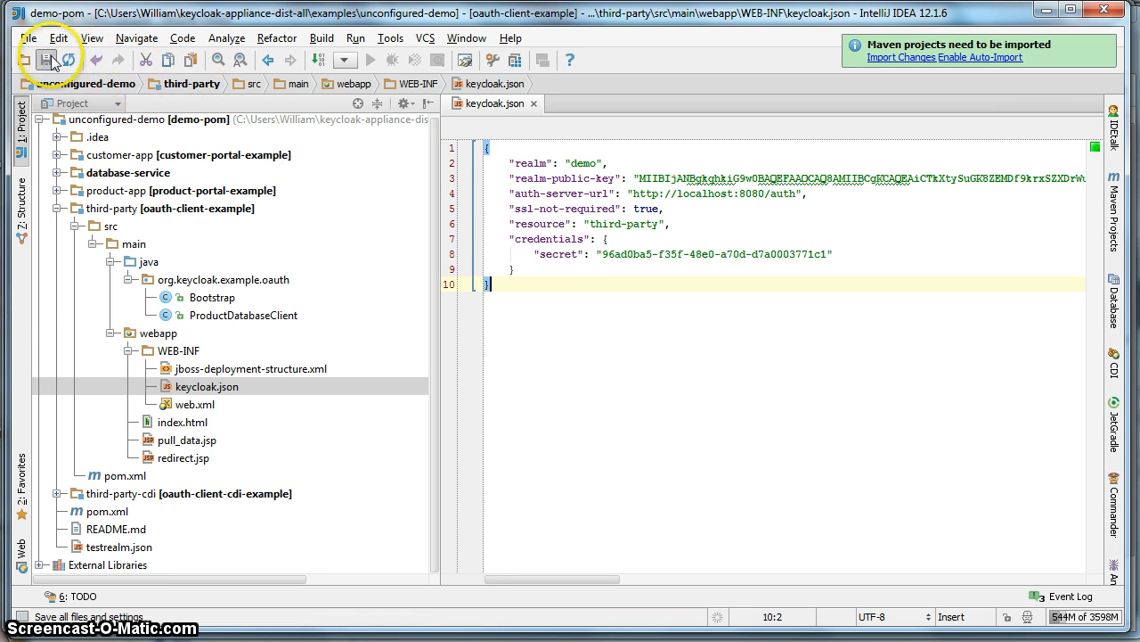
{"action": "double_click", "coordinate": [243, 314]}
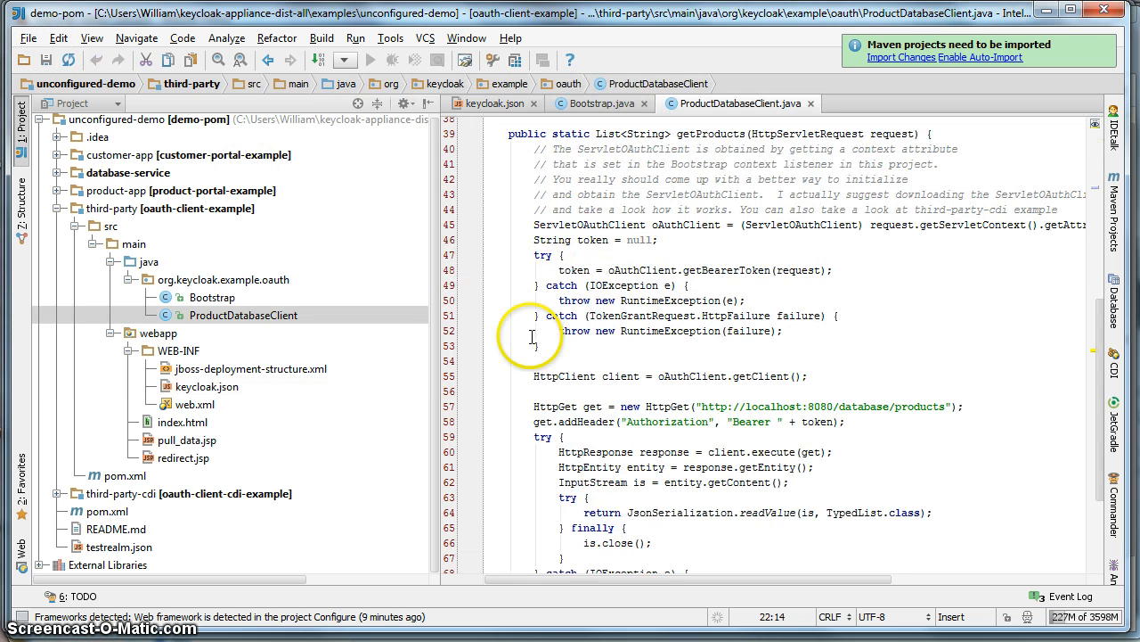
{"action": "mouse_move", "coordinate": [381, 198]}
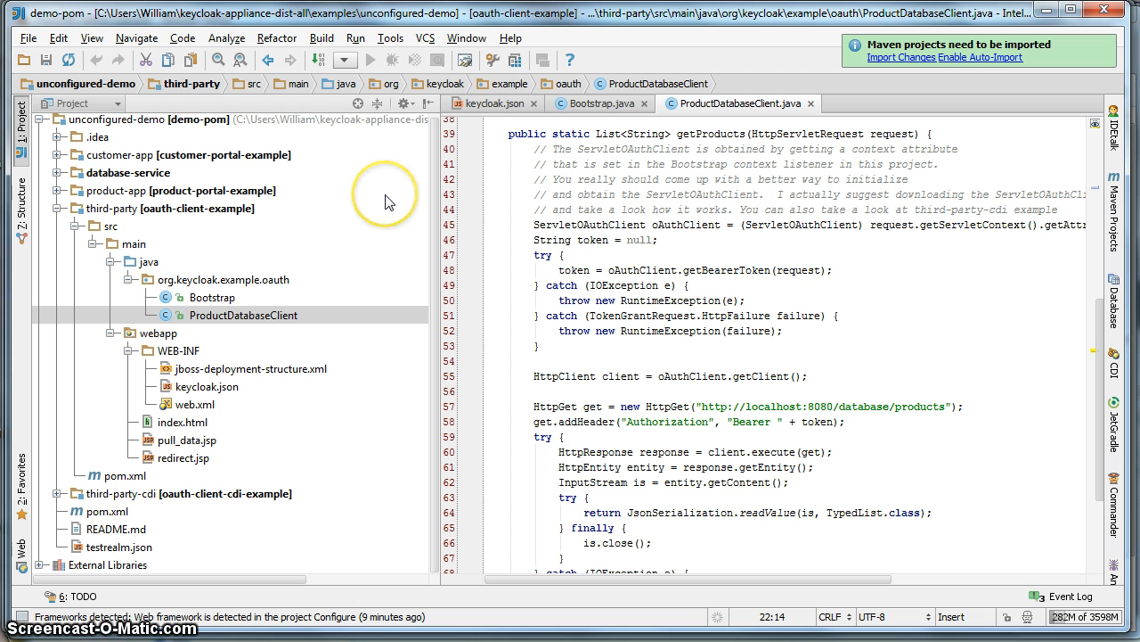
{"action": "mouse_move", "coordinate": [150, 290]}
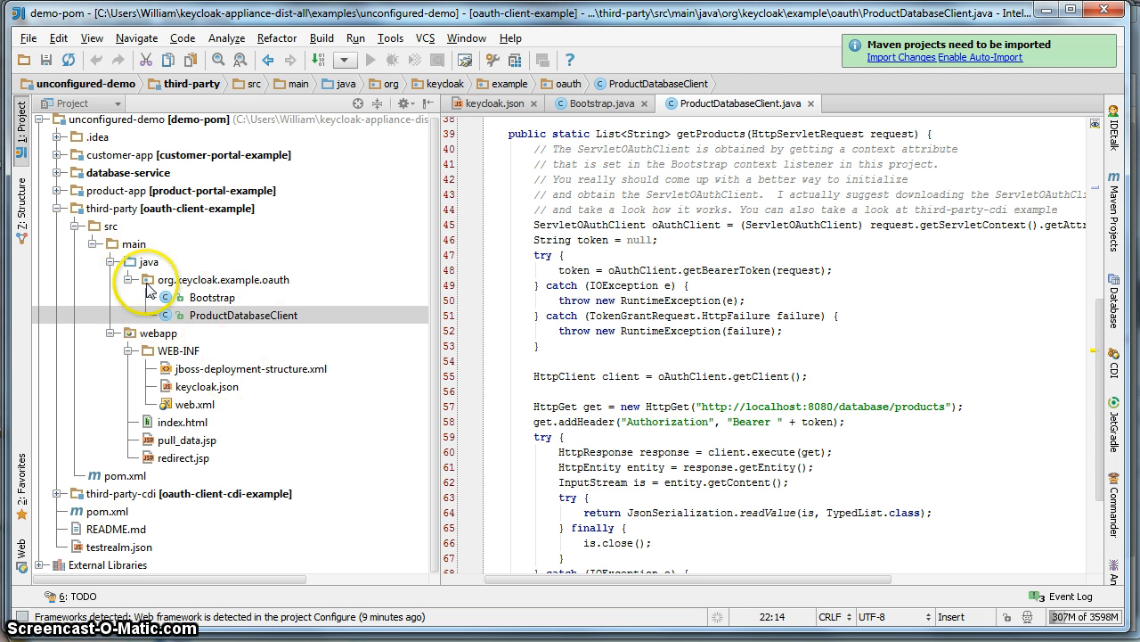
{"action": "mouse_move", "coordinate": [182, 265]}
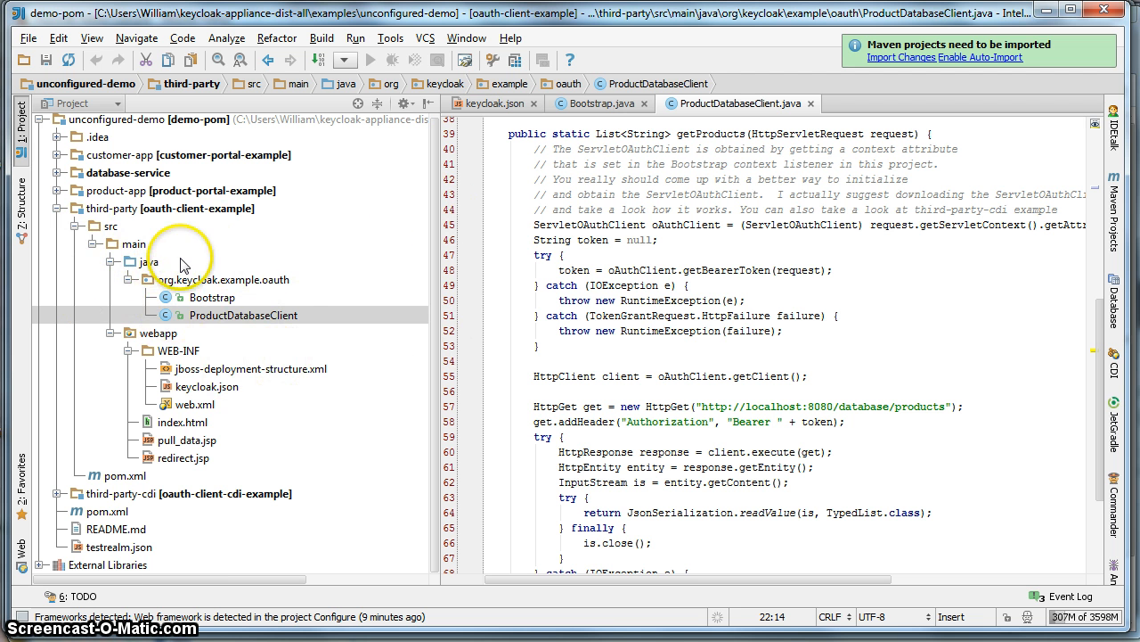
{"action": "mouse_move", "coordinate": [183, 263]}
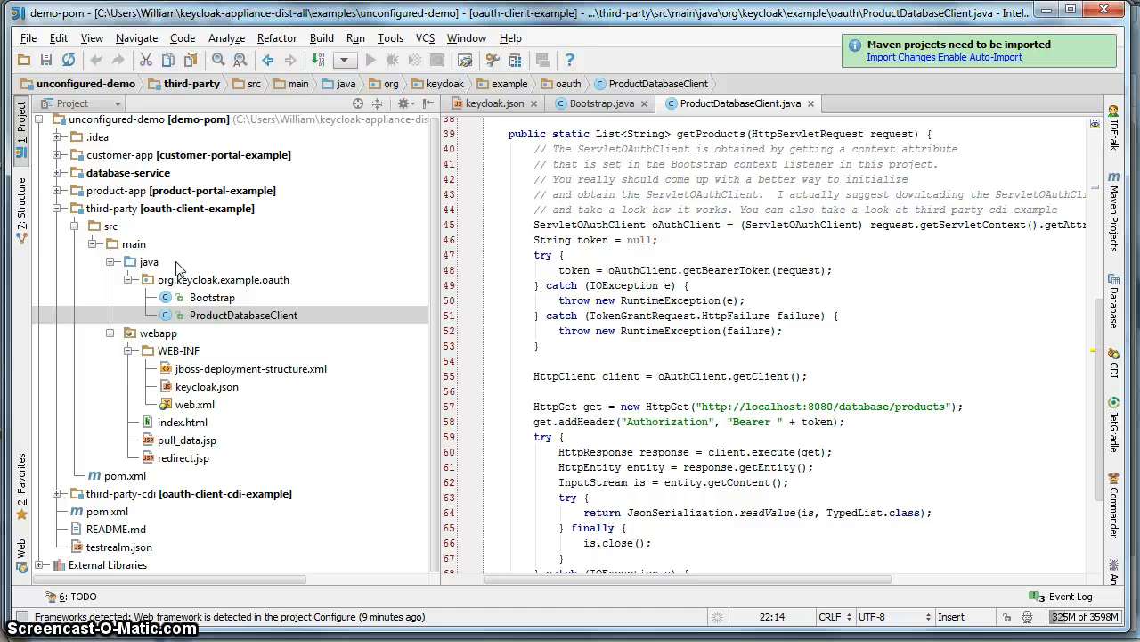
{"action": "mouse_move", "coordinate": [272, 304]}
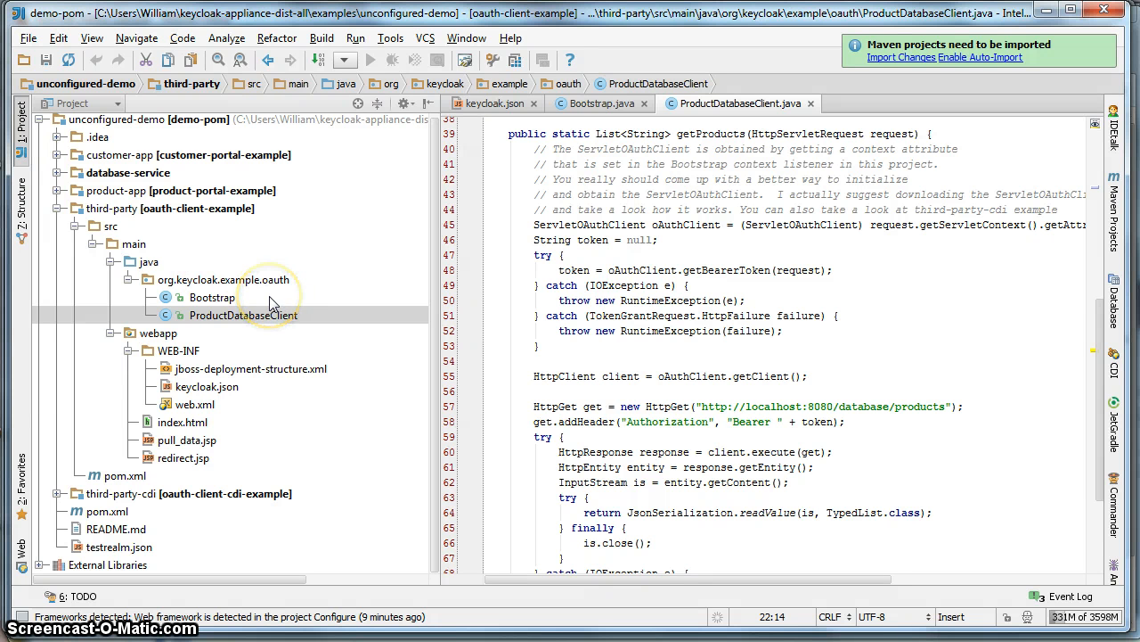
{"action": "mouse_move", "coordinate": [165, 187]}
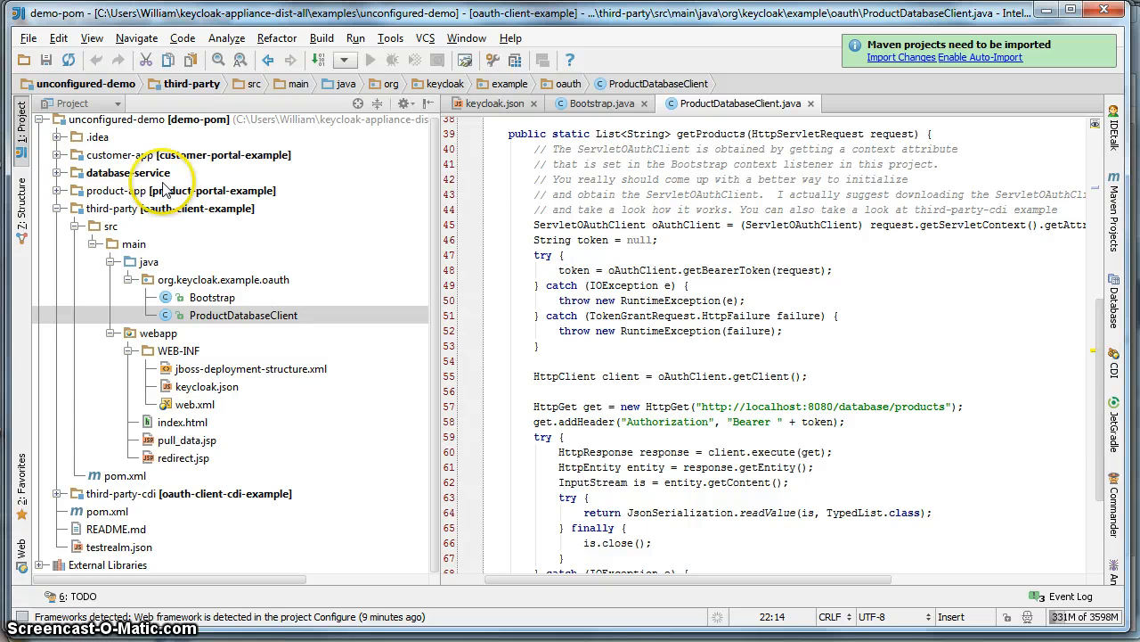
{"action": "left_click", "coordinate": [128, 172]}
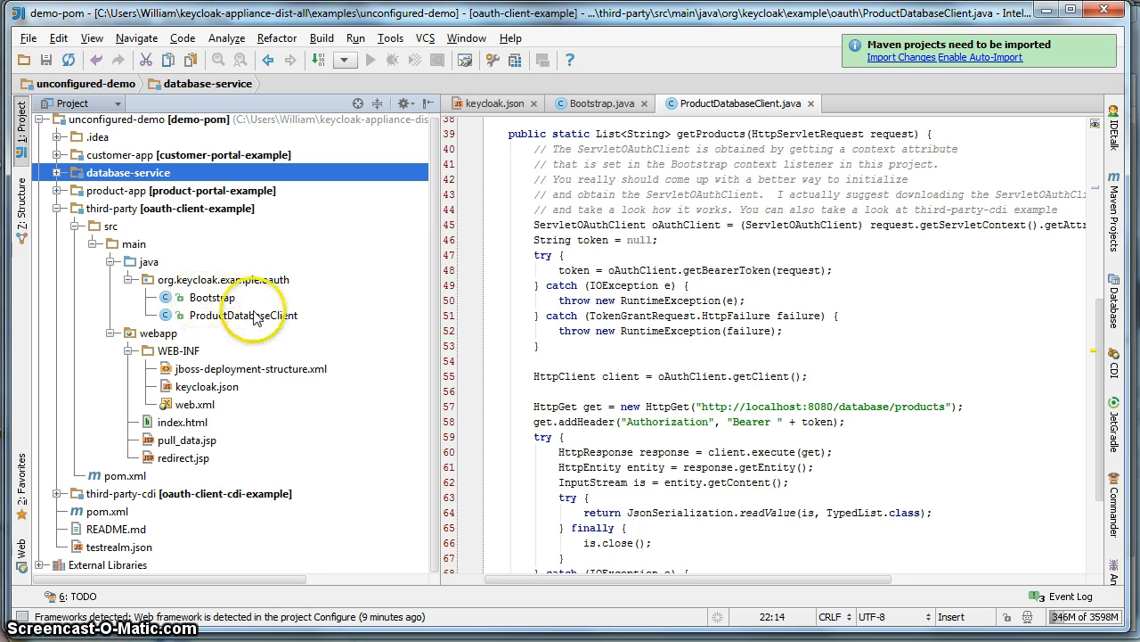
{"action": "left_click", "coordinate": [212, 297]}
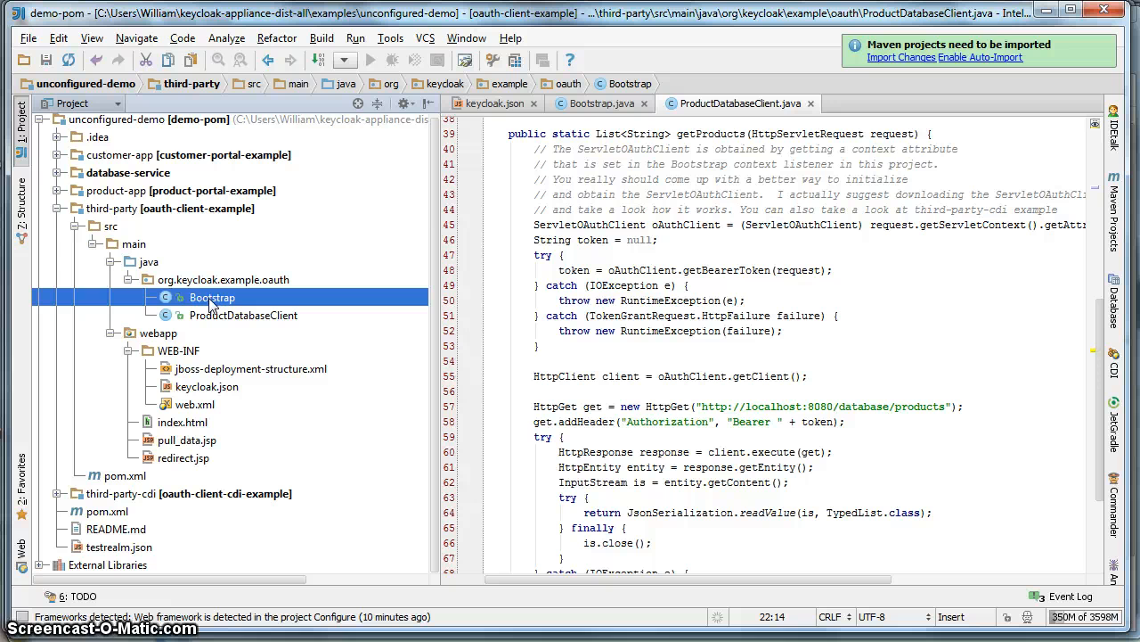
{"action": "mouse_move", "coordinate": [221, 398]}
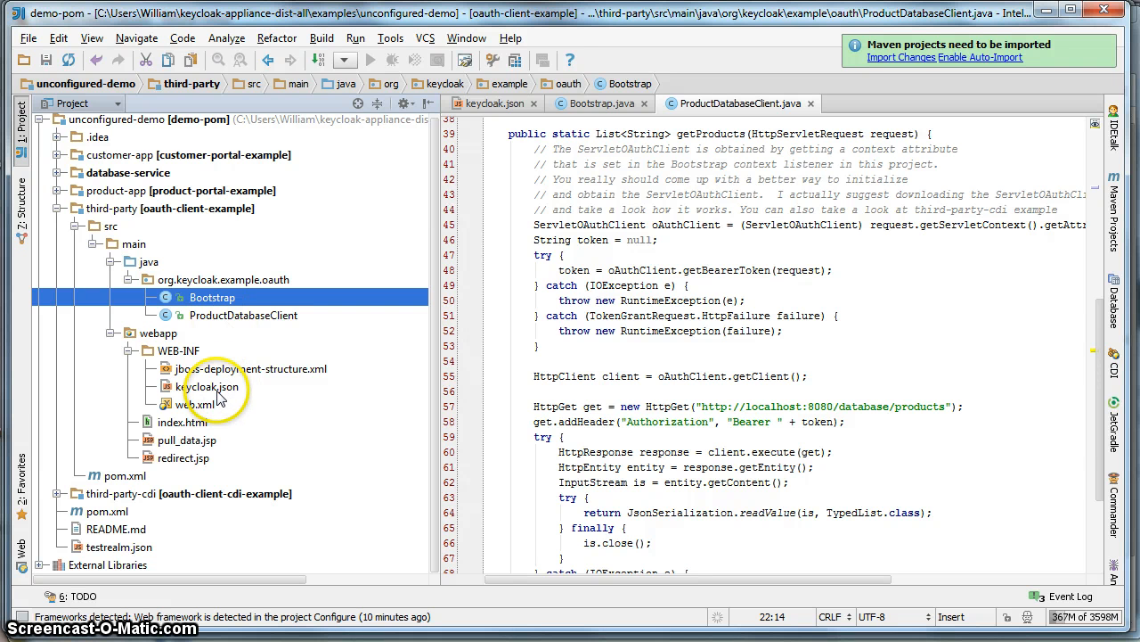
{"action": "mouse_move", "coordinate": [219, 396]}
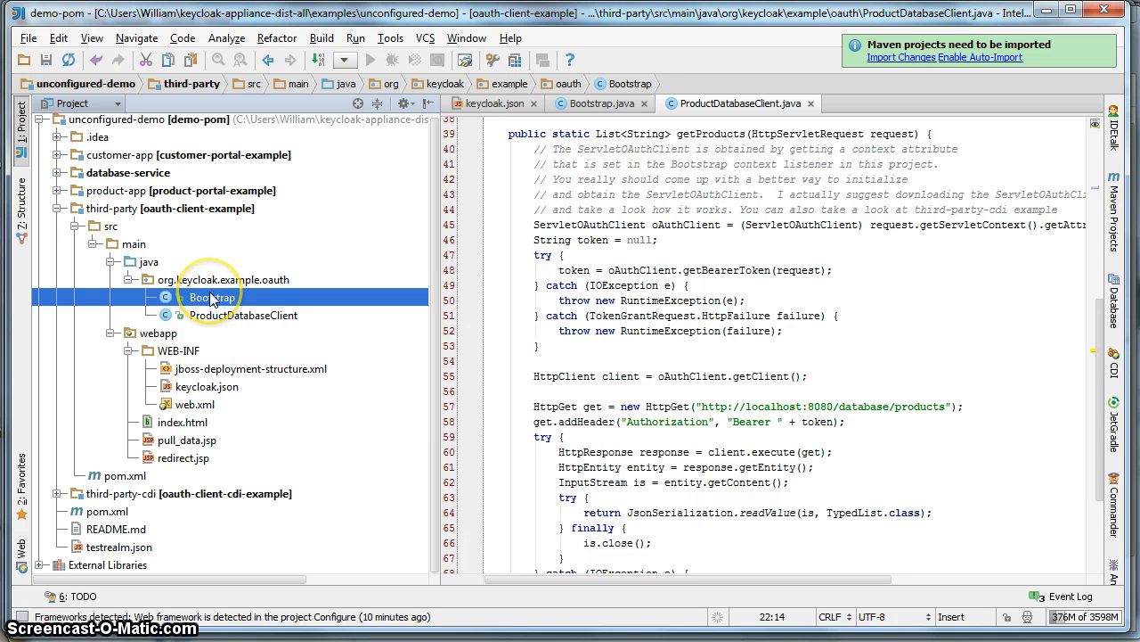
{"action": "left_click", "coordinate": [243, 314]}
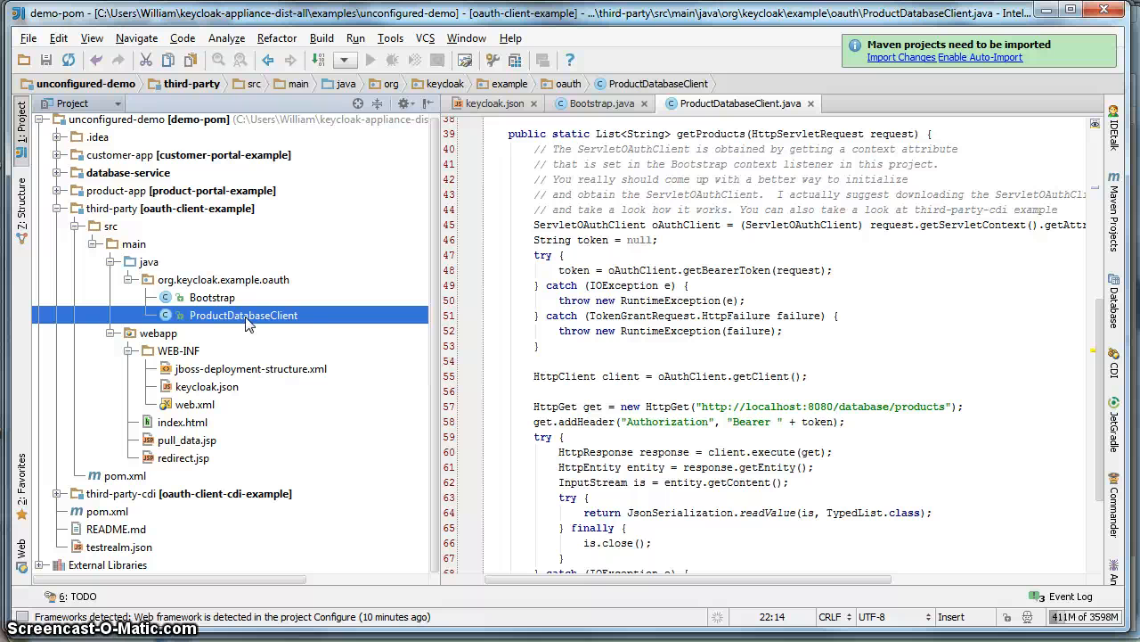
{"action": "left_click", "coordinate": [128, 172]}
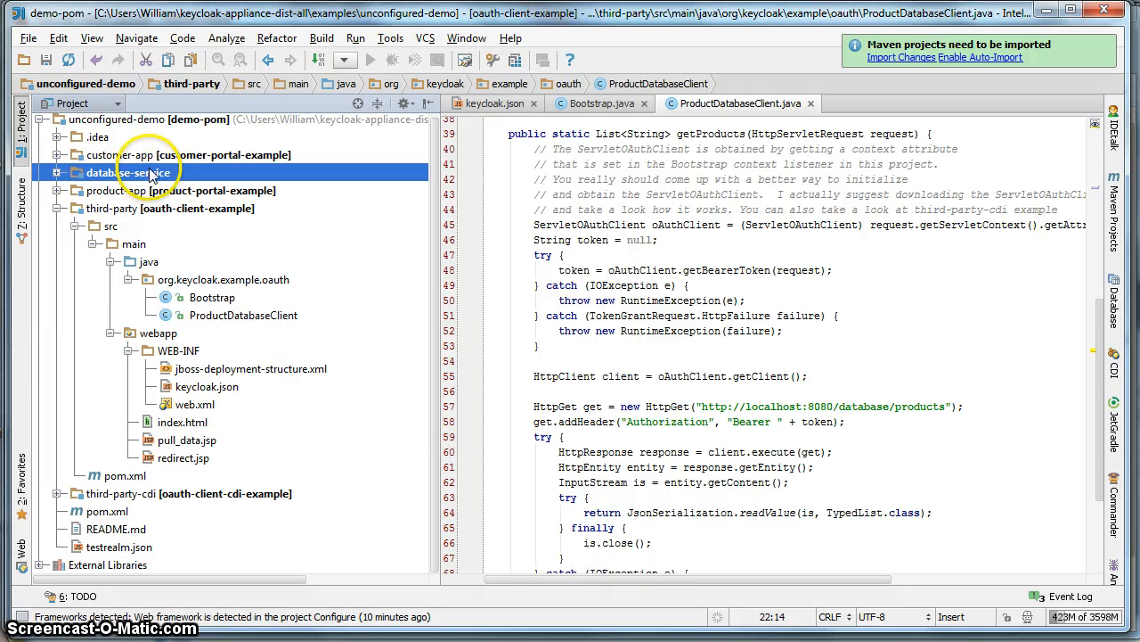
{"action": "left_click", "coordinate": [242, 315]}
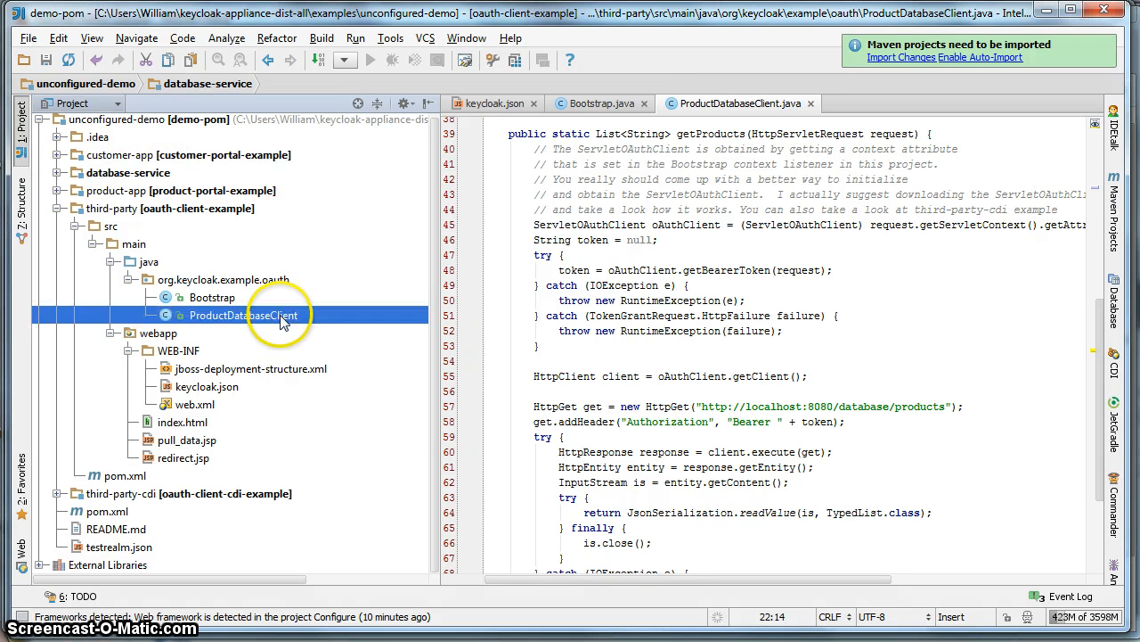
{"action": "left_click", "coordinate": [243, 314]}
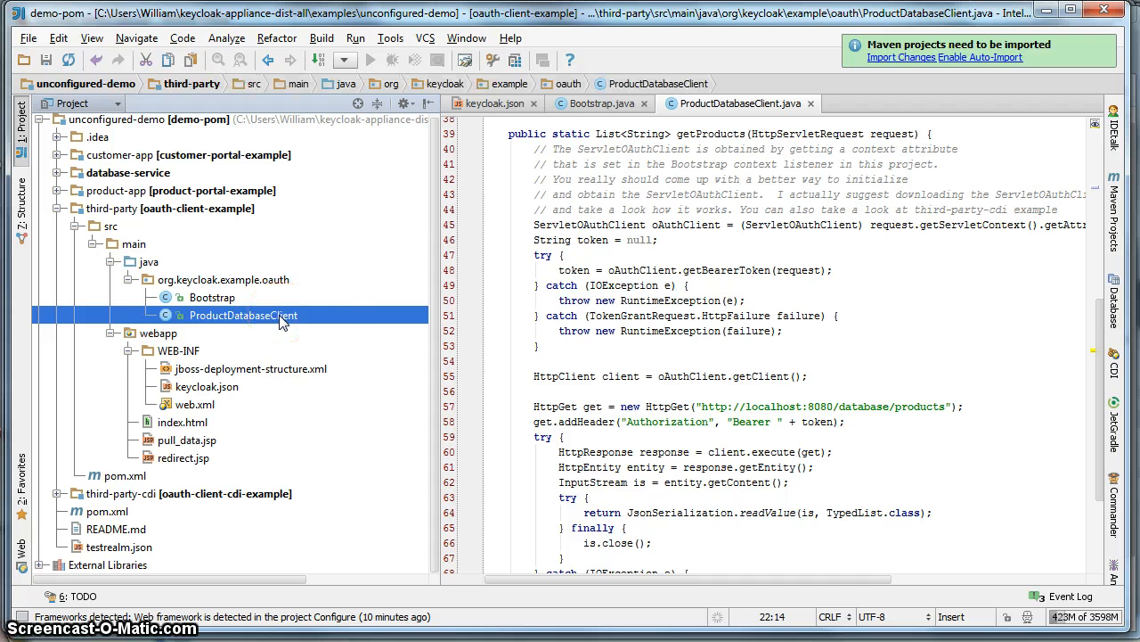
{"action": "mouse_move", "coordinate": [258, 280]}
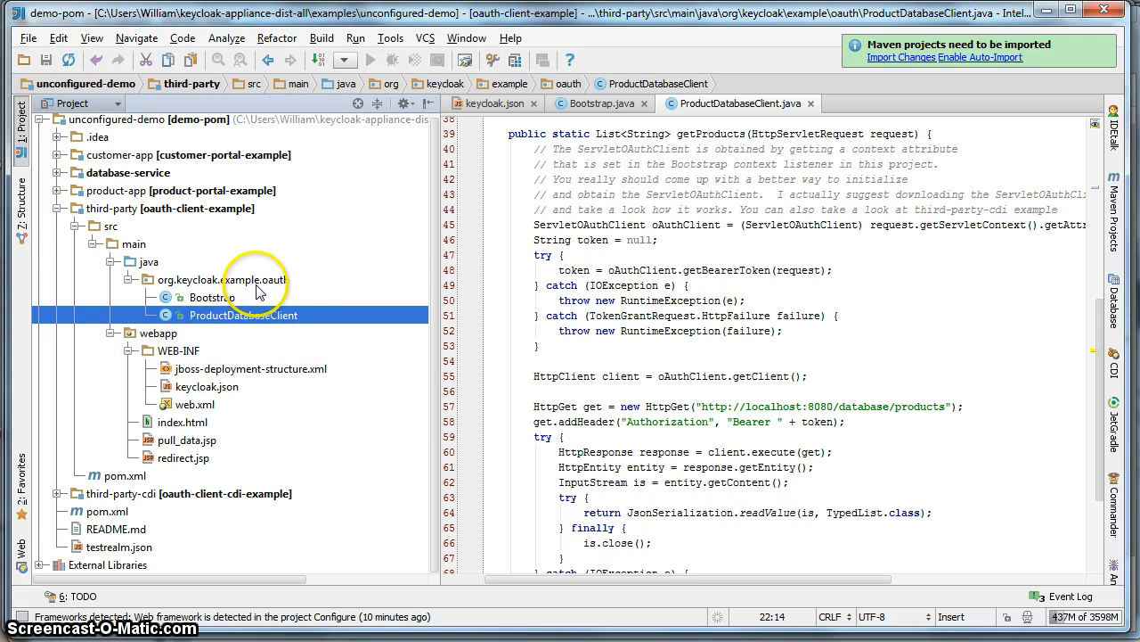
{"action": "mouse_move", "coordinate": [195, 563]}
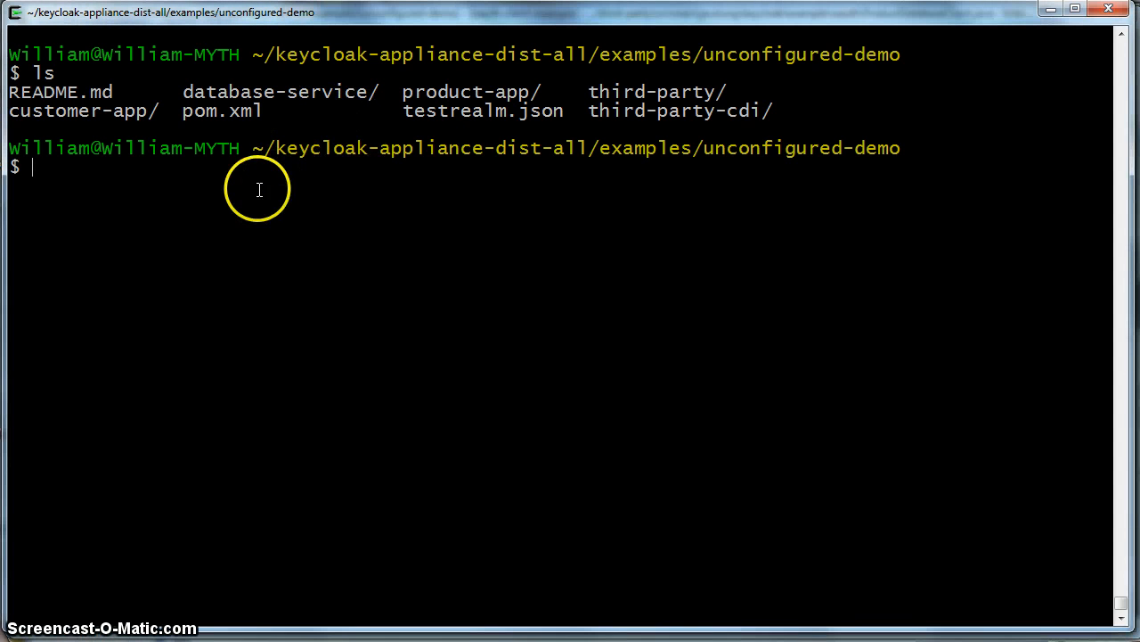
{"action": "mouse_move", "coordinate": [46, 309]}
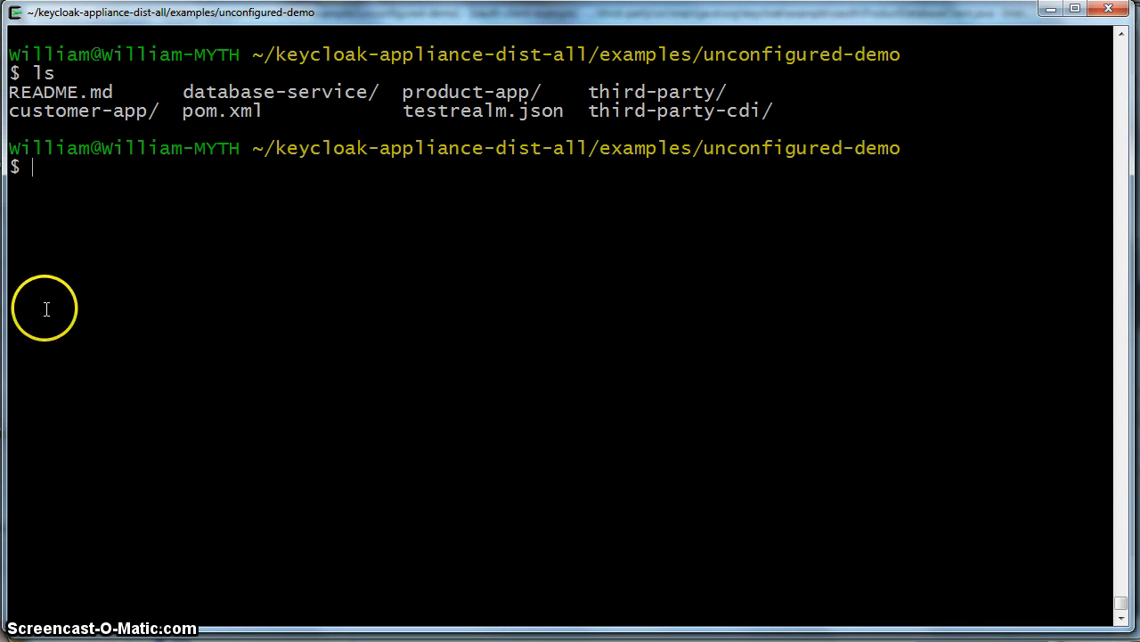
Start changing directory into the third-party project folder with cd
{"action": "type", "text": "cd third-party"}
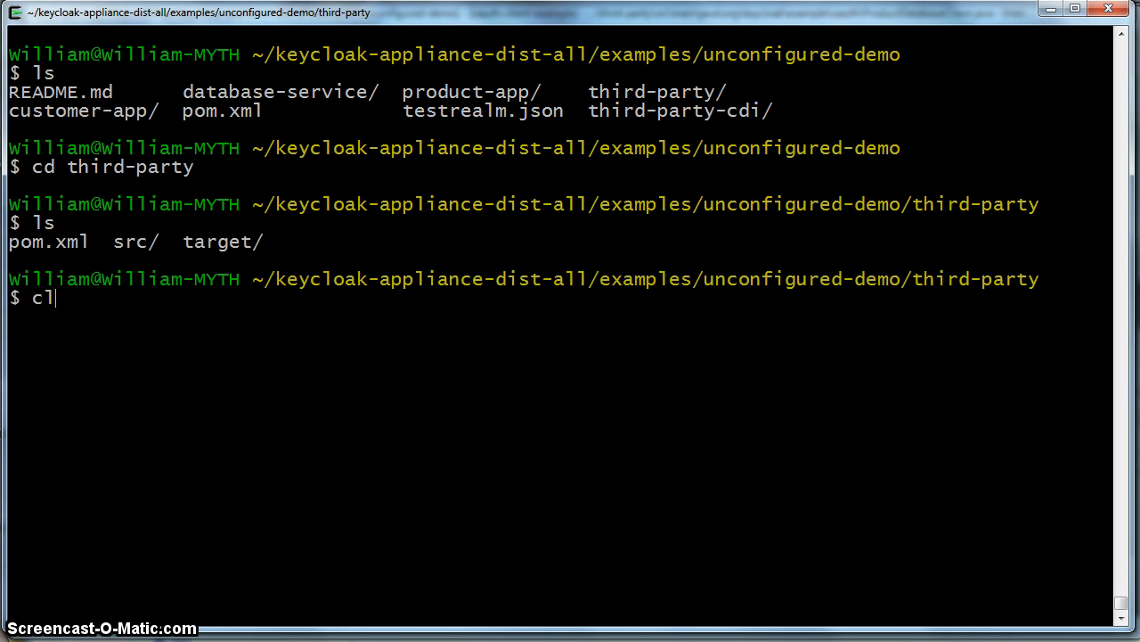
Run mvn clean install to build the third-party project
{"action": "type", "text": "mvn clea"}
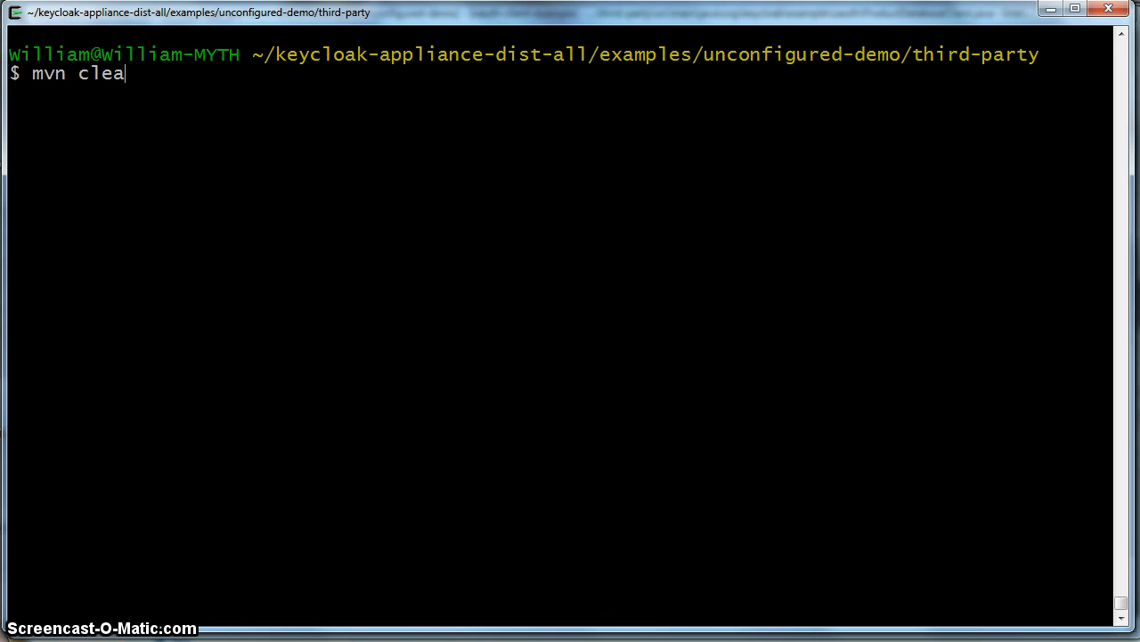
{"action": "type", "text": "n install"}
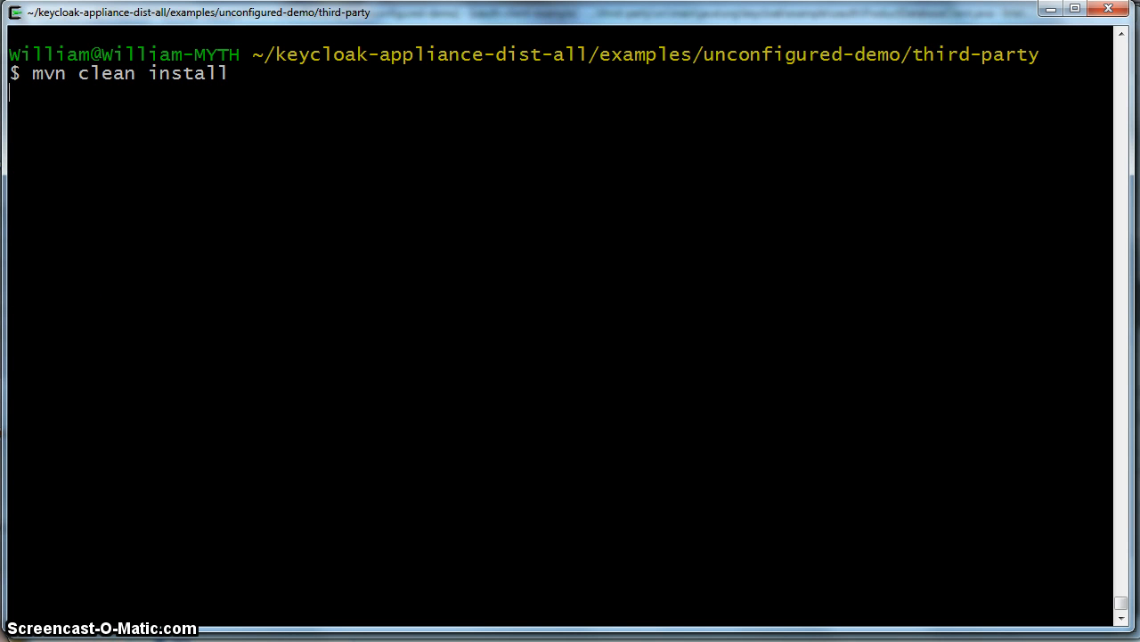
{"action": "key", "text": "Return"}
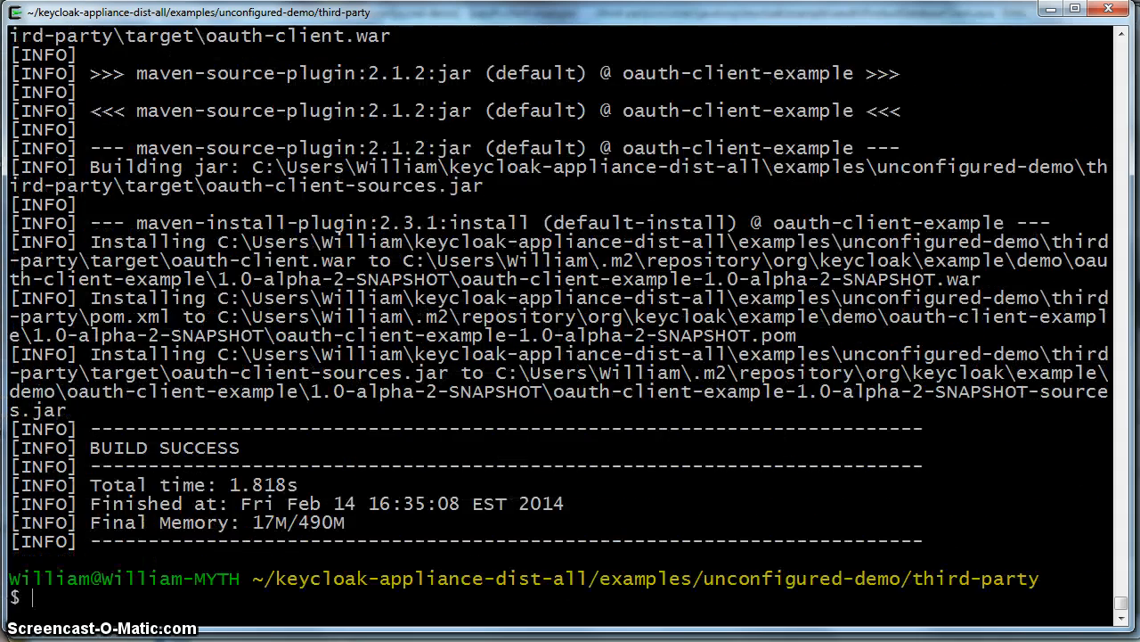
Deploy to the server with mvn jboss-as:deploy and review the BUILD SUCCESS output
{"action": "type", "text": "mvn"}
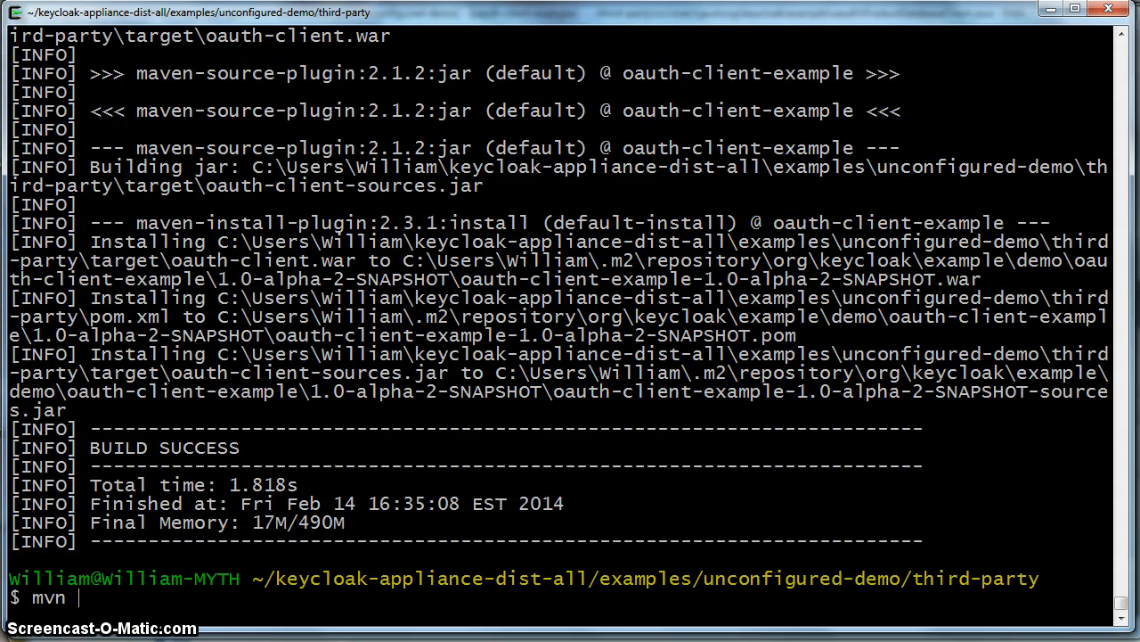
{"action": "type", "text": "jboss_"}
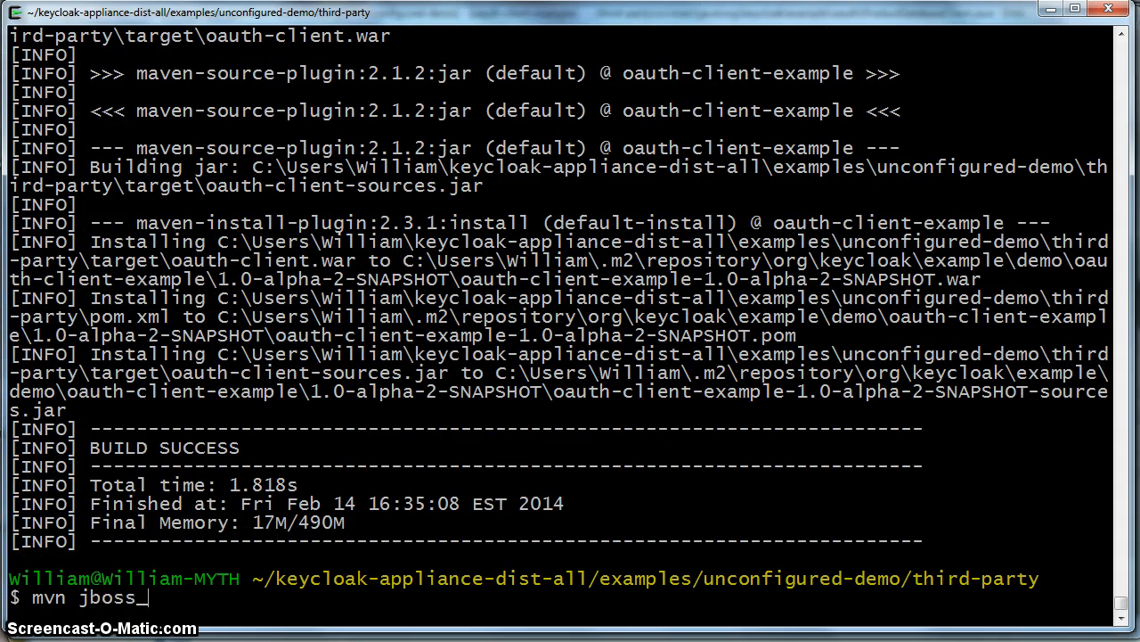
{"action": "type", "text": "-as:deploy"}
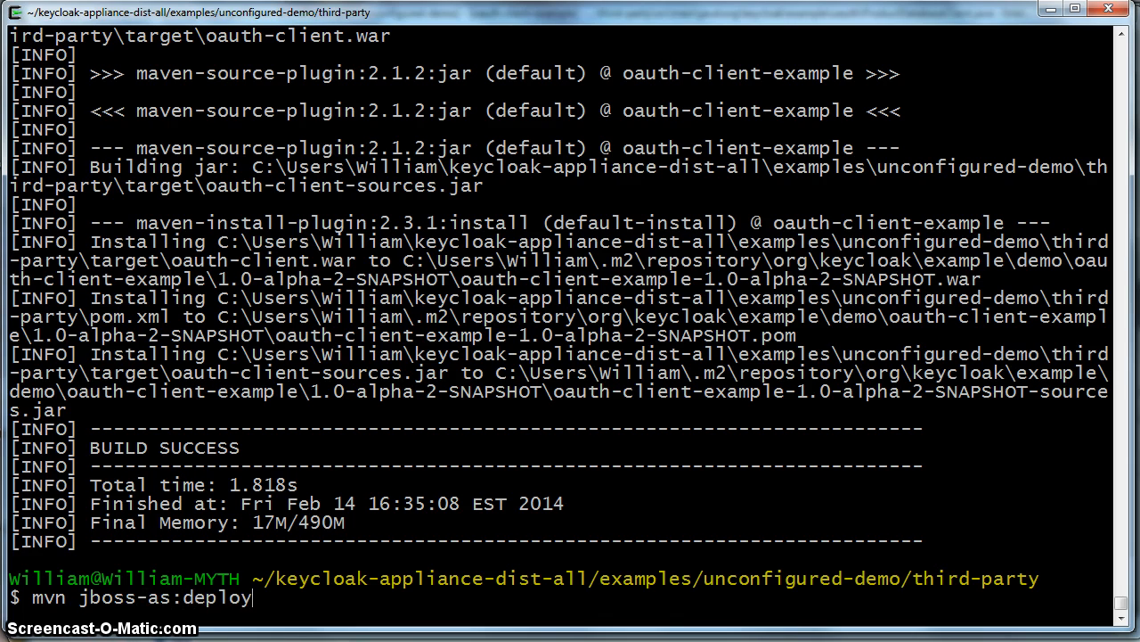
{"action": "key", "text": "Return"}
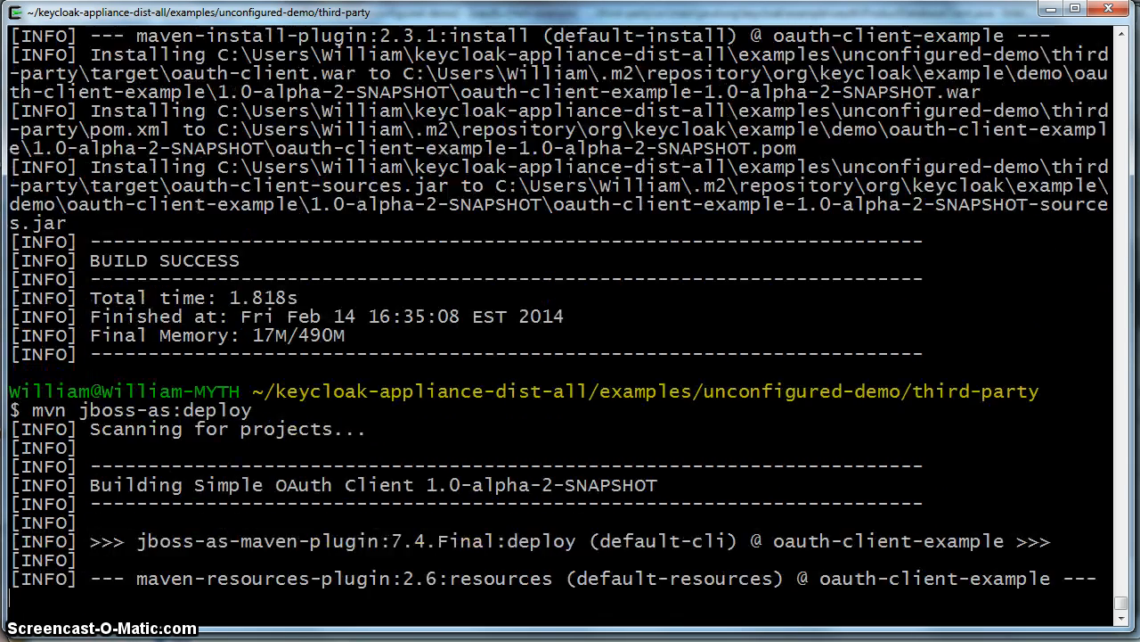
{"action": "scroll", "scroll_direction": "down", "scroll_amount": 3}
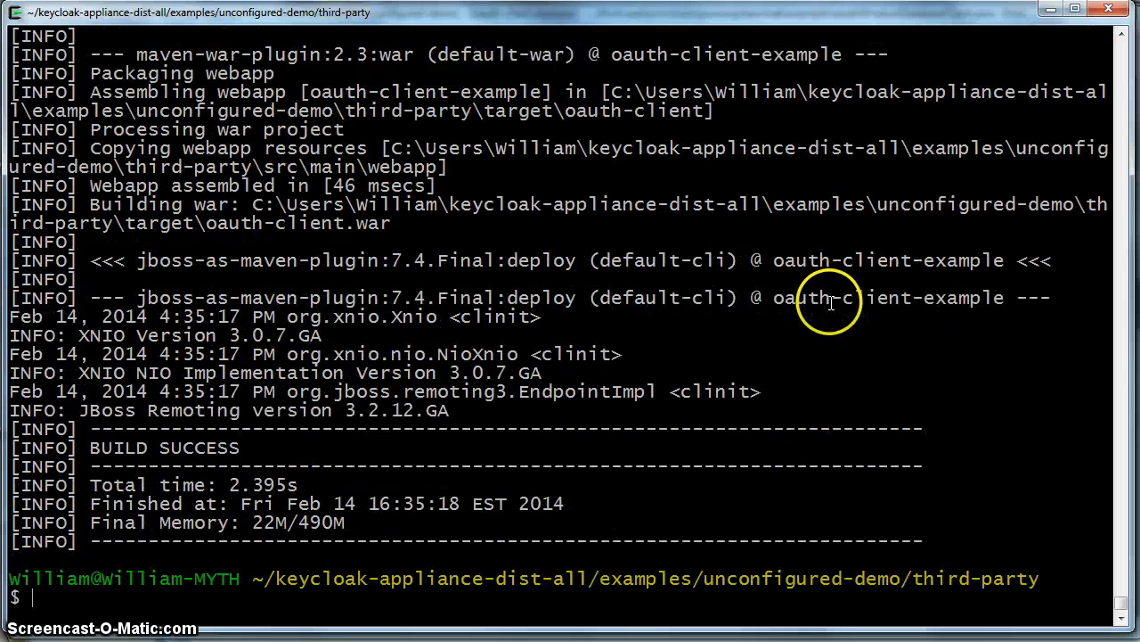
{"action": "mouse_move", "coordinate": [846, 320]}
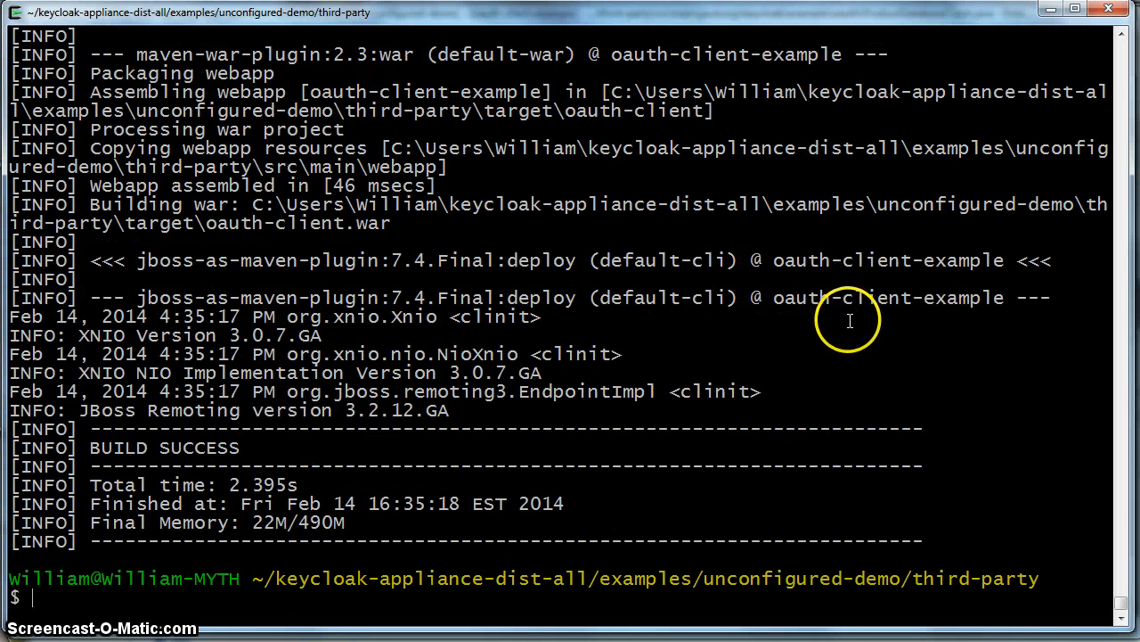
{"action": "mouse_move", "coordinate": [372, 302]}
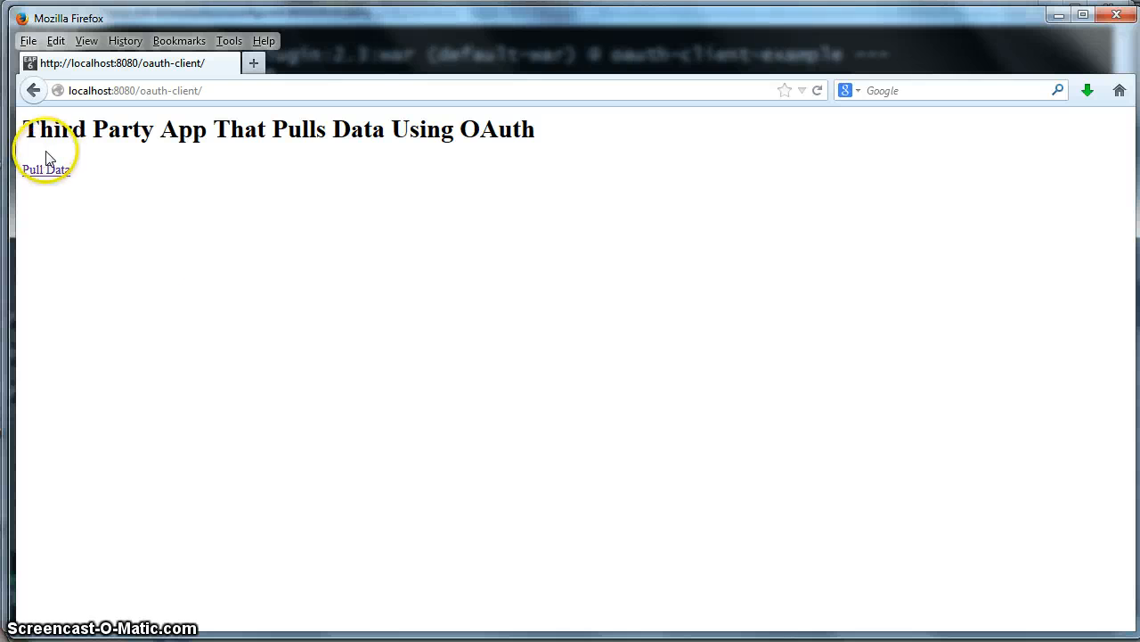
{"action": "mouse_move", "coordinate": [145, 167]}
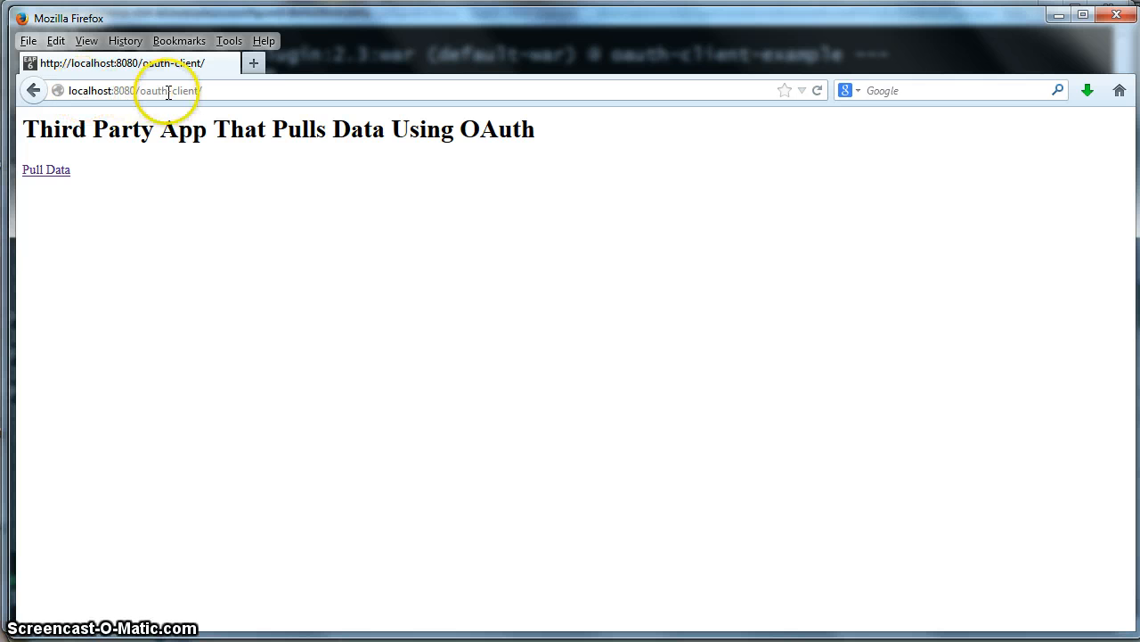
{"action": "mouse_move", "coordinate": [184, 220]}
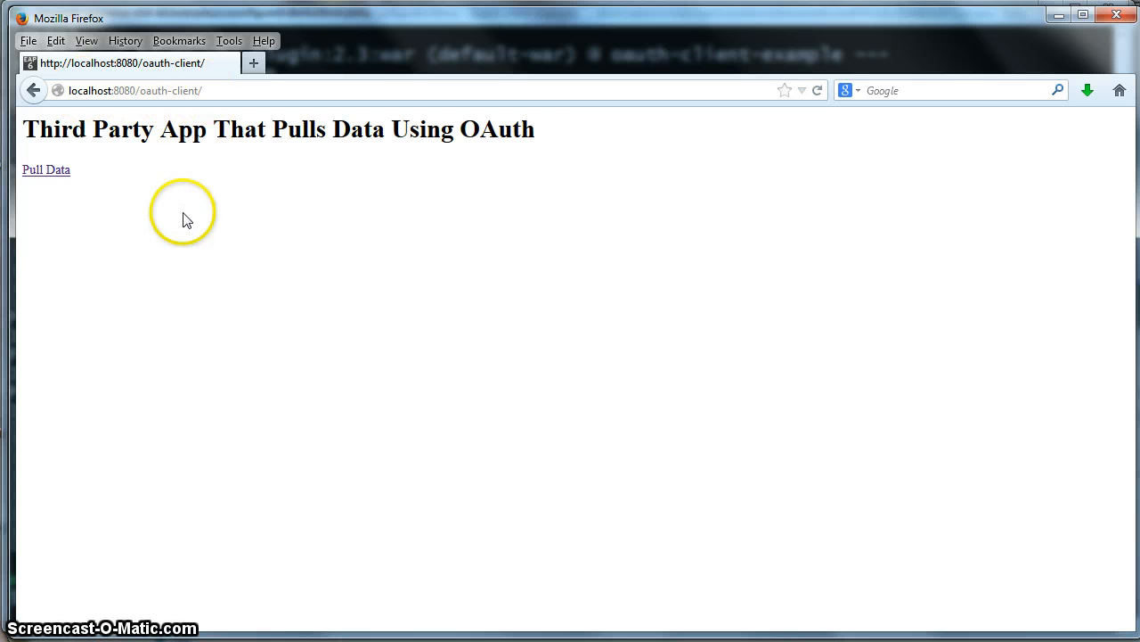
{"action": "mouse_move", "coordinate": [125, 232]}
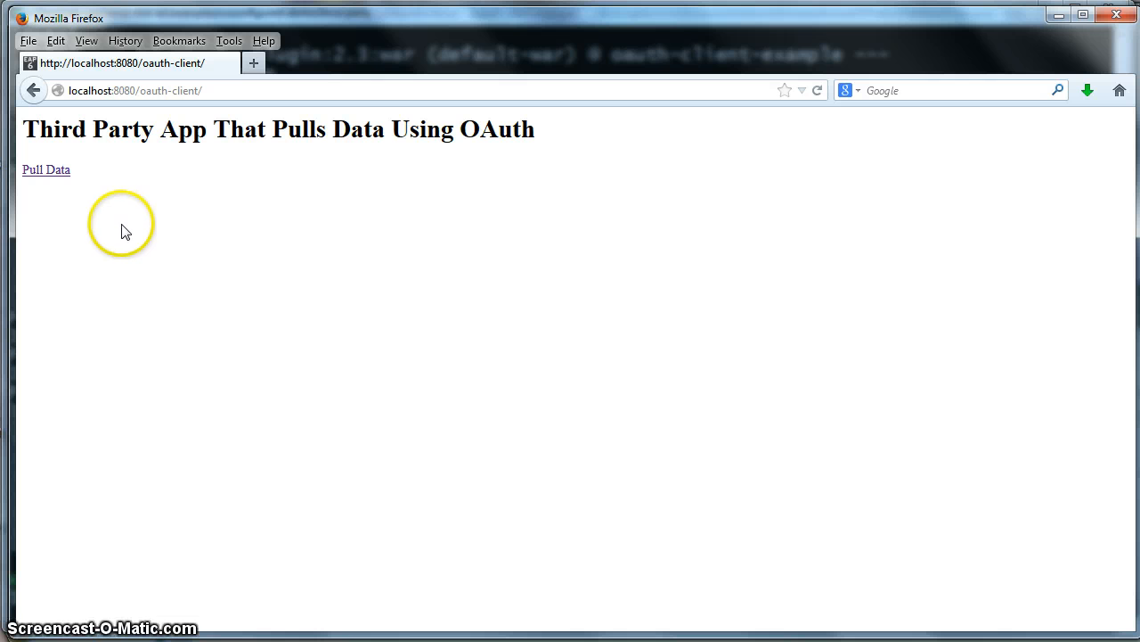
{"action": "mouse_move", "coordinate": [46, 169]}
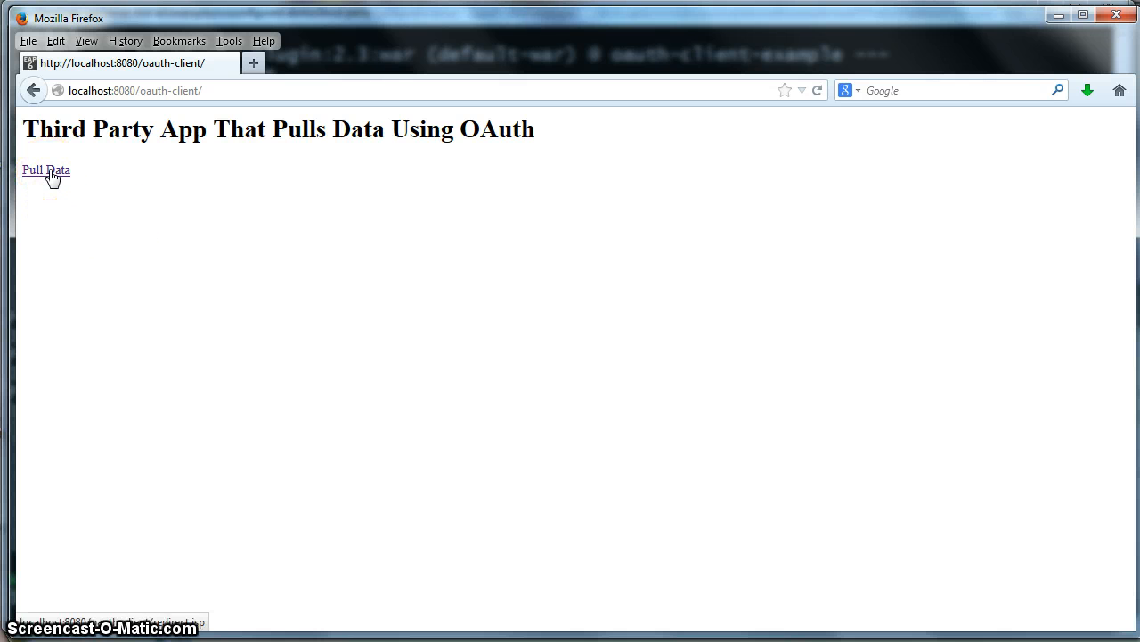
Trigger Pull Data, then log in with the suggested 'bb…' account and password
{"action": "left_click", "coordinate": [45, 169]}
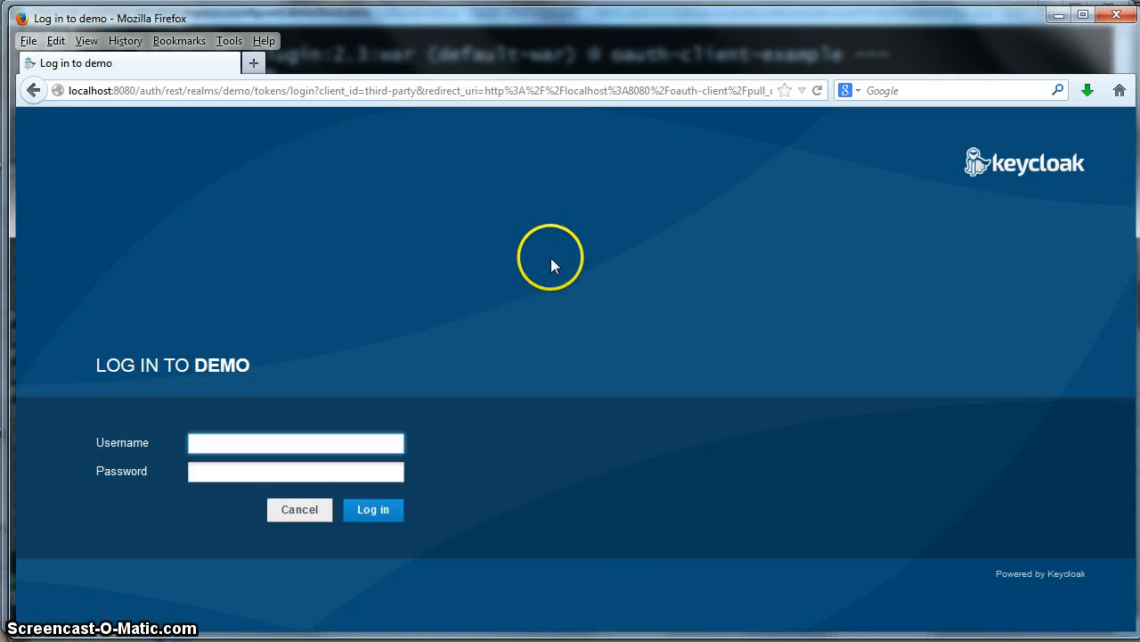
{"action": "mouse_move", "coordinate": [552, 265]}
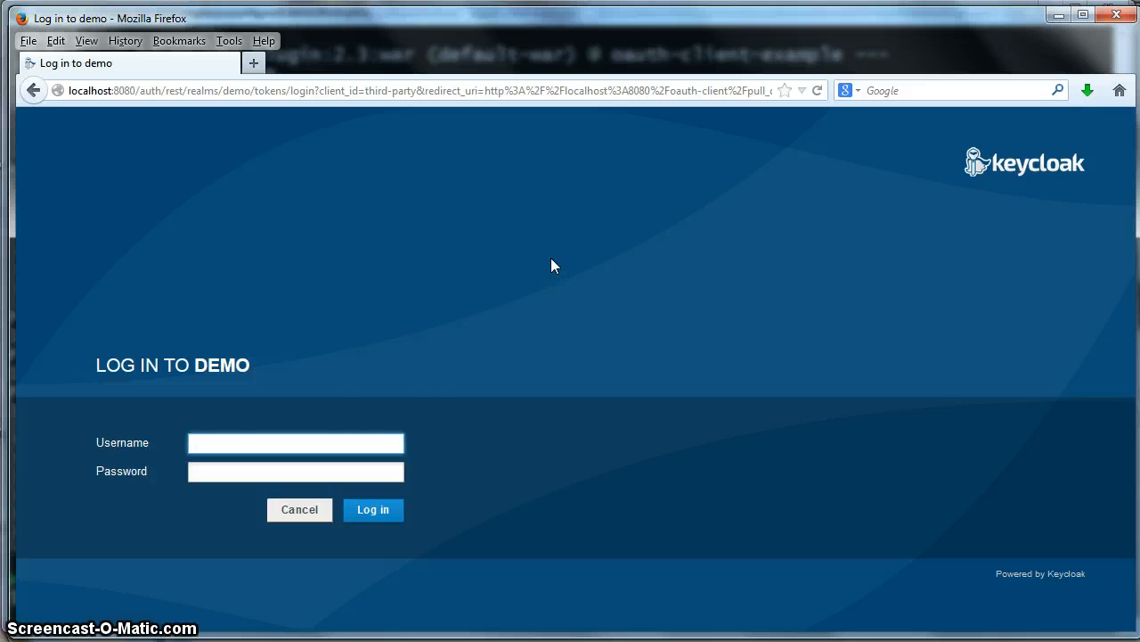
{"action": "left_click", "coordinate": [295, 442]}
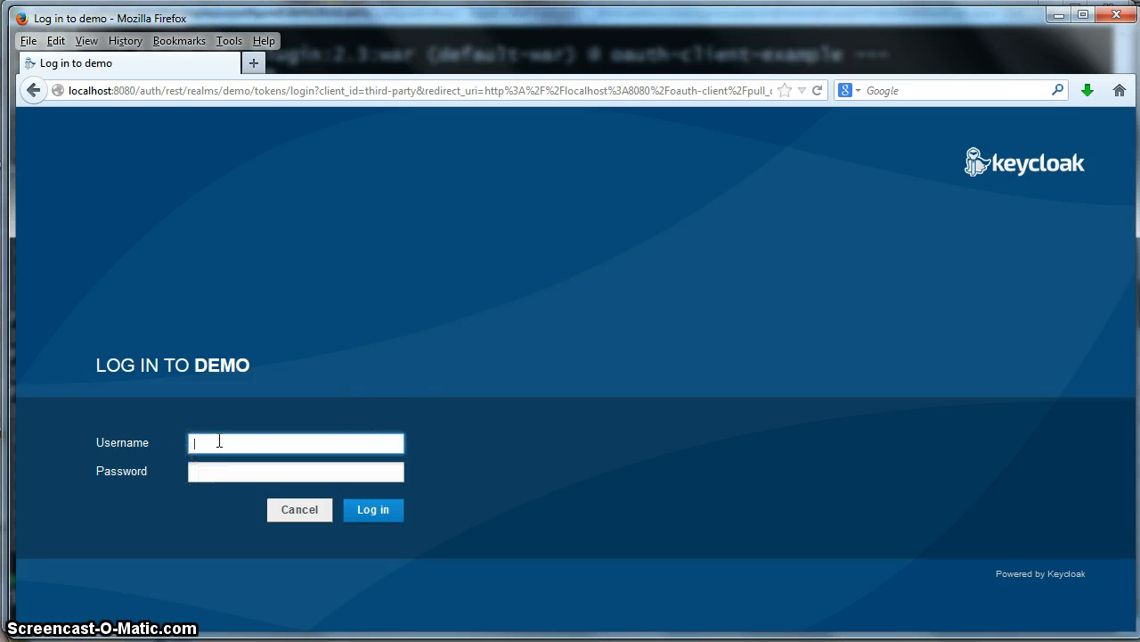
{"action": "mouse_move", "coordinate": [320, 333]}
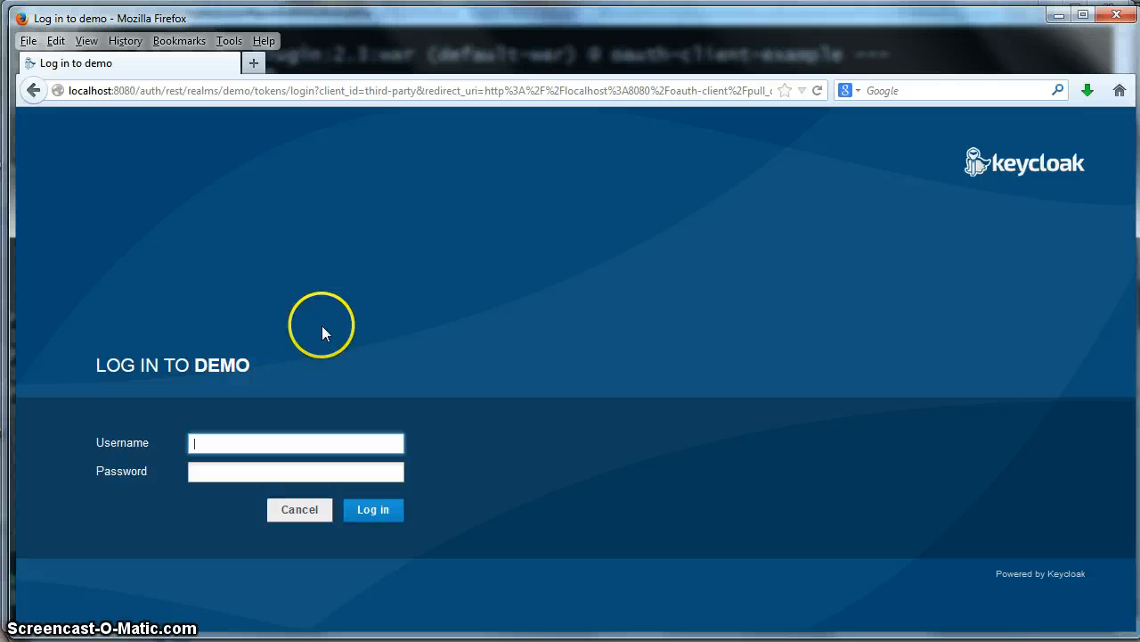
{"action": "type", "text": "bb"}
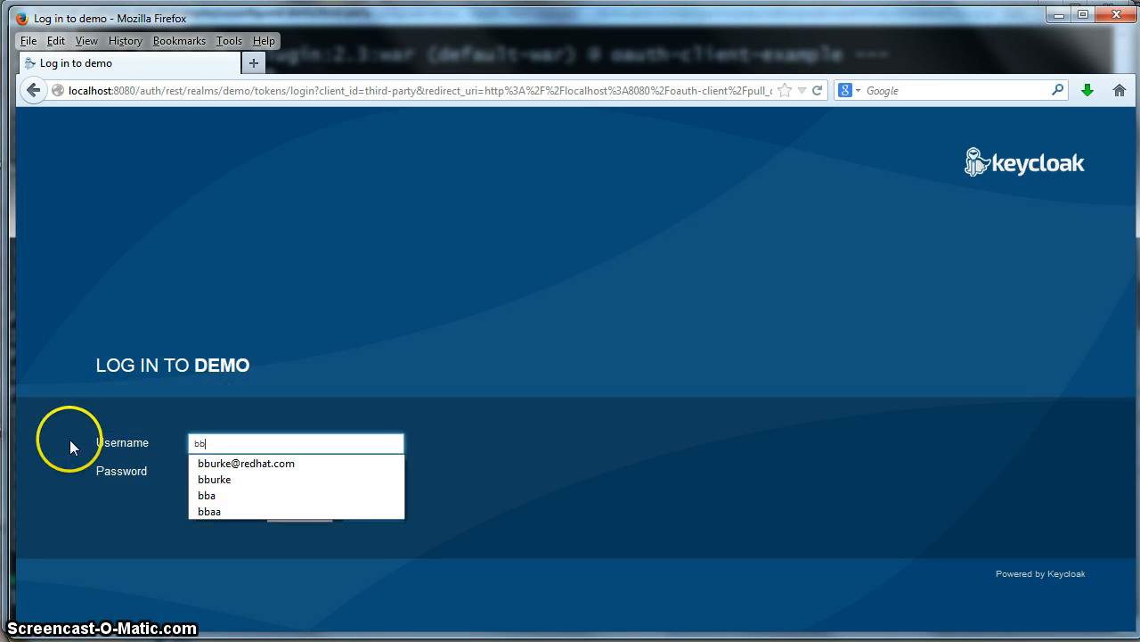
{"action": "left_click", "coordinate": [246, 463]}
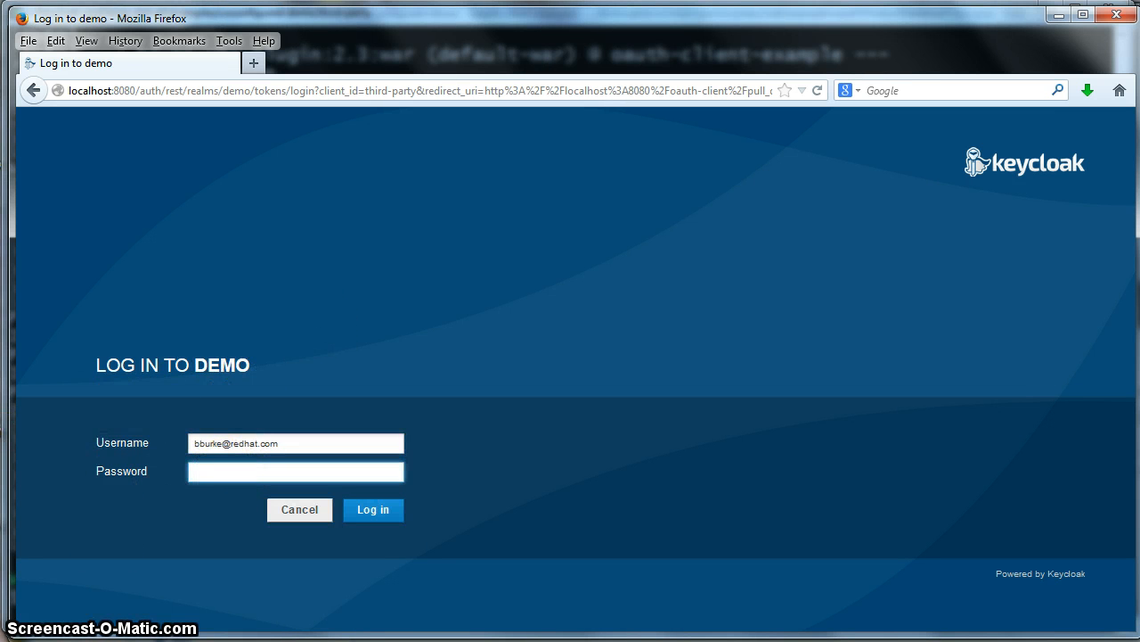
{"action": "type", "text": "password"}
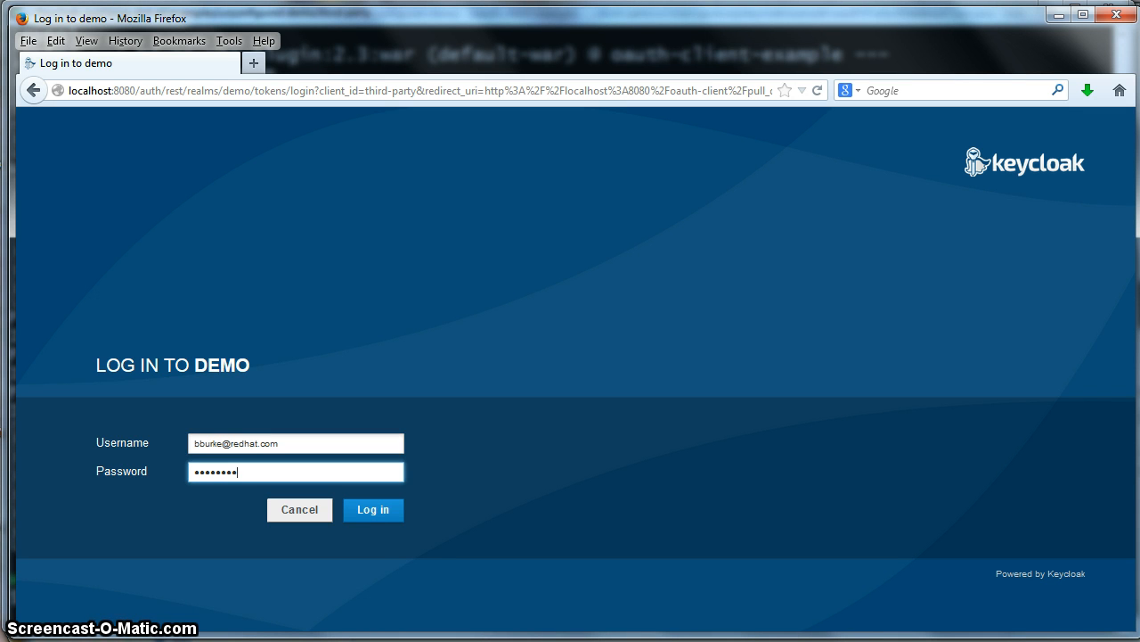
{"action": "left_click", "coordinate": [373, 509]}
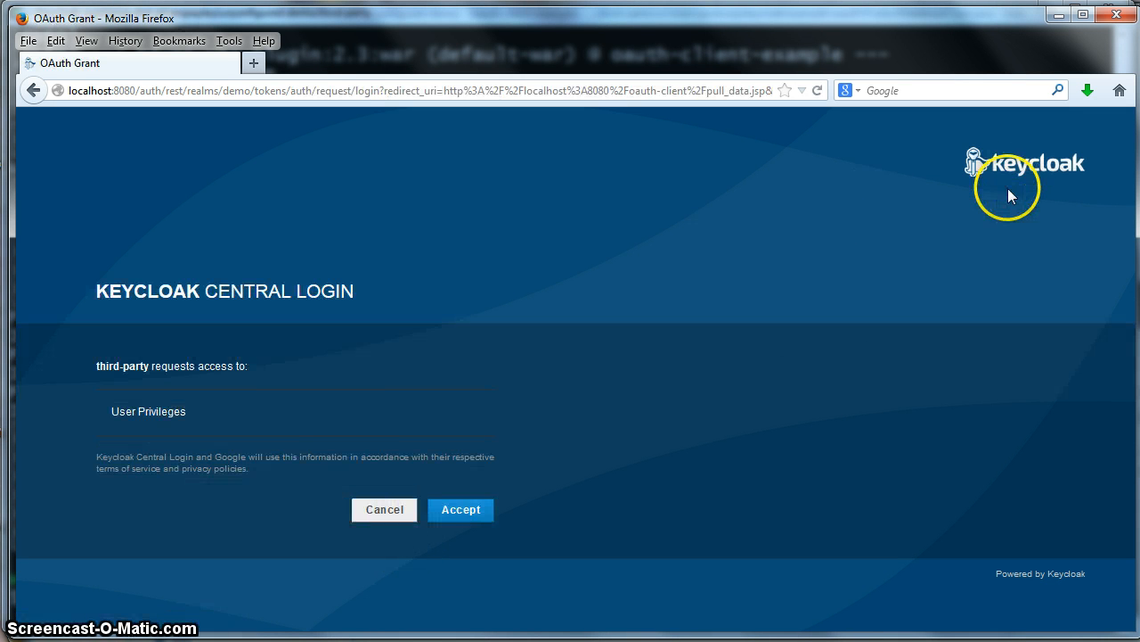
{"action": "mouse_move", "coordinate": [1013, 204]}
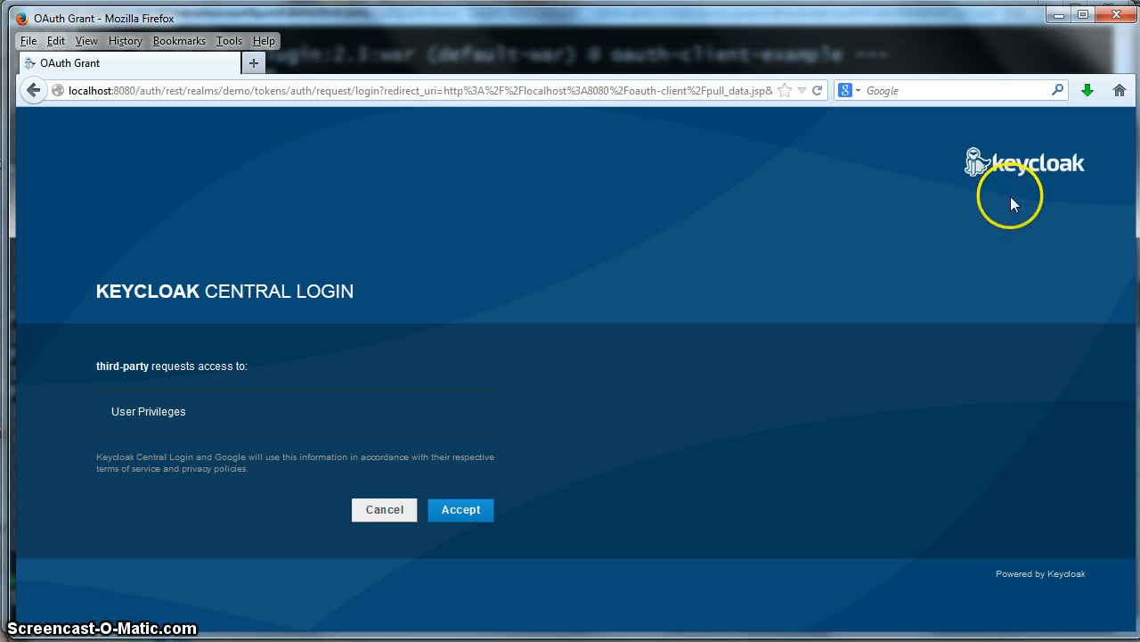
{"action": "mouse_move", "coordinate": [1014, 205]}
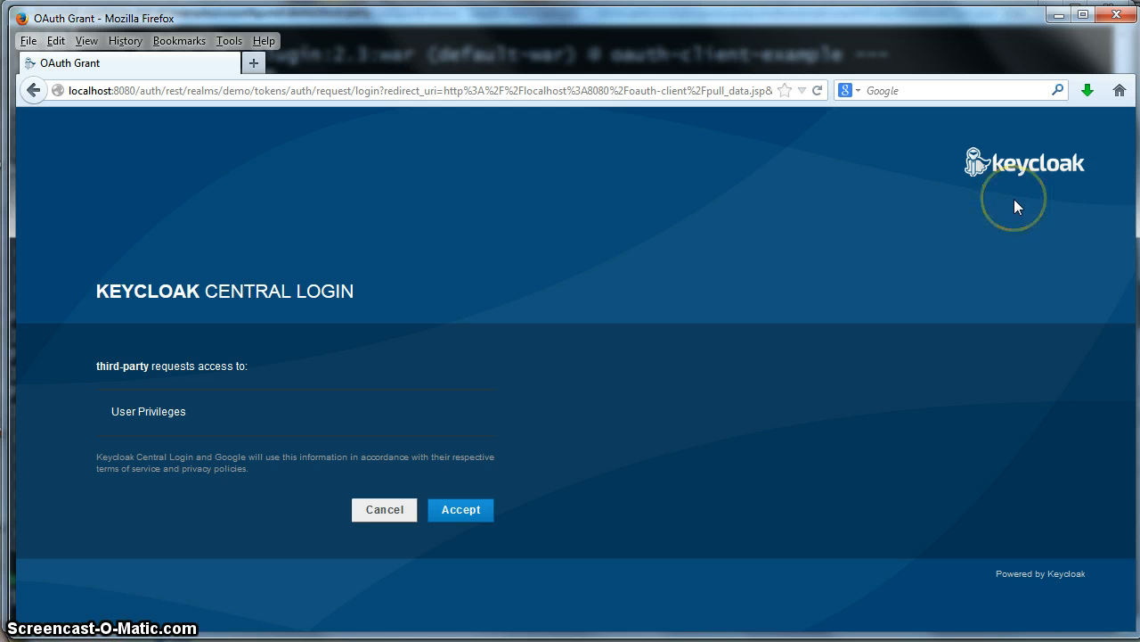
{"action": "mouse_move", "coordinate": [1019, 207]}
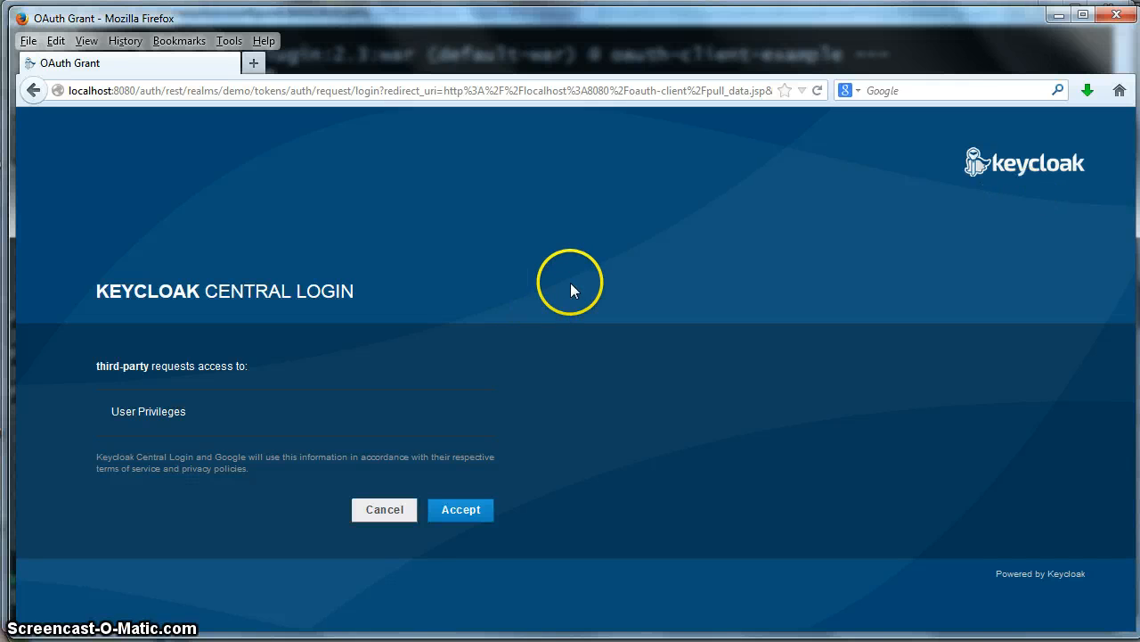
{"action": "mouse_move", "coordinate": [274, 194]}
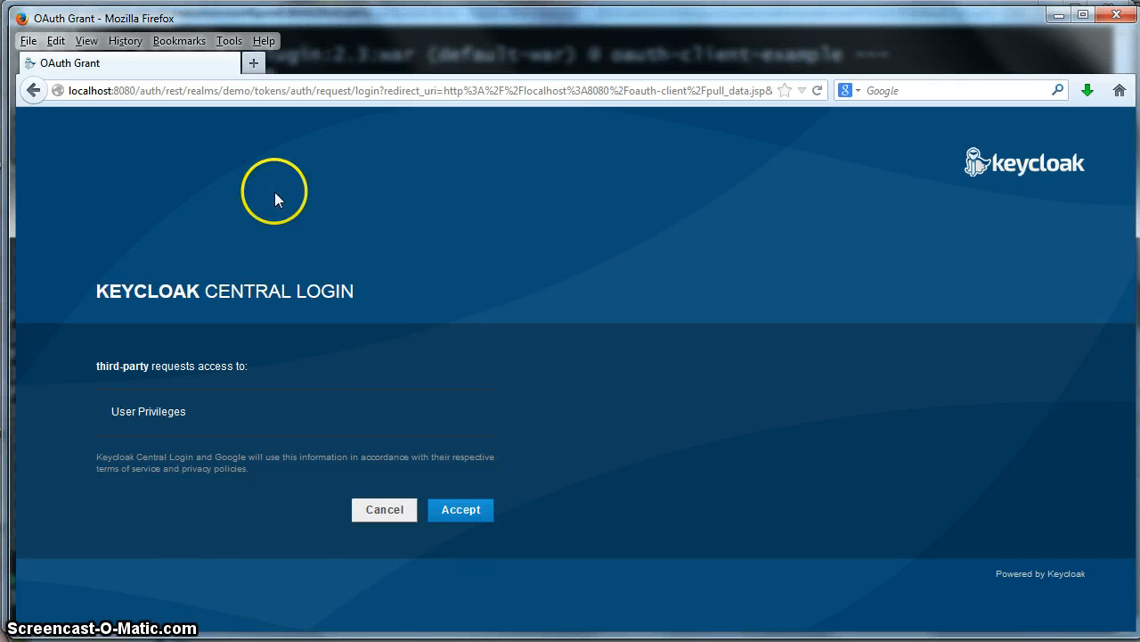
{"action": "mouse_move", "coordinate": [76, 415]}
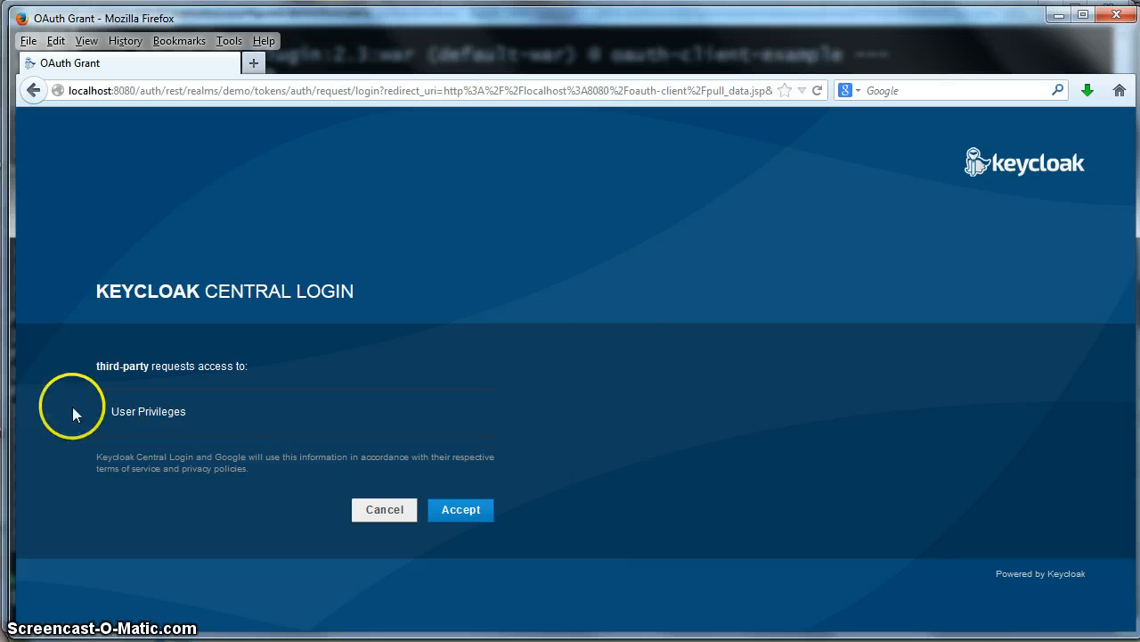
{"action": "mouse_move", "coordinate": [593, 379]}
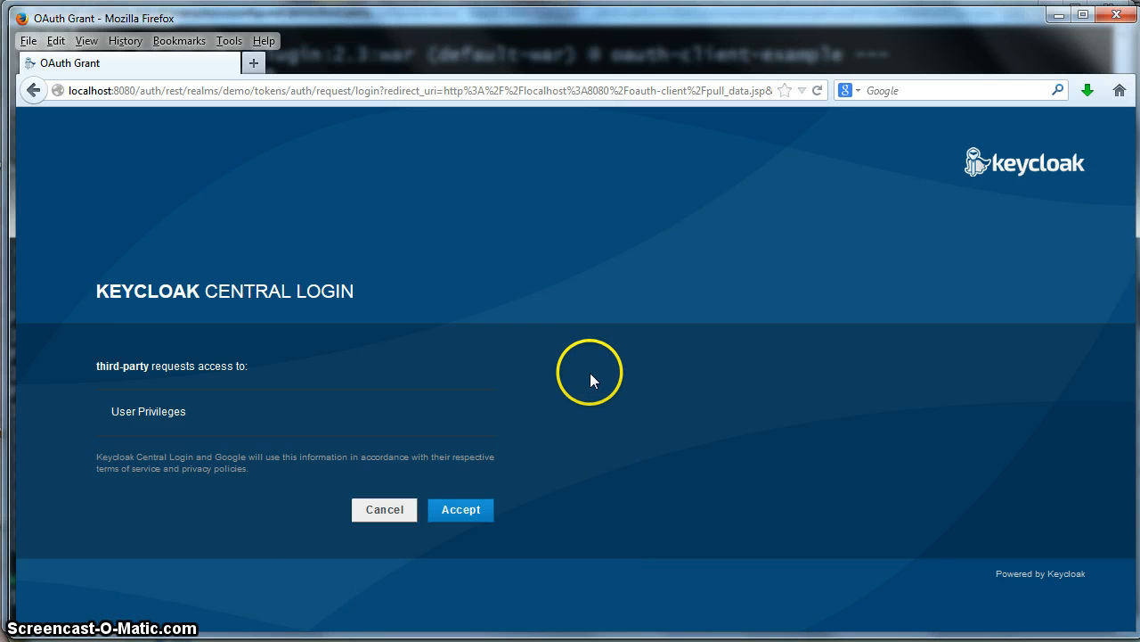
{"action": "mouse_move", "coordinate": [612, 390]}
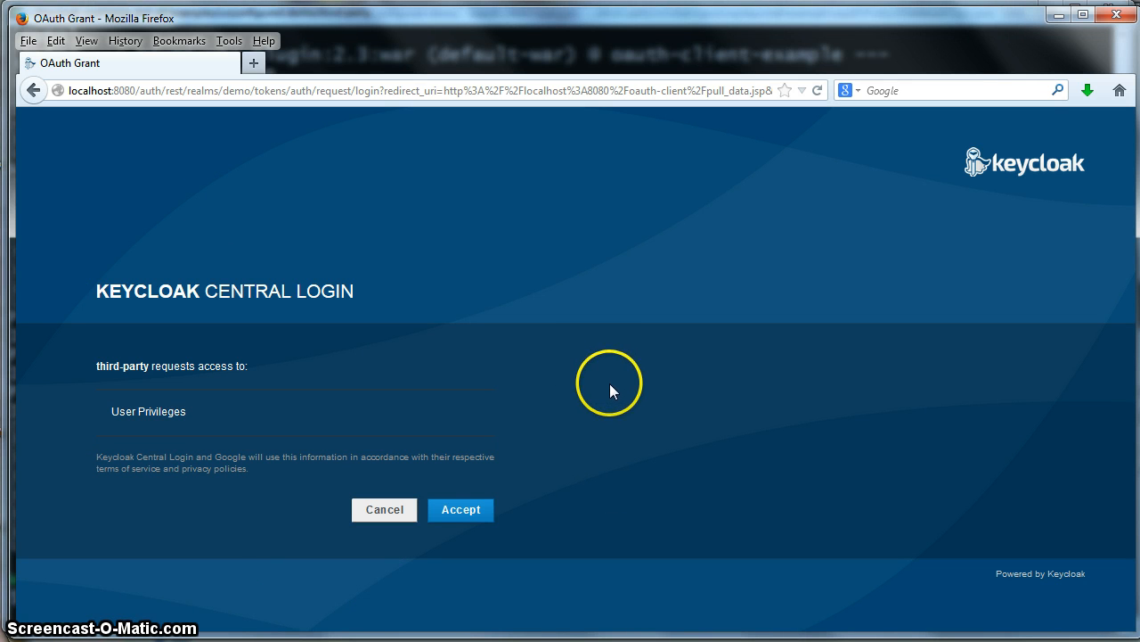
{"action": "mouse_move", "coordinate": [601, 389]}
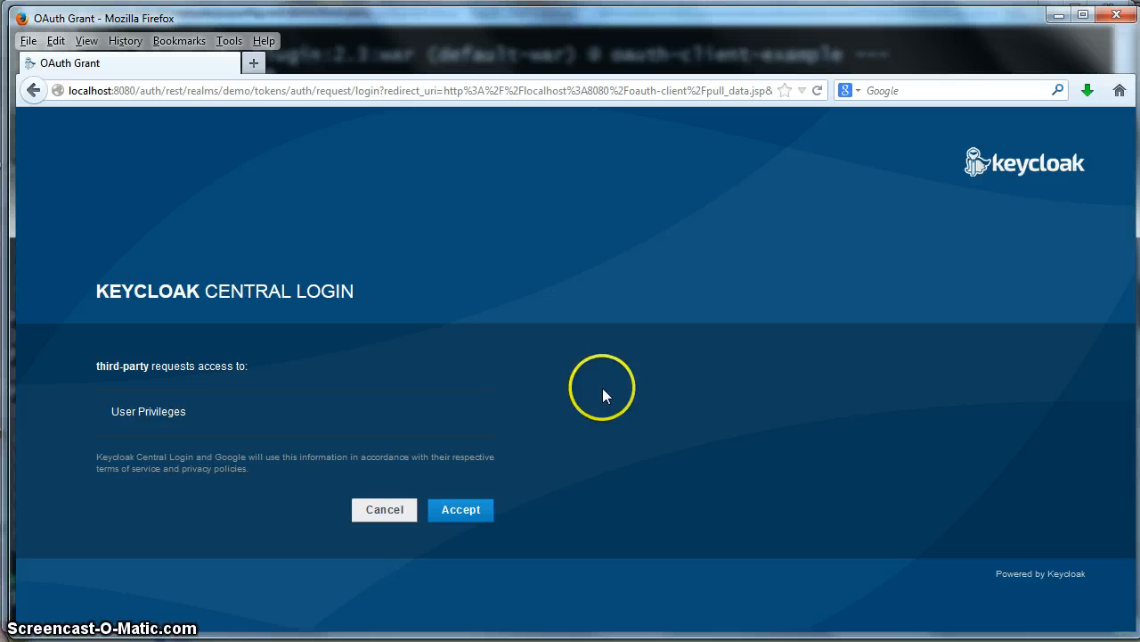
{"action": "mouse_move", "coordinate": [96, 377]}
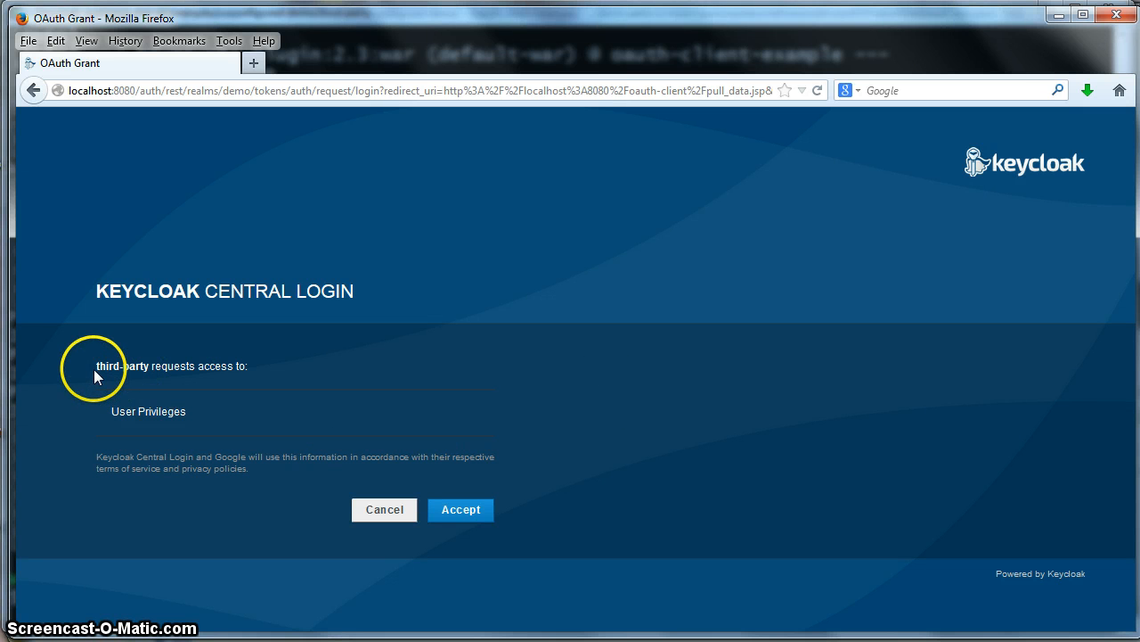
{"action": "mouse_move", "coordinate": [145, 368]}
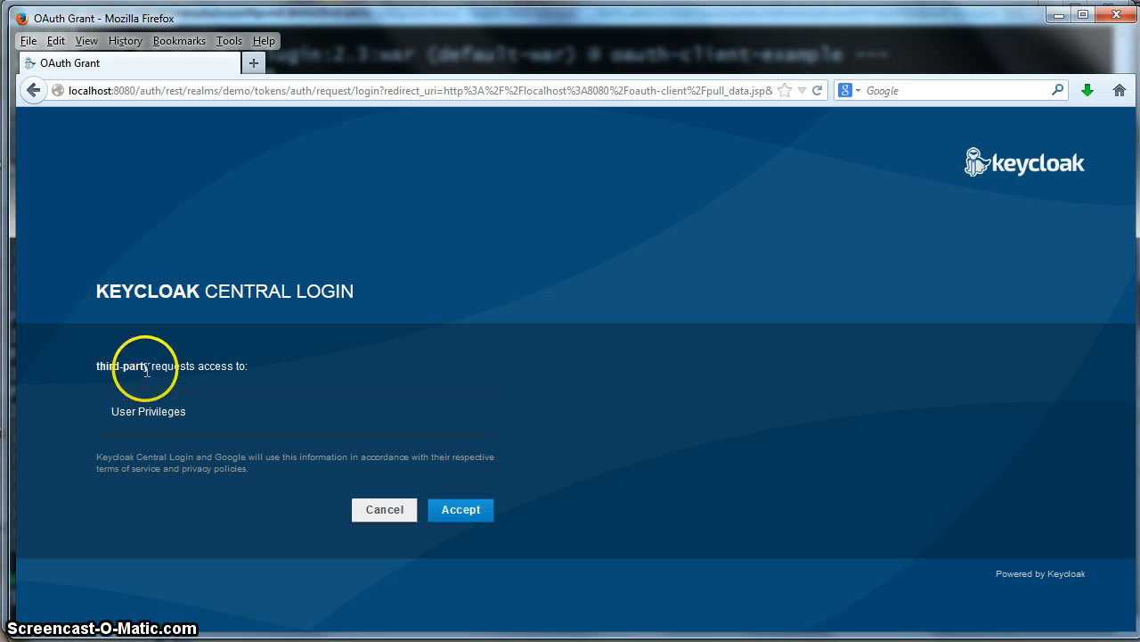
{"action": "mouse_move", "coordinate": [165, 412]}
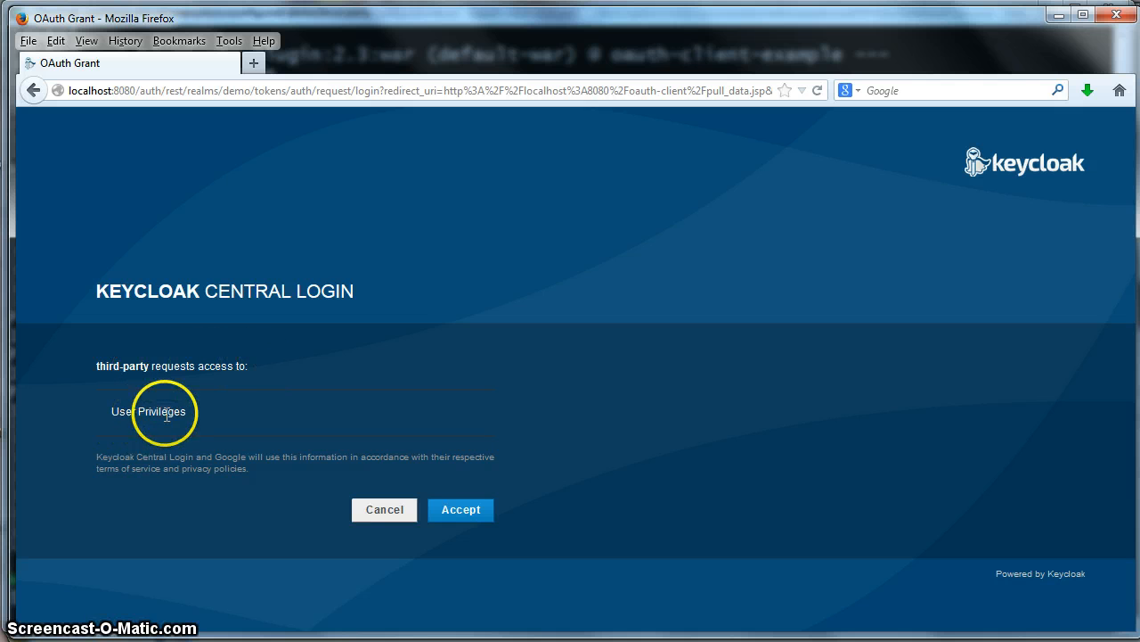
{"action": "mouse_move", "coordinate": [289, 394]}
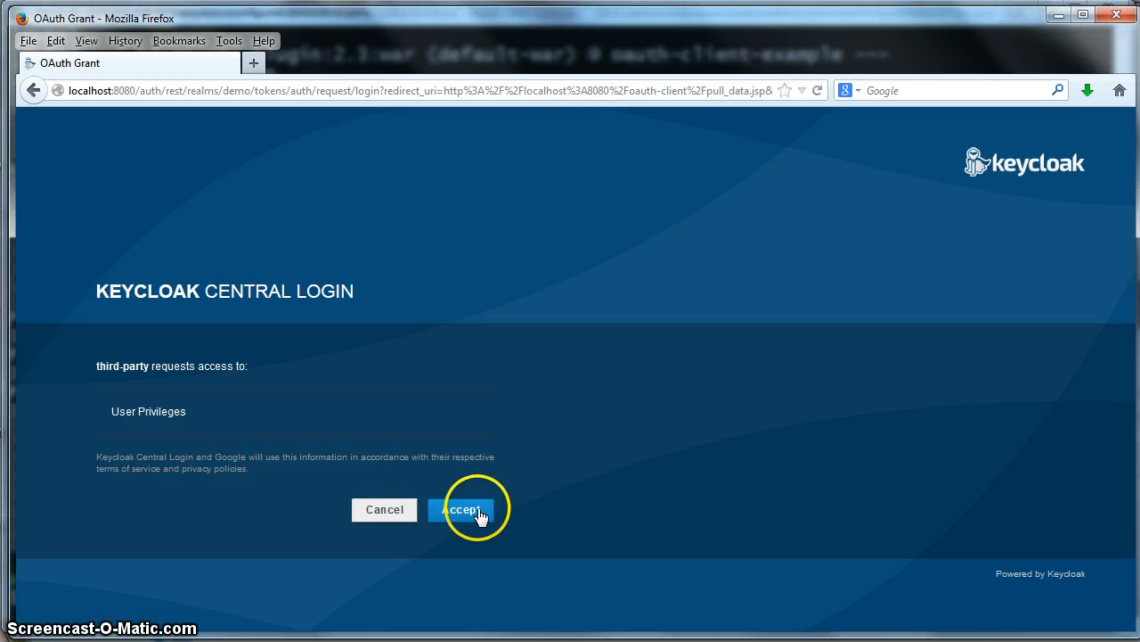
Accept the OAuth Grant so the app lists iphone, ipad and ipod
{"action": "left_click", "coordinate": [461, 509]}
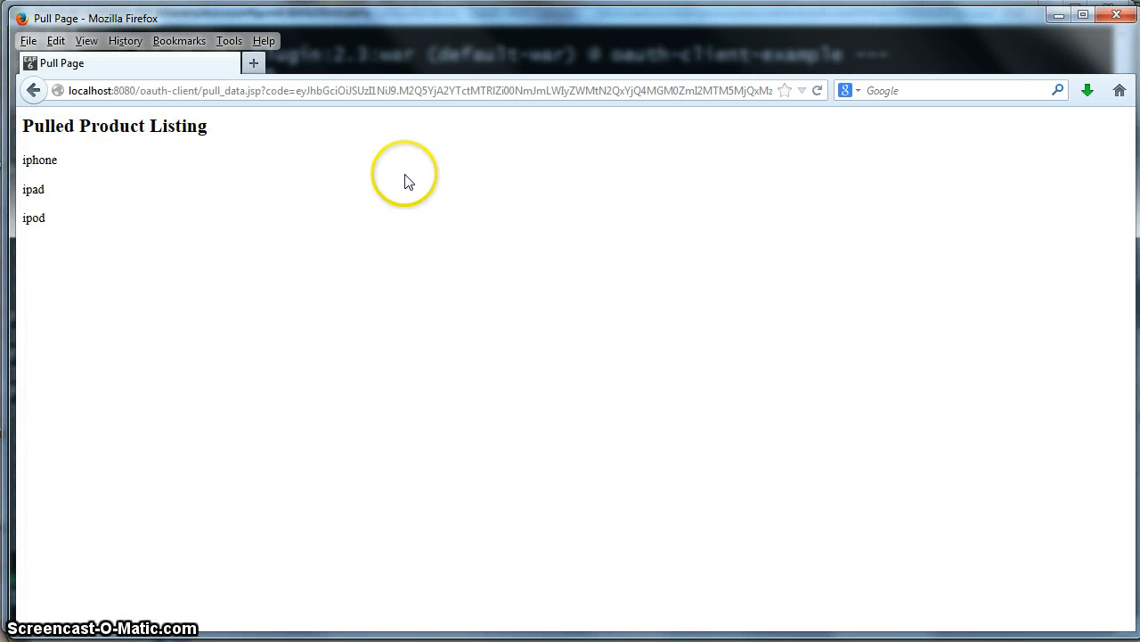
{"action": "mouse_move", "coordinate": [423, 183]}
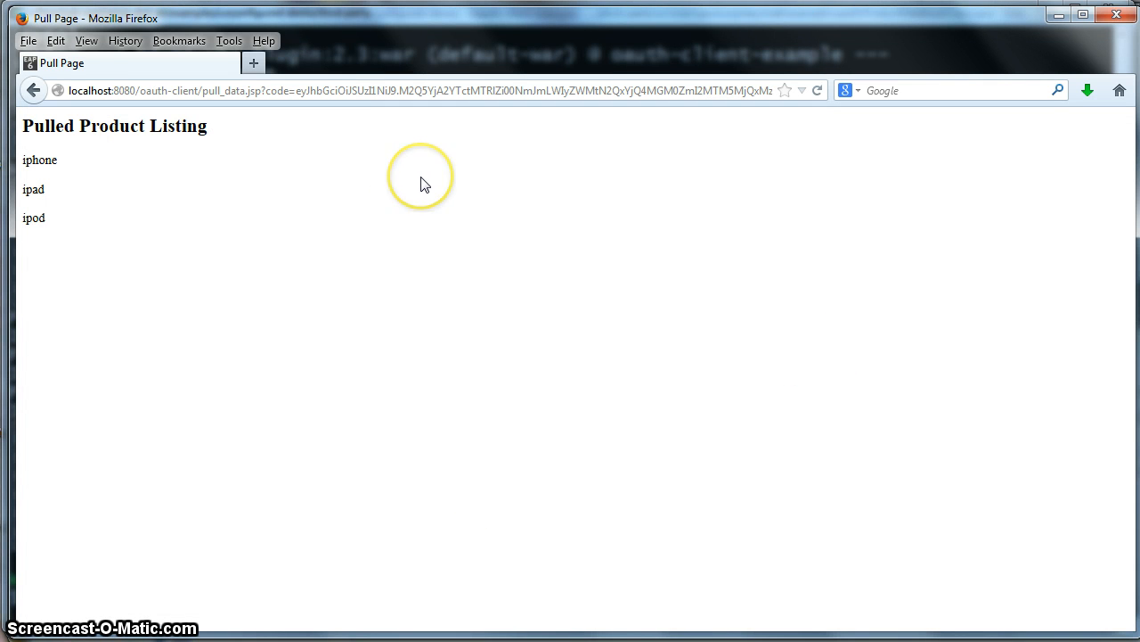
{"action": "mouse_move", "coordinate": [426, 185]}
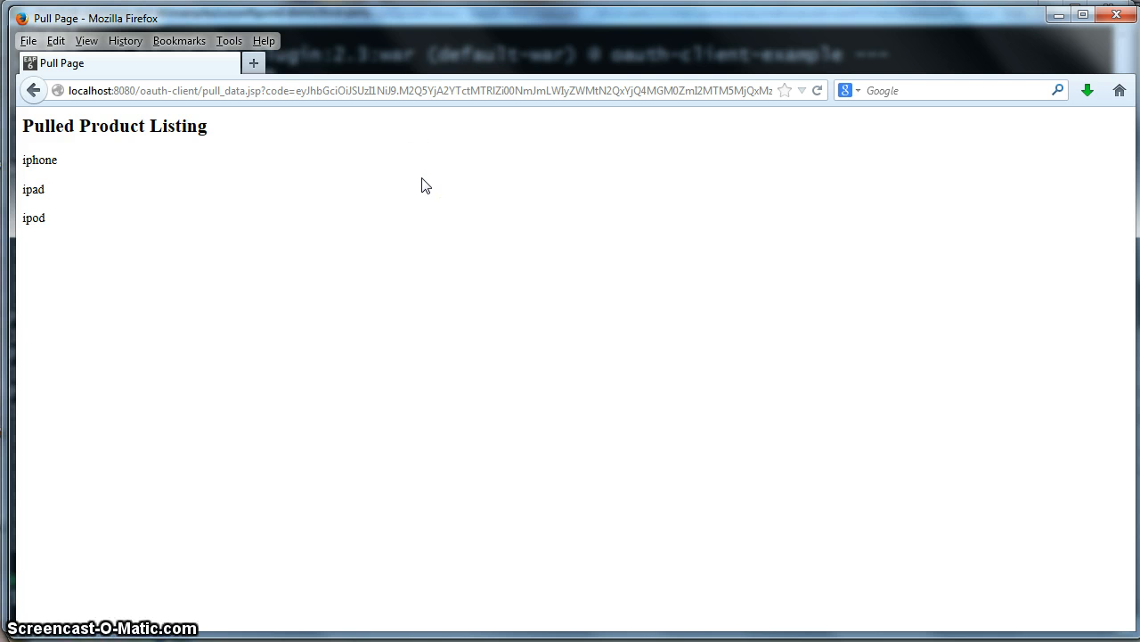
{"action": "mouse_move", "coordinate": [167, 171]}
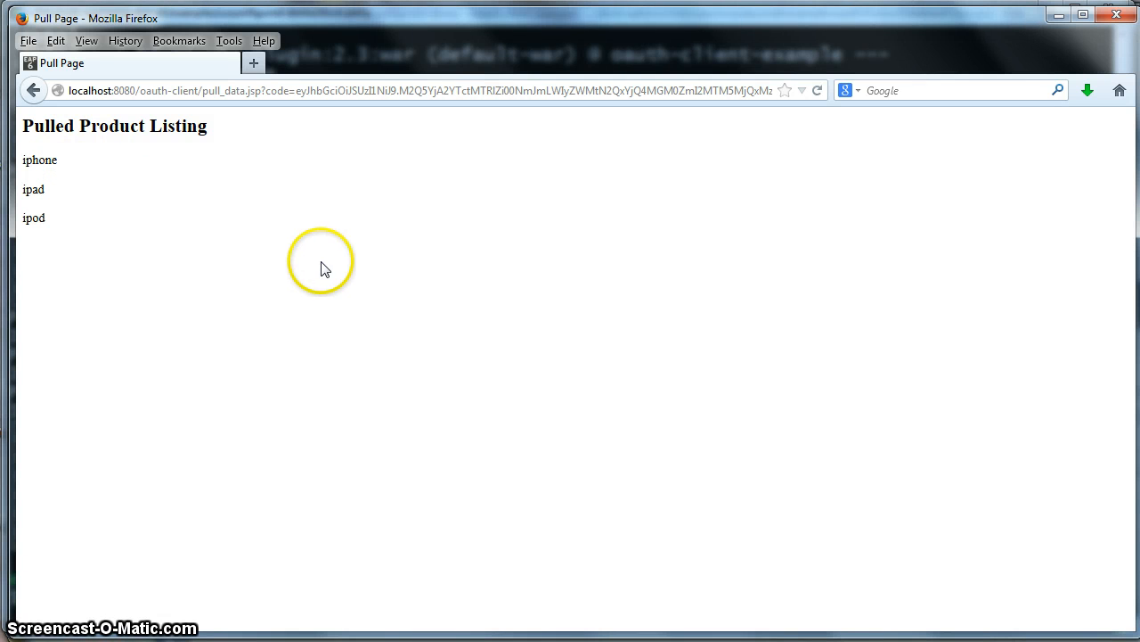
{"action": "mouse_move", "coordinate": [365, 169]}
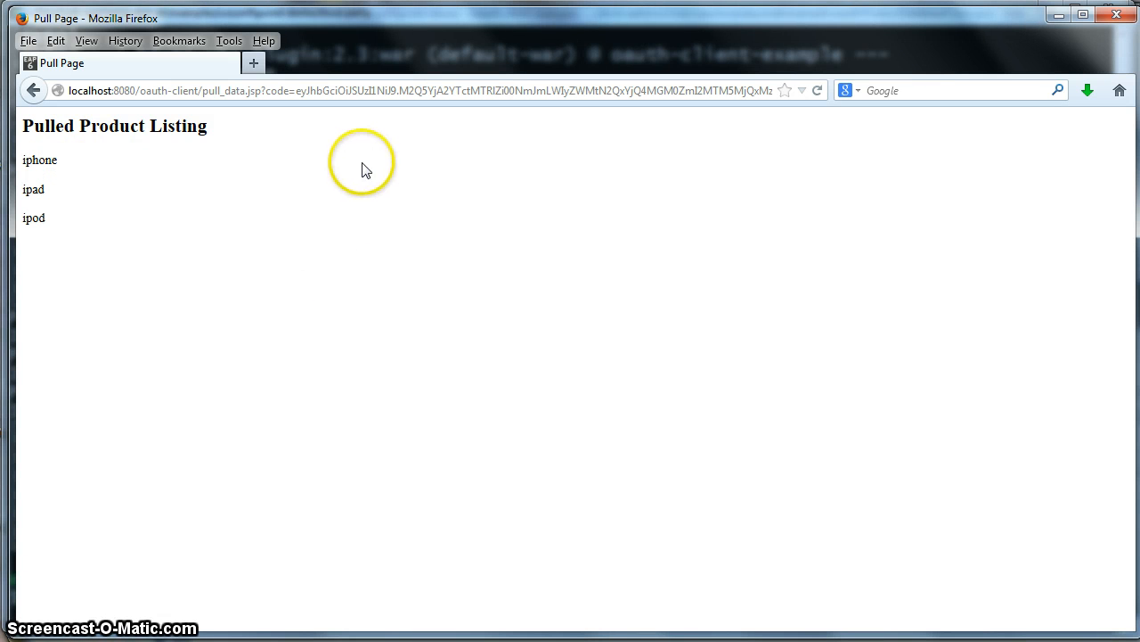